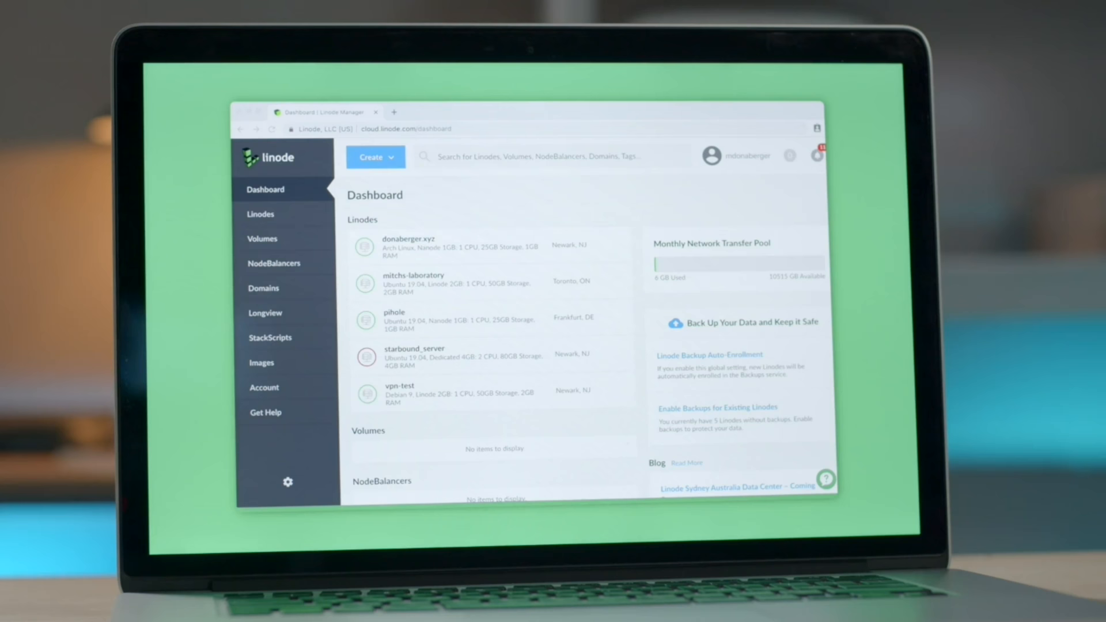
Create an Ubuntu 18.10 Nanode 1GB Linode labelled hello-world in Singapore with a root password
click(372, 156)
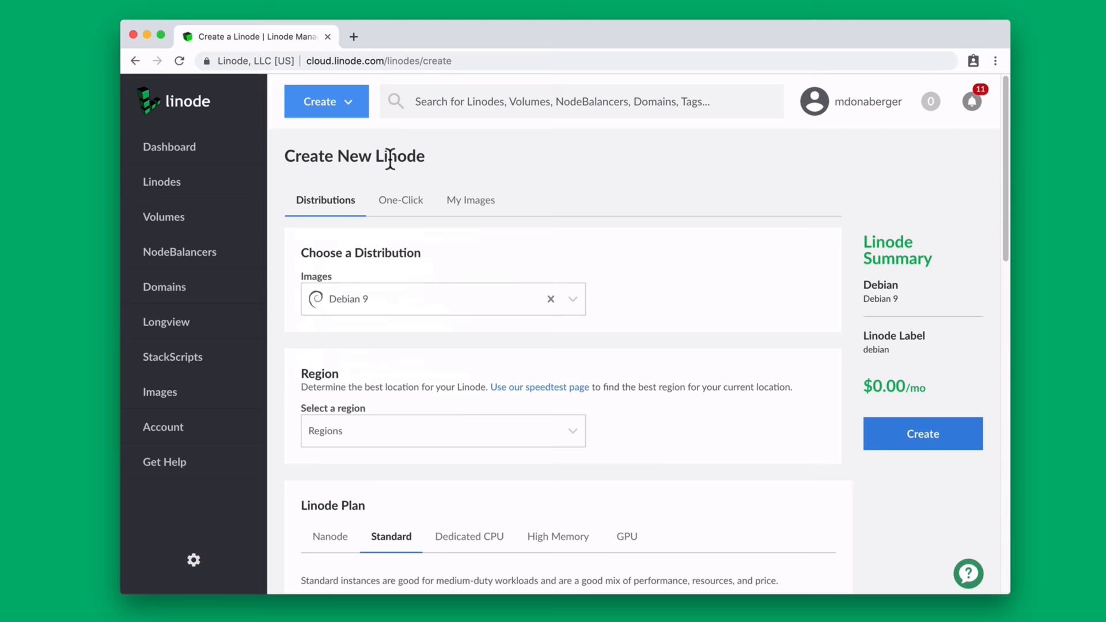
click(573, 298)
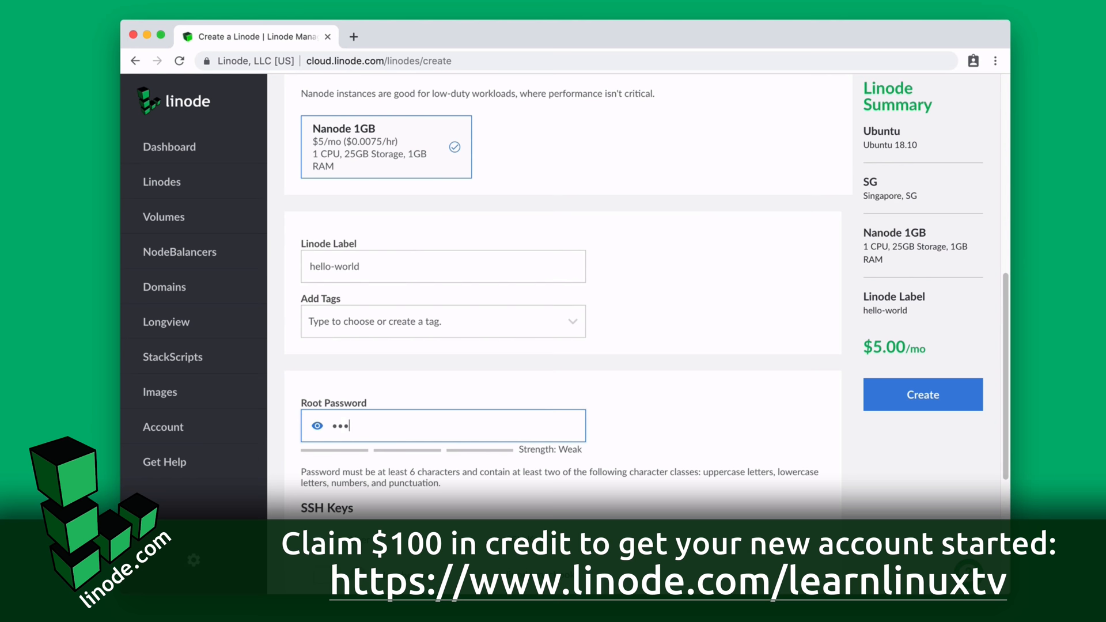
click(921, 394)
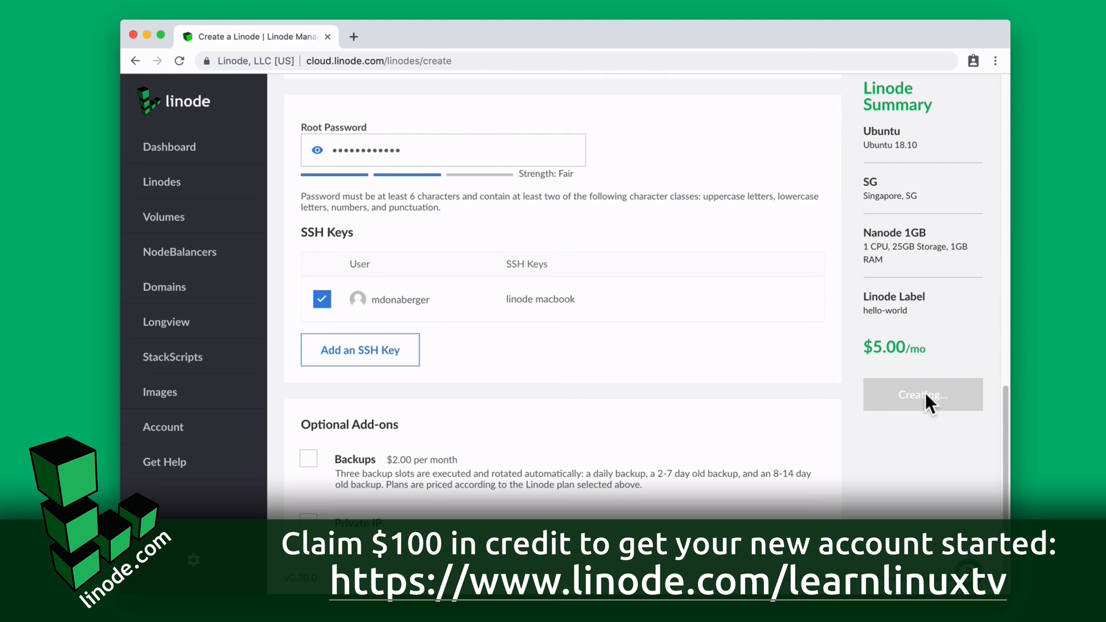
click(921, 393)
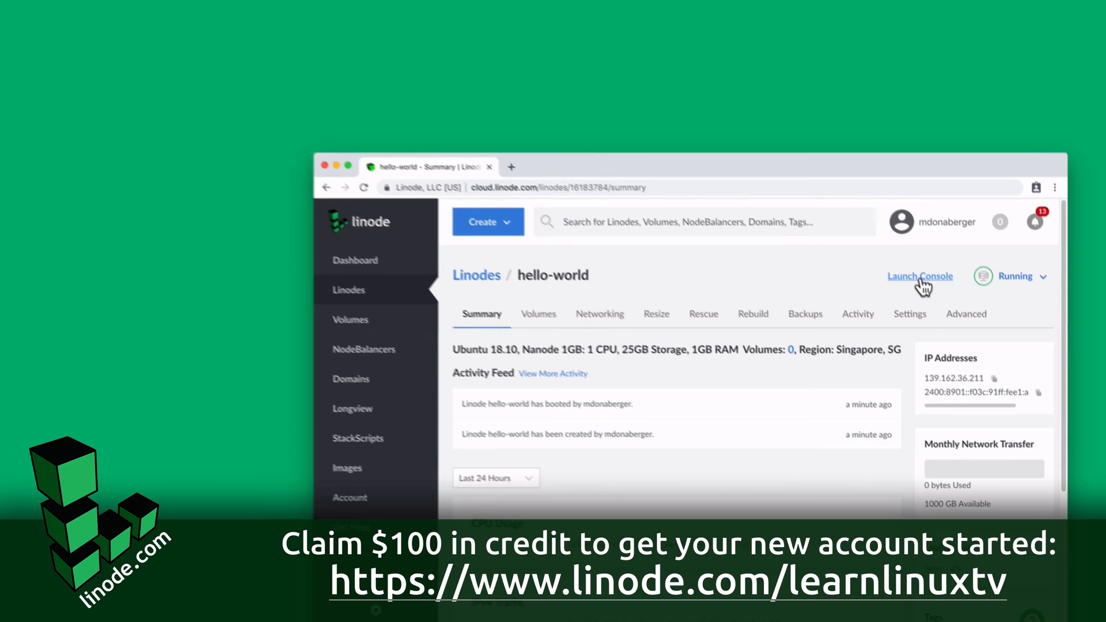
Launch a console for the running hello-world Linode from its summary page
click(919, 275)
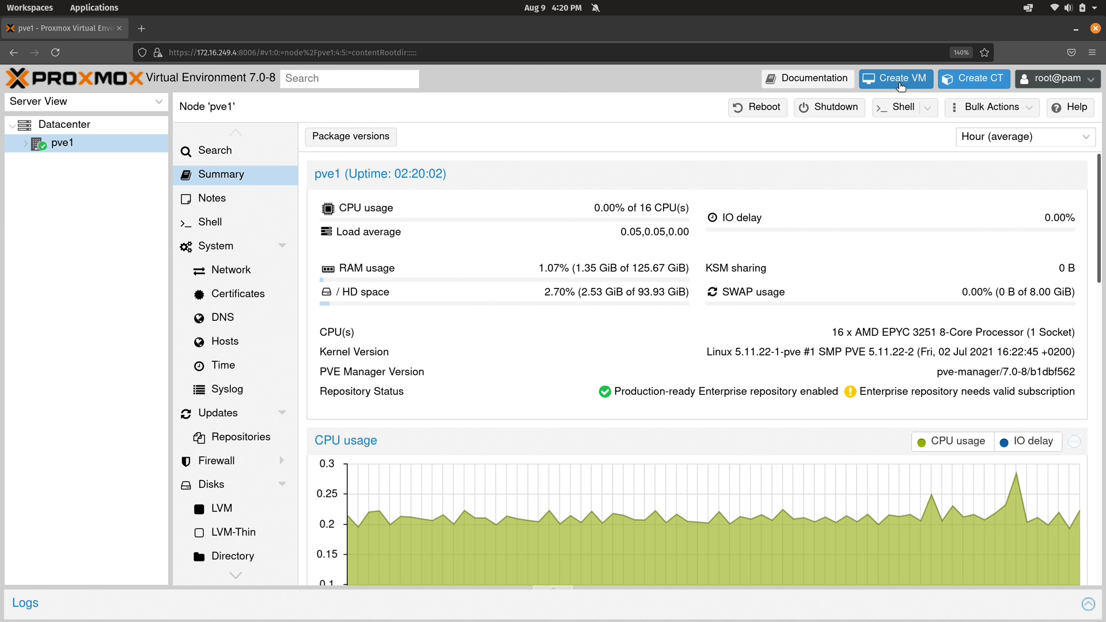
Start the Create VM wizard on node pve1 and edit the VM ID field
click(896, 78)
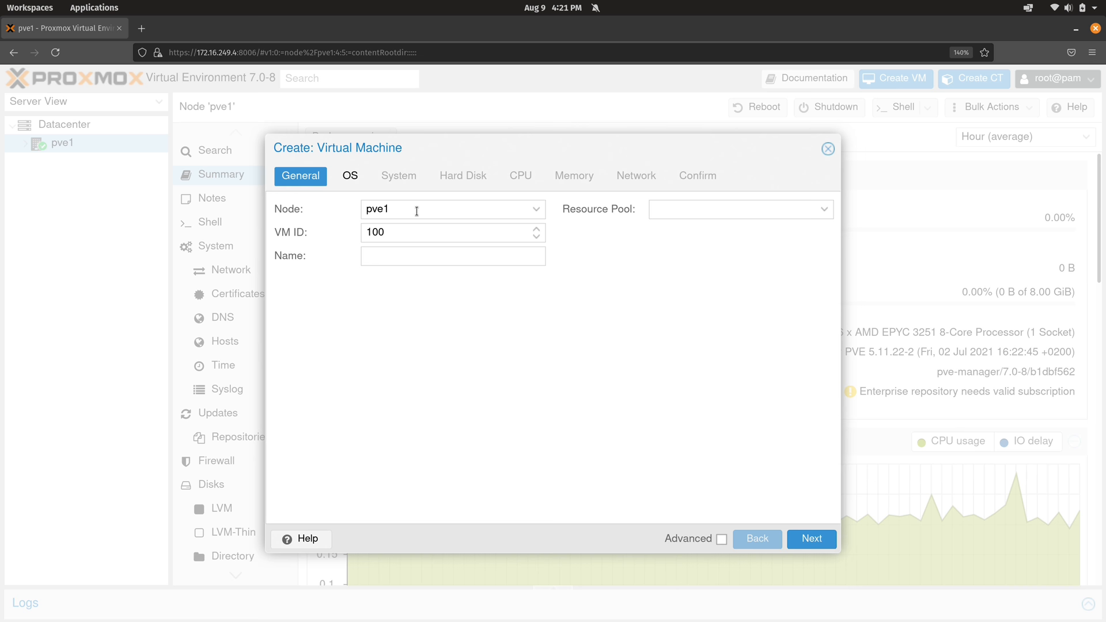
click(536, 209)
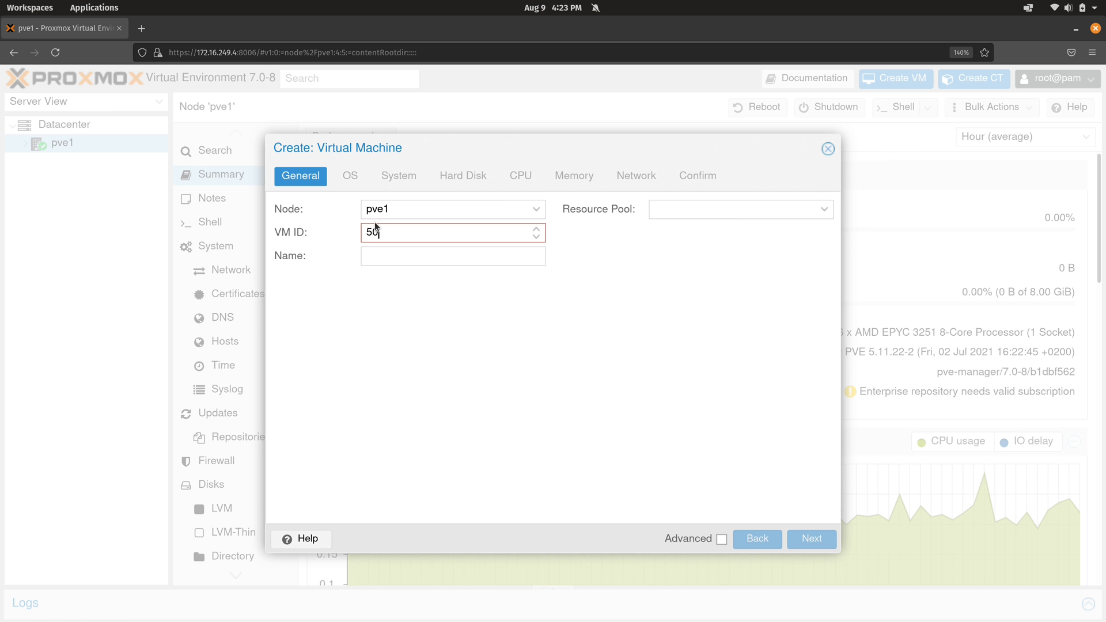
text(00)
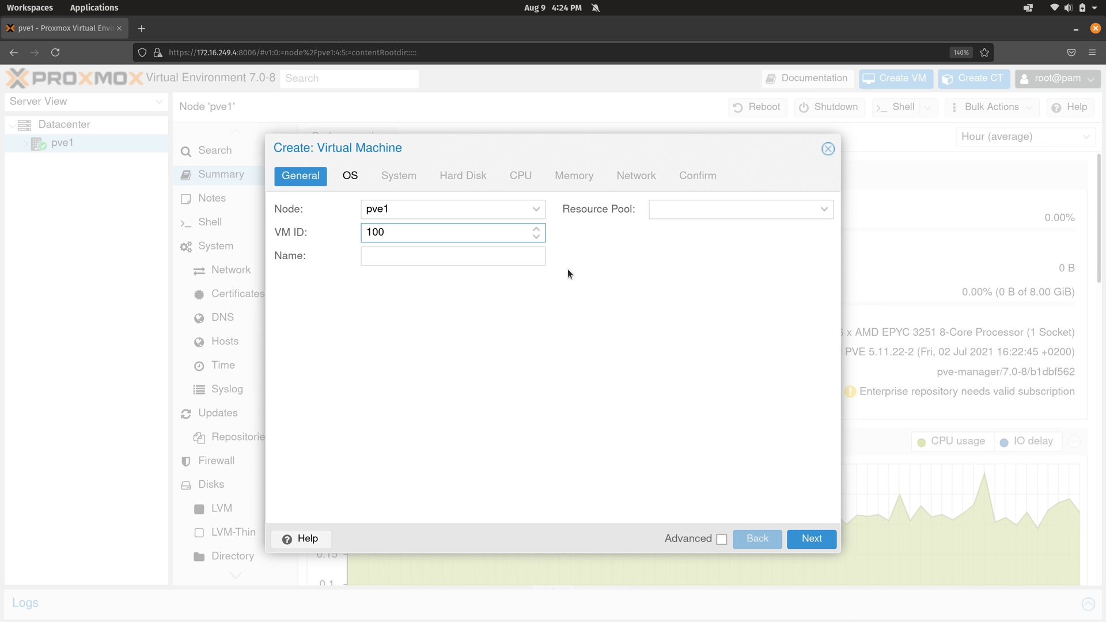
click(452, 256)
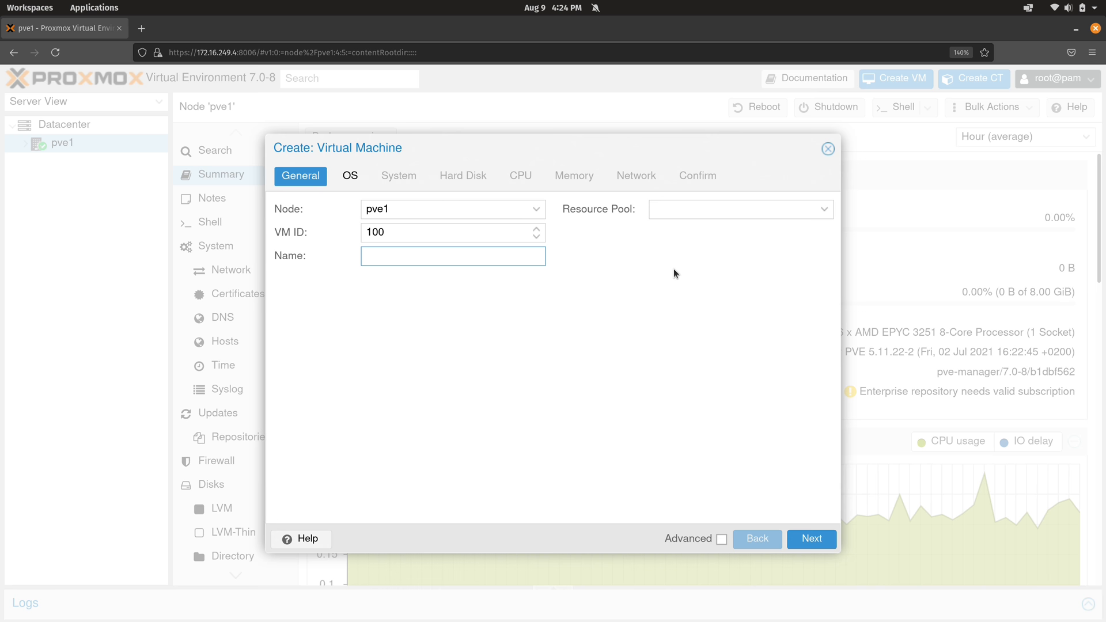
Name the new VM 'webserver' and review the available resource pools
text(webserver)
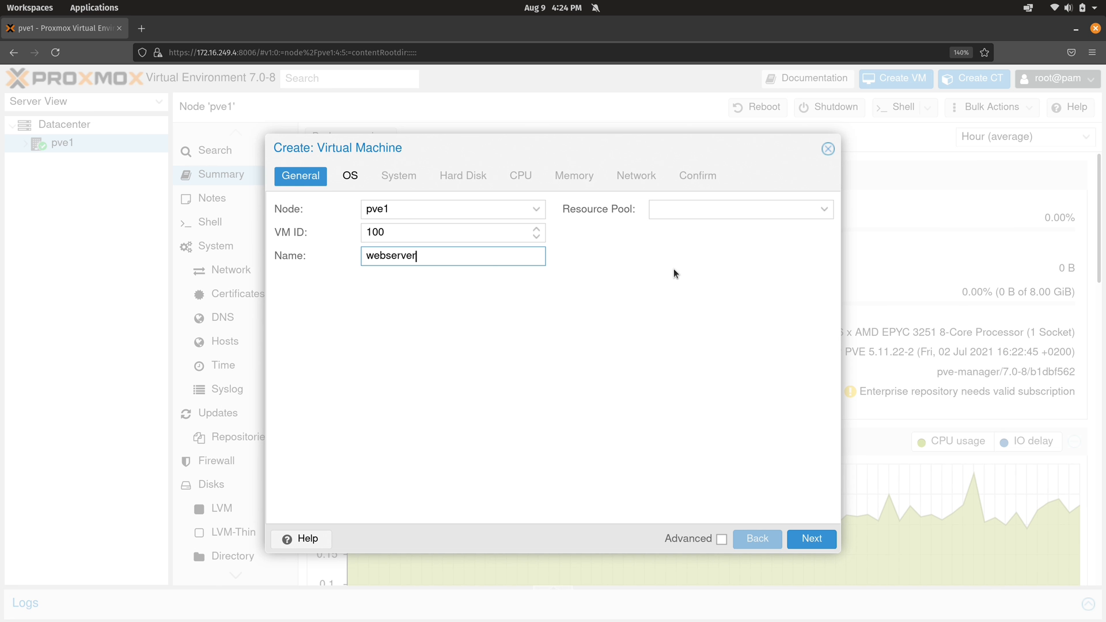
click(741, 209)
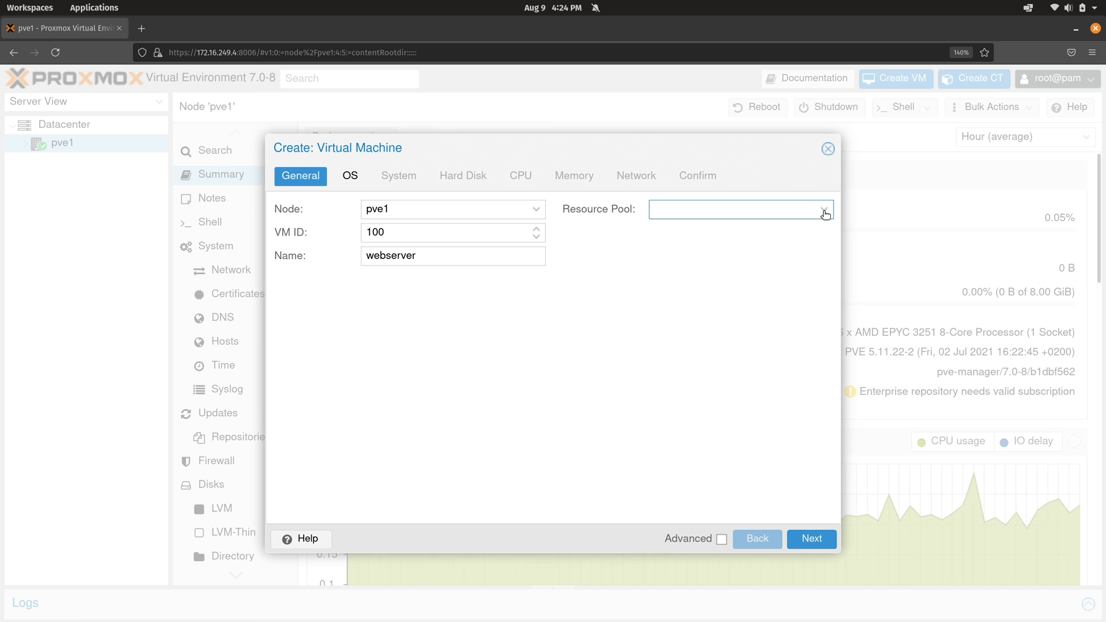
mouse_move(810, 283)
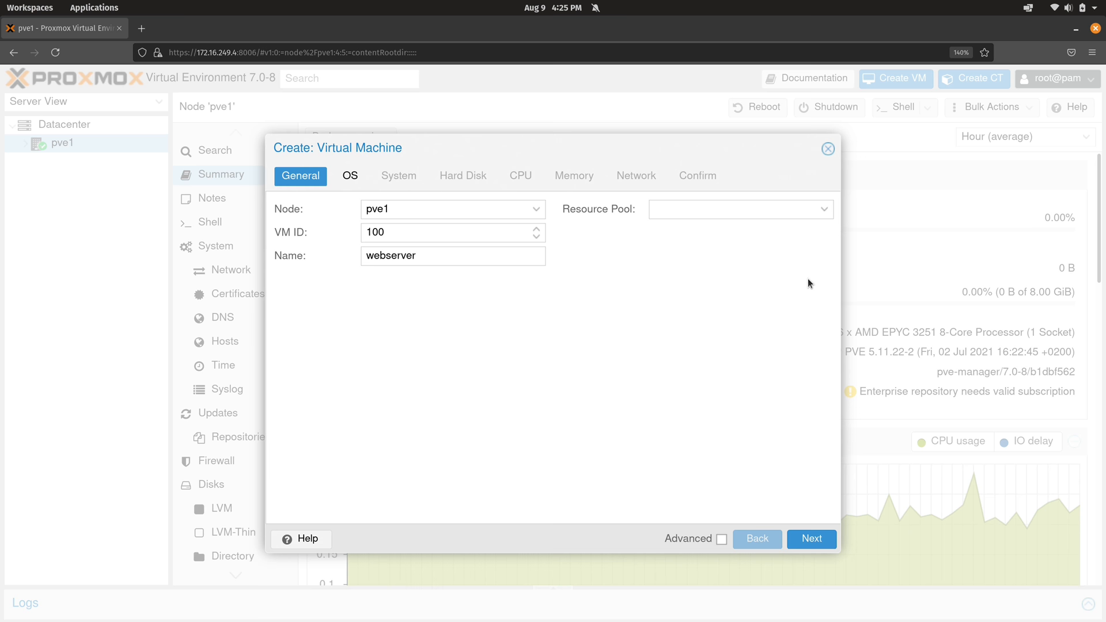
Advance to the OS settings, check the ISO storage choices, then abandon the wizard
click(810, 539)
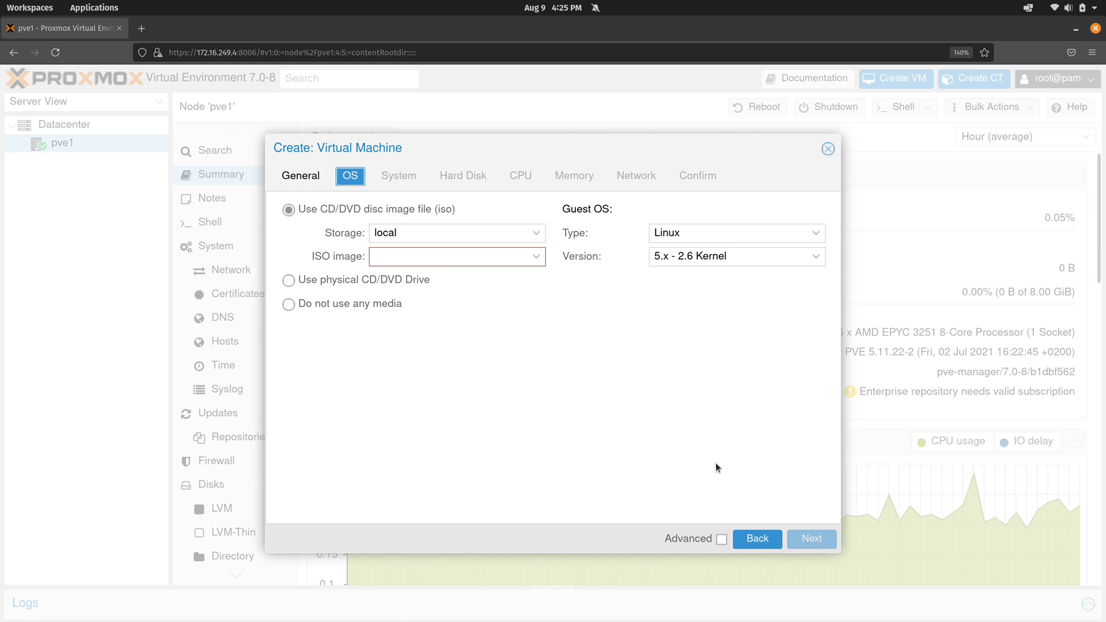
mouse_move(541, 257)
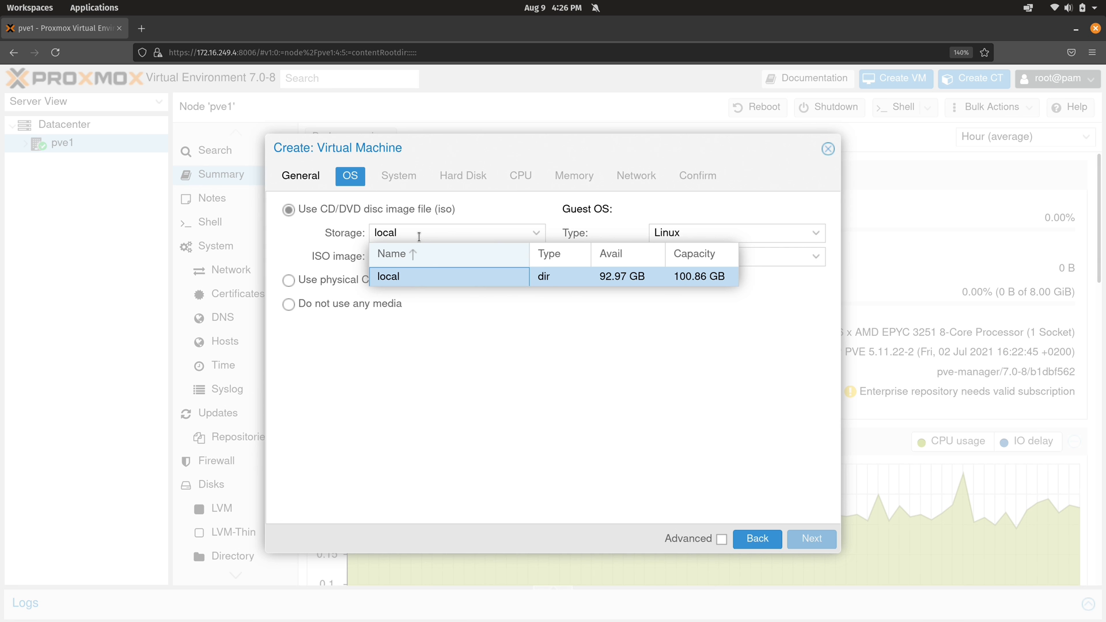
click(827, 148)
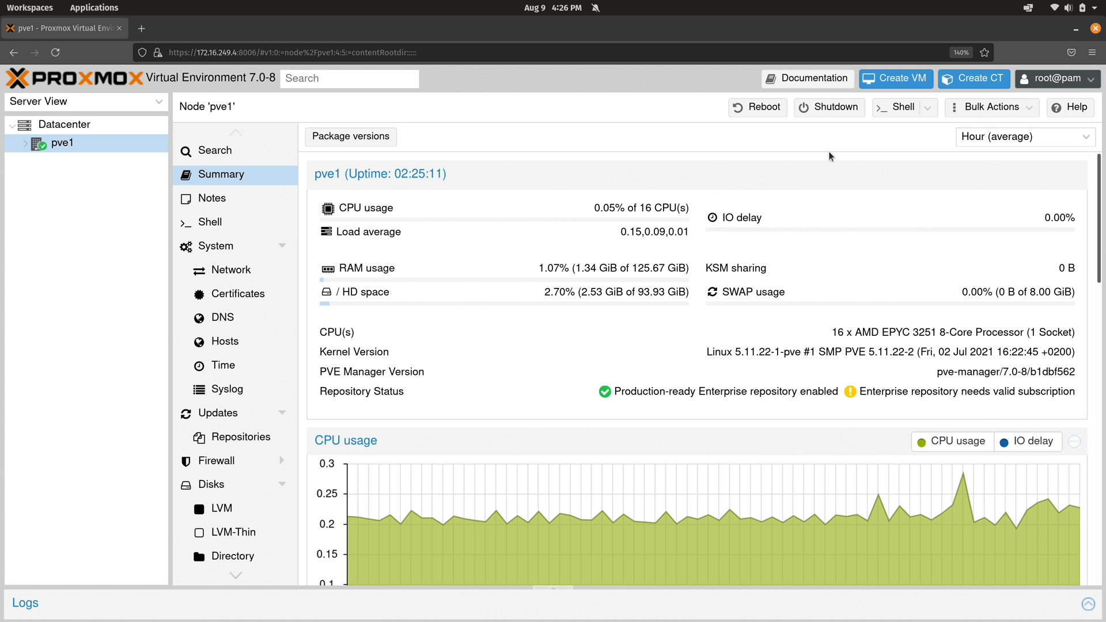
click(23, 143)
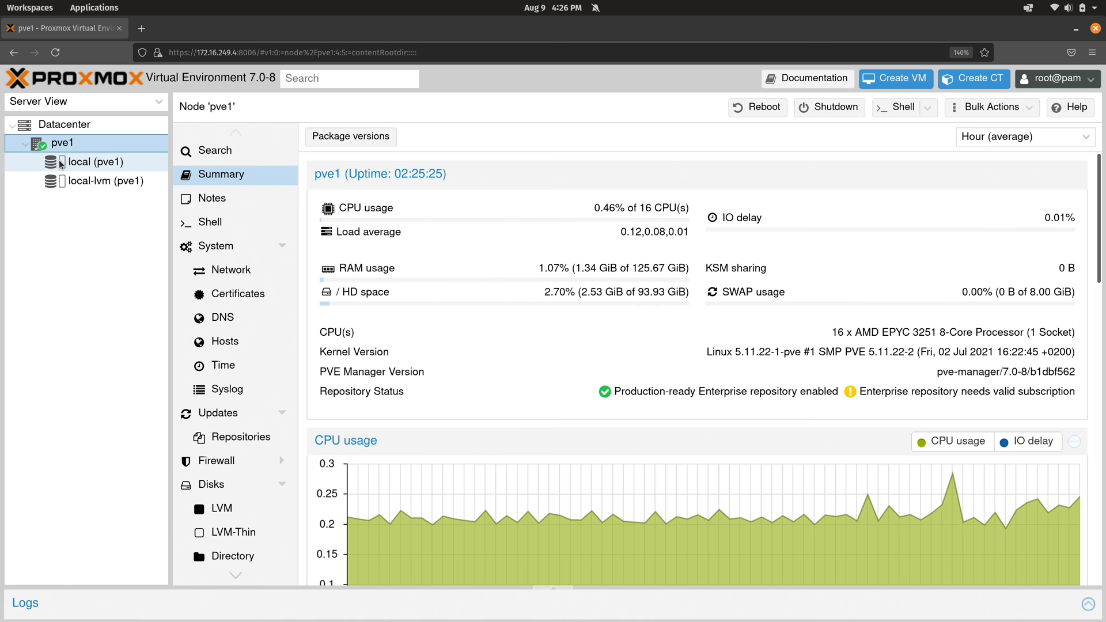
View the ISO images list of the local storage on node pve1
click(93, 161)
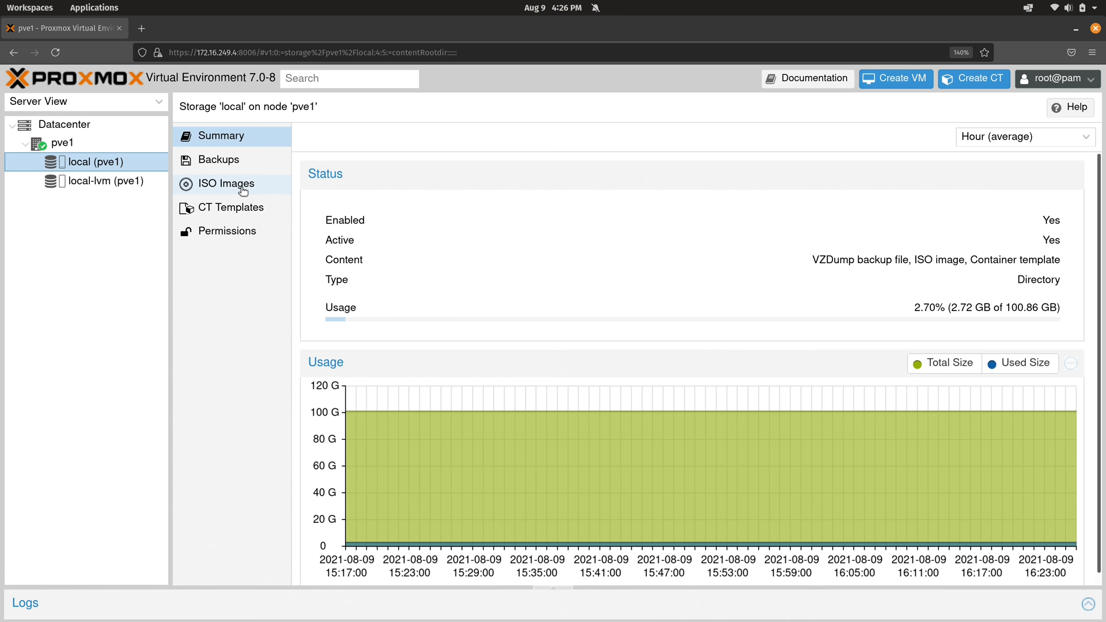
click(227, 183)
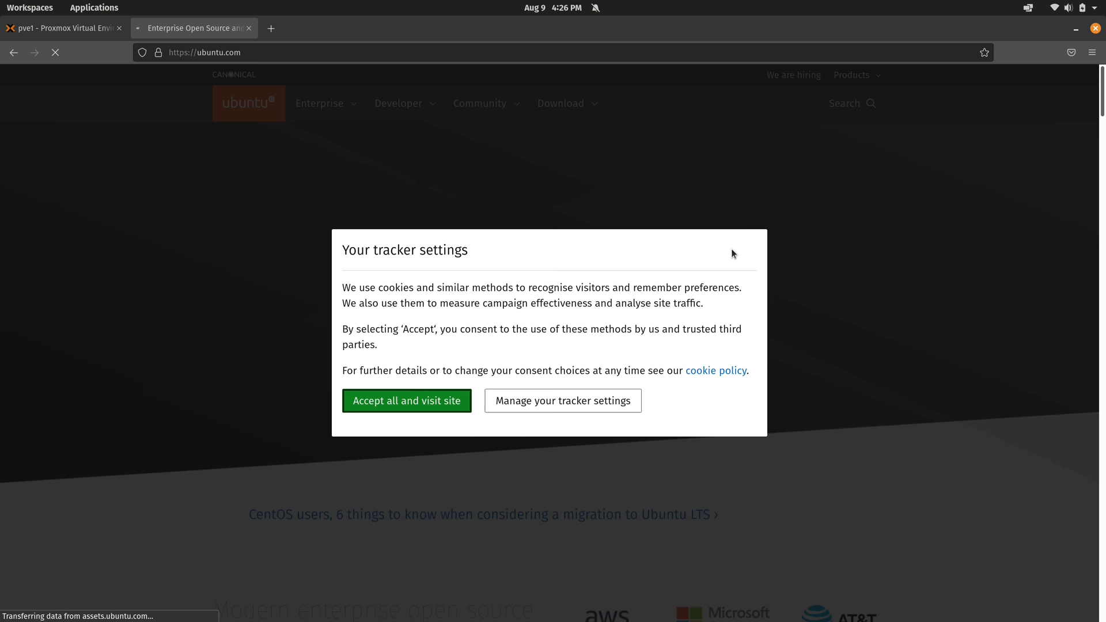
Reach ubuntu.com's manual server installation option showing the Ubuntu Server 20.04.2 LTS download
click(407, 401)
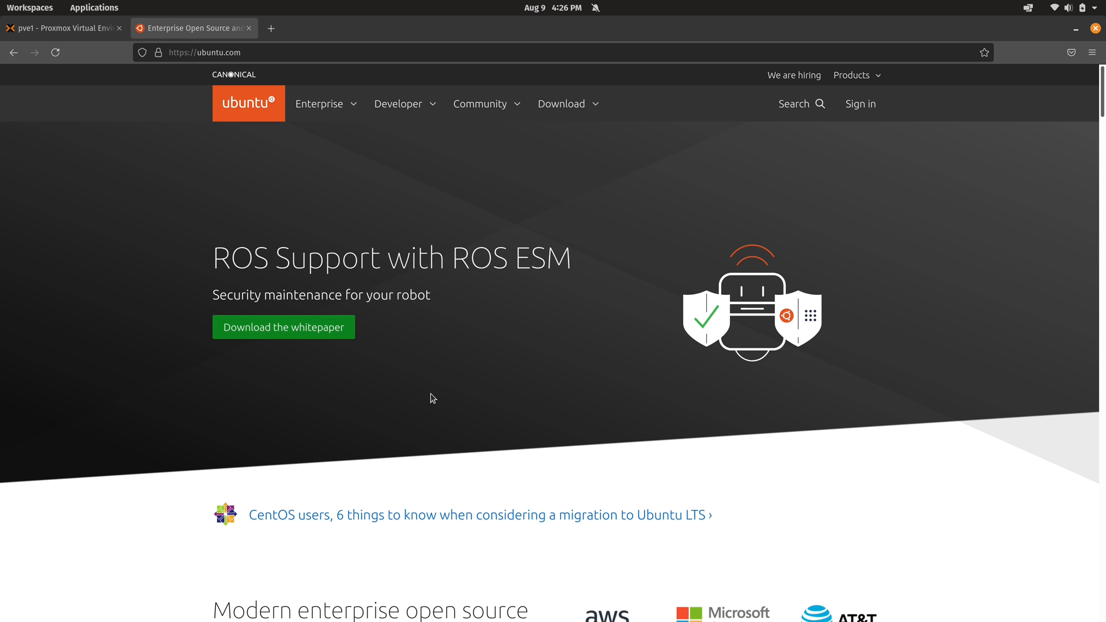
mouse_move(561, 104)
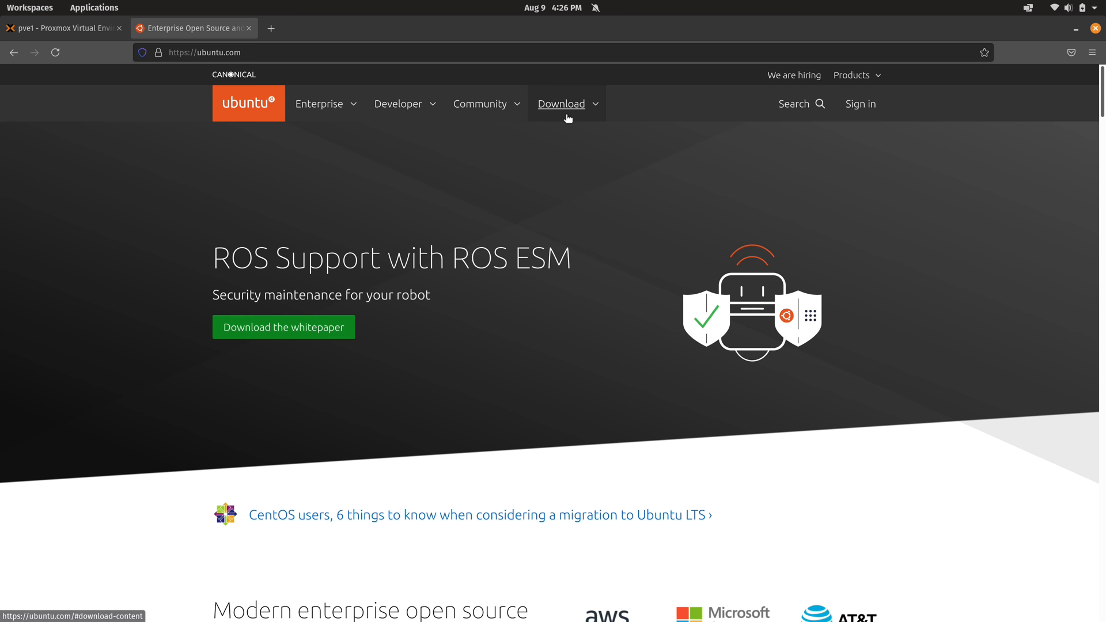
click(561, 103)
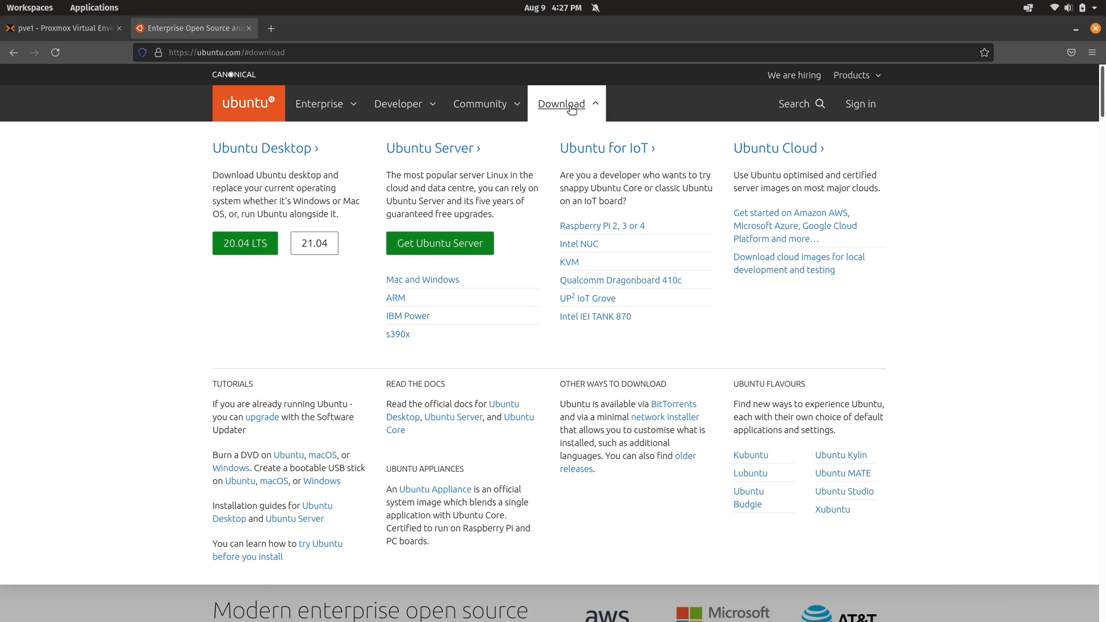
click(439, 243)
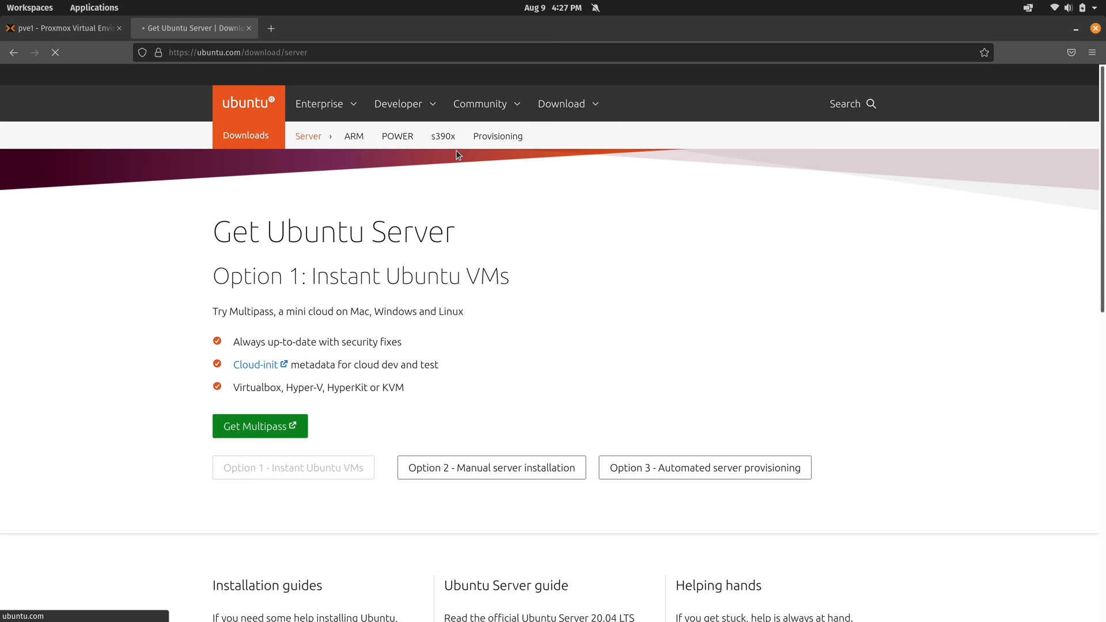
click(491, 468)
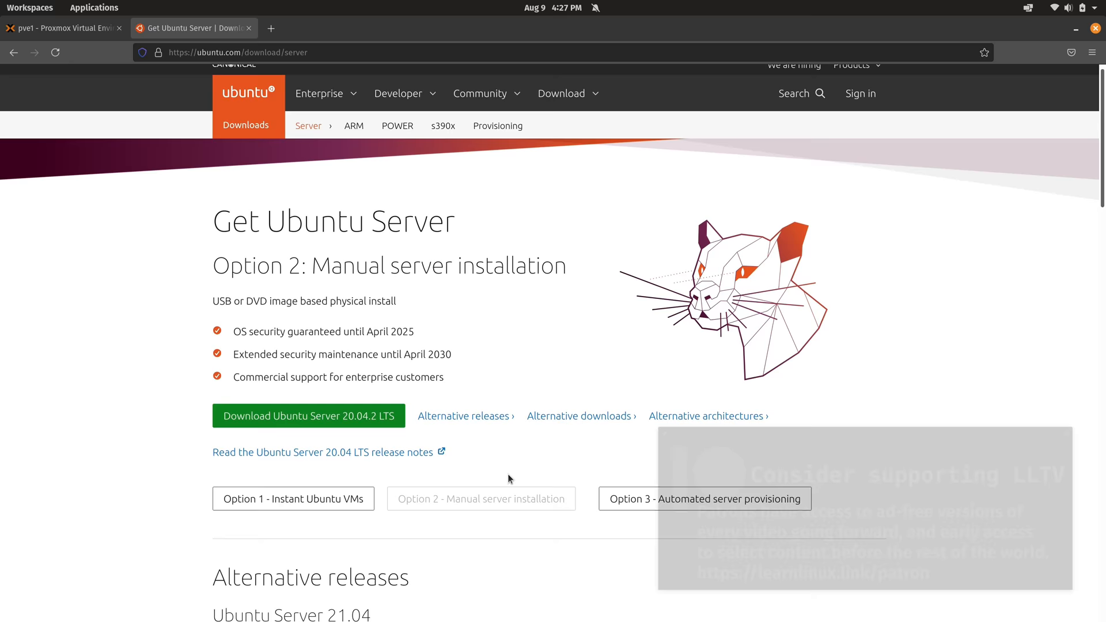
scroll(down, 3)
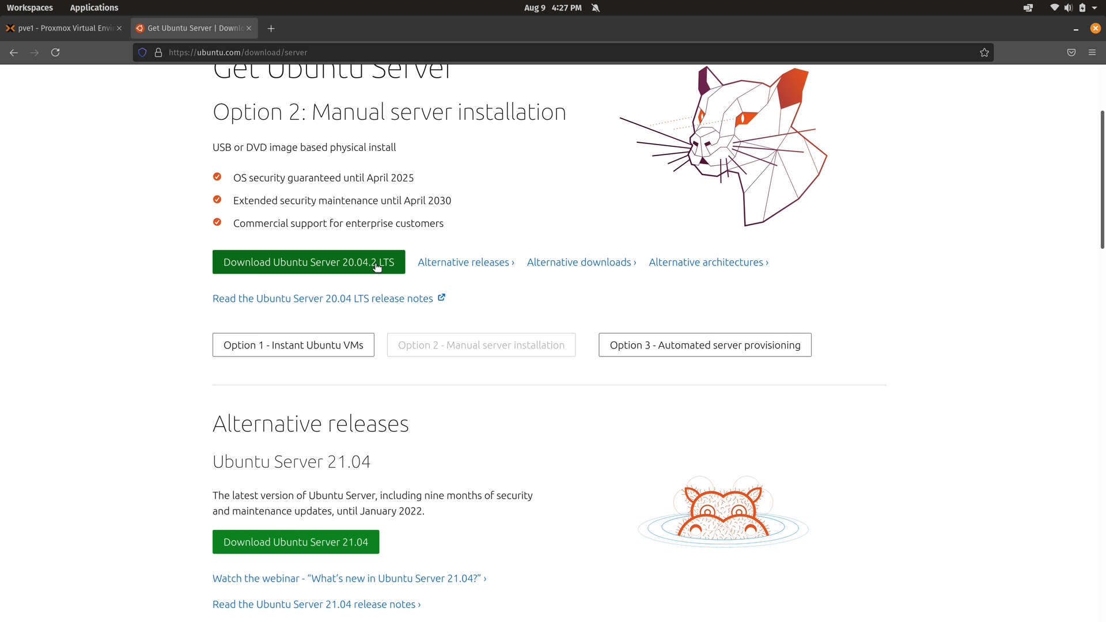
Start the Ubuntu Server 20.04.2 LTS download, dismiss the file prompt, and return to Proxmox
click(309, 261)
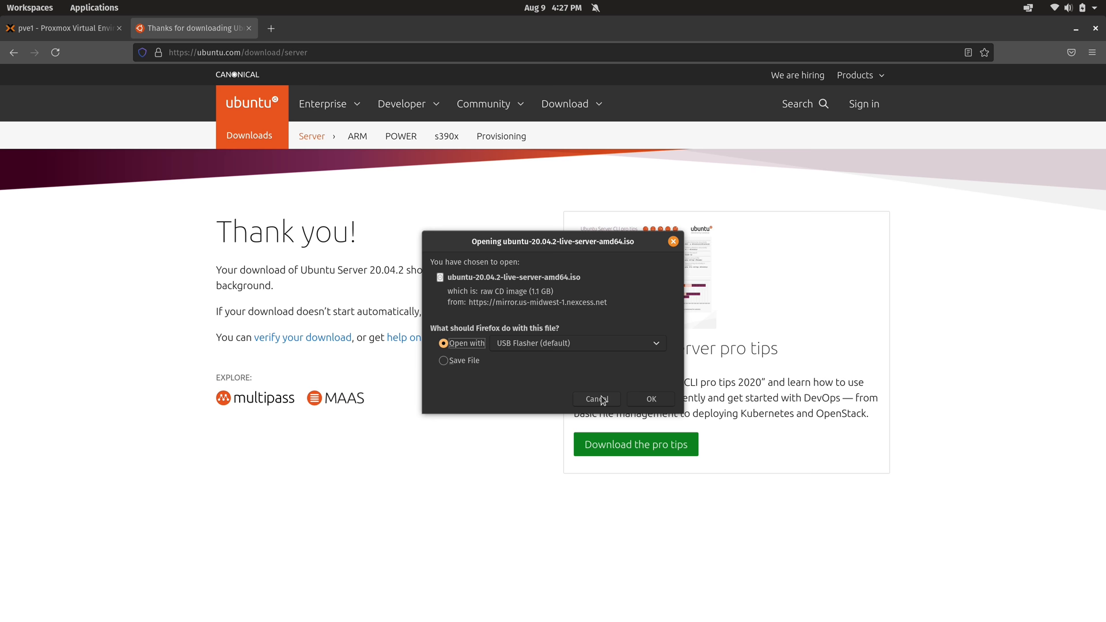
click(595, 398)
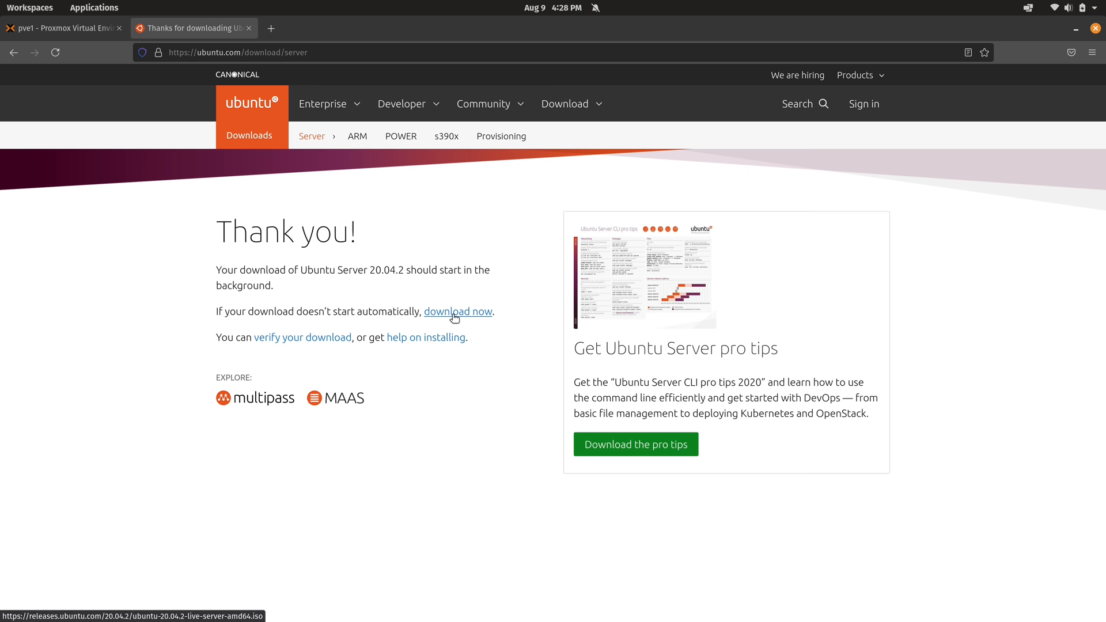
mouse_move(492, 410)
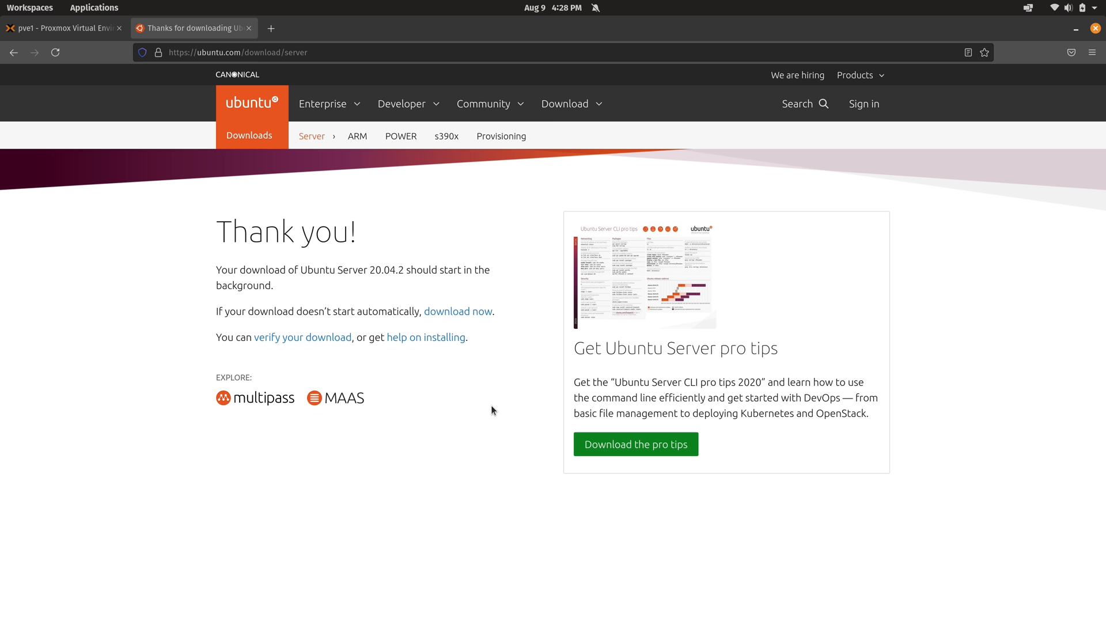
click(60, 27)
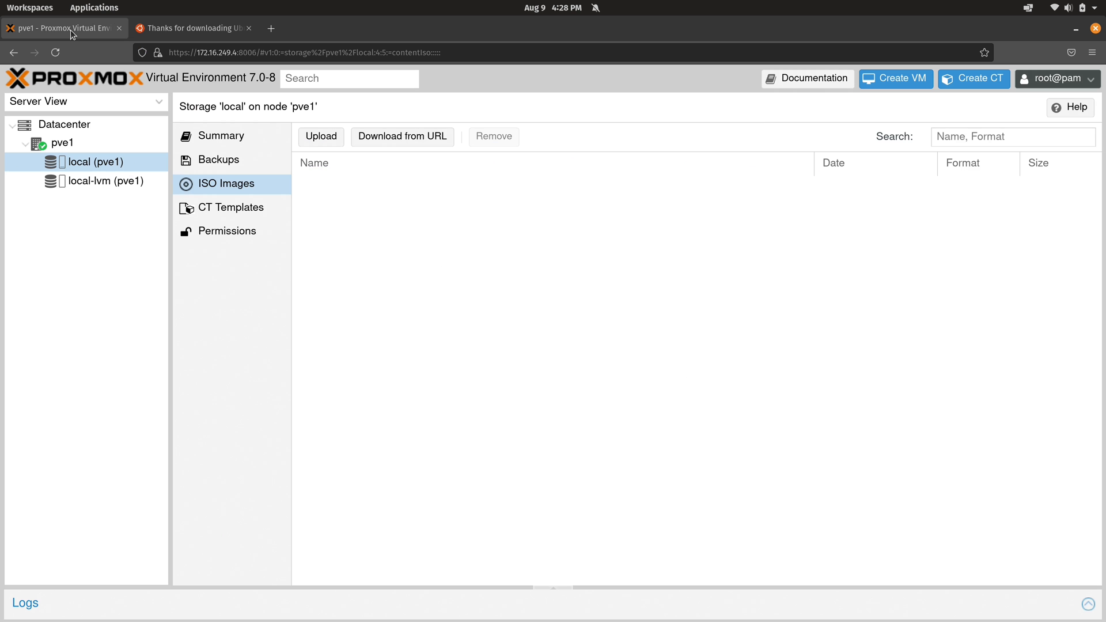
Download ubuntu-20.04.2-live-server-amd64.iso from its URL into pve1's local storage
click(401, 136)
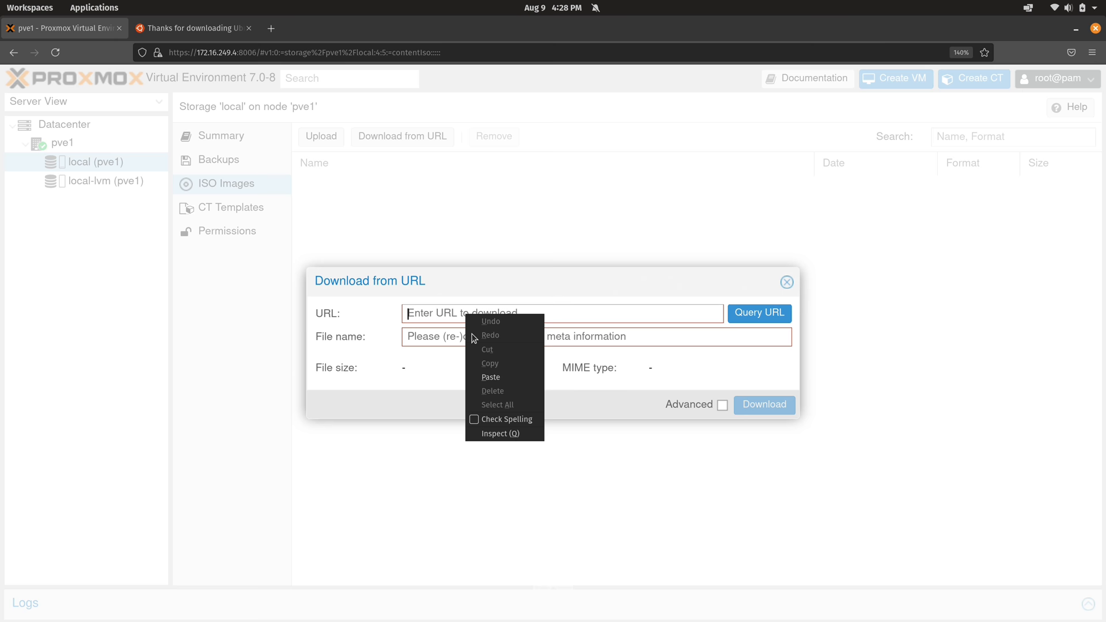
click(491, 376)
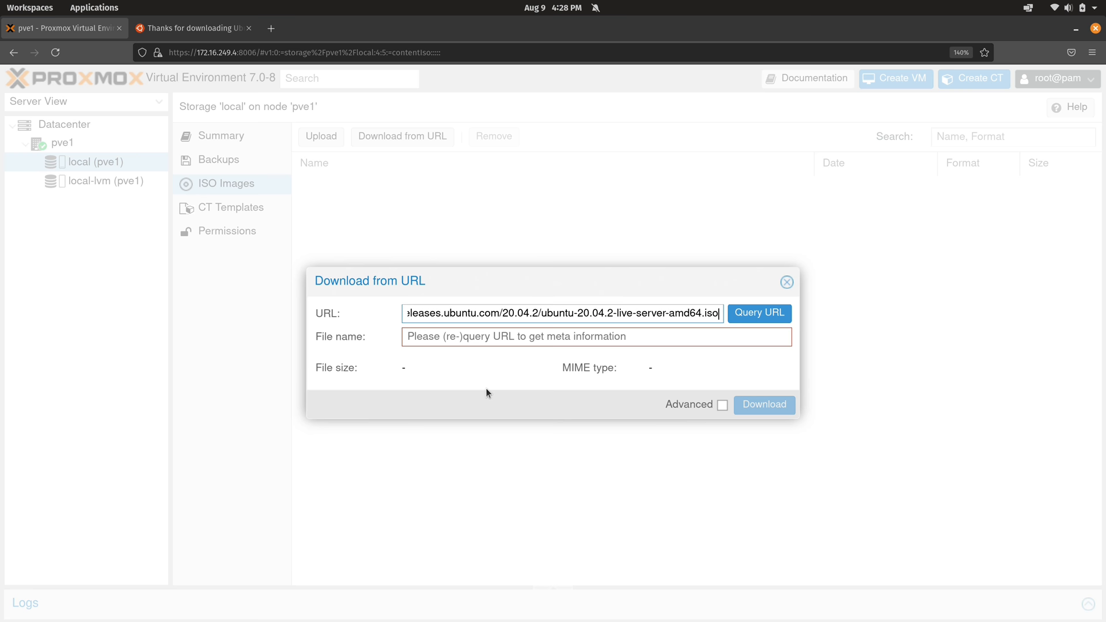
click(759, 313)
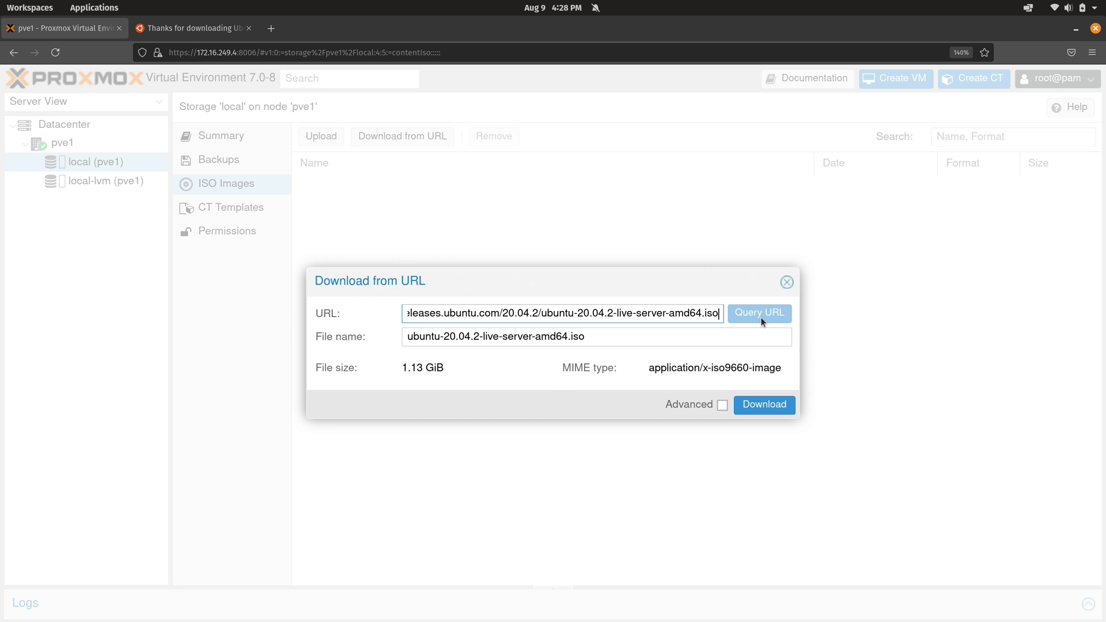
double_click(628, 313)
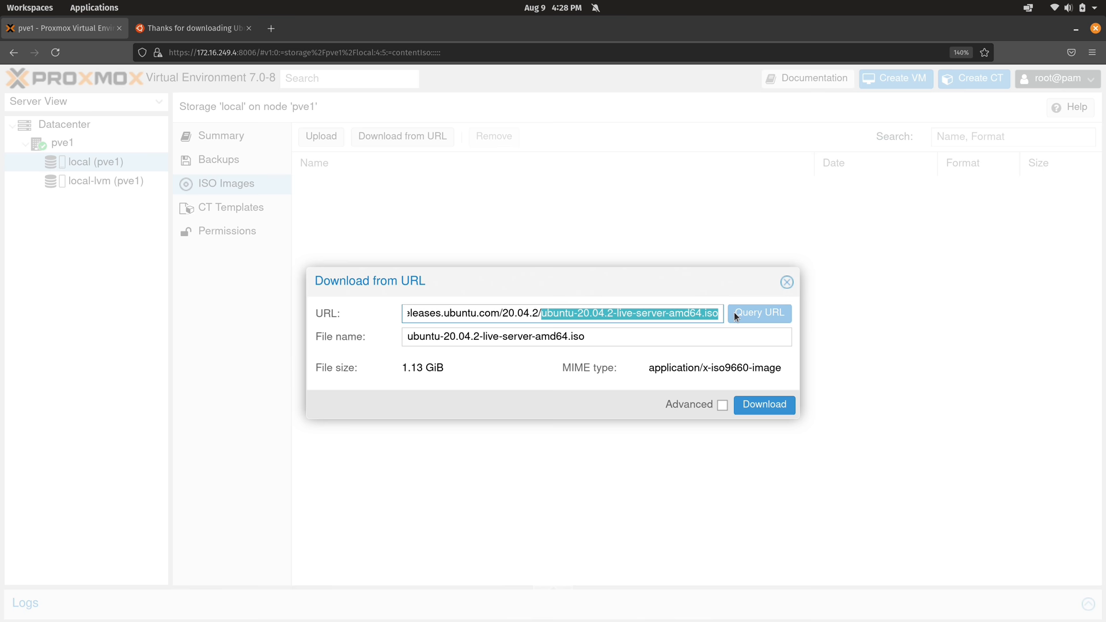
click(763, 404)
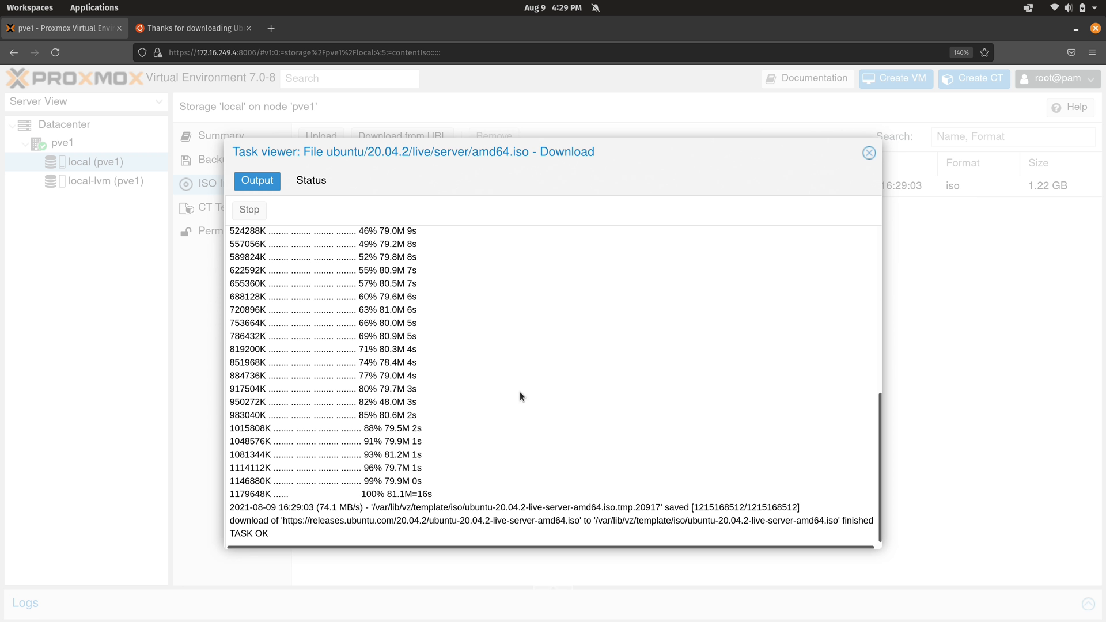
Close the finished download task log to show the ISO in the local list
click(868, 152)
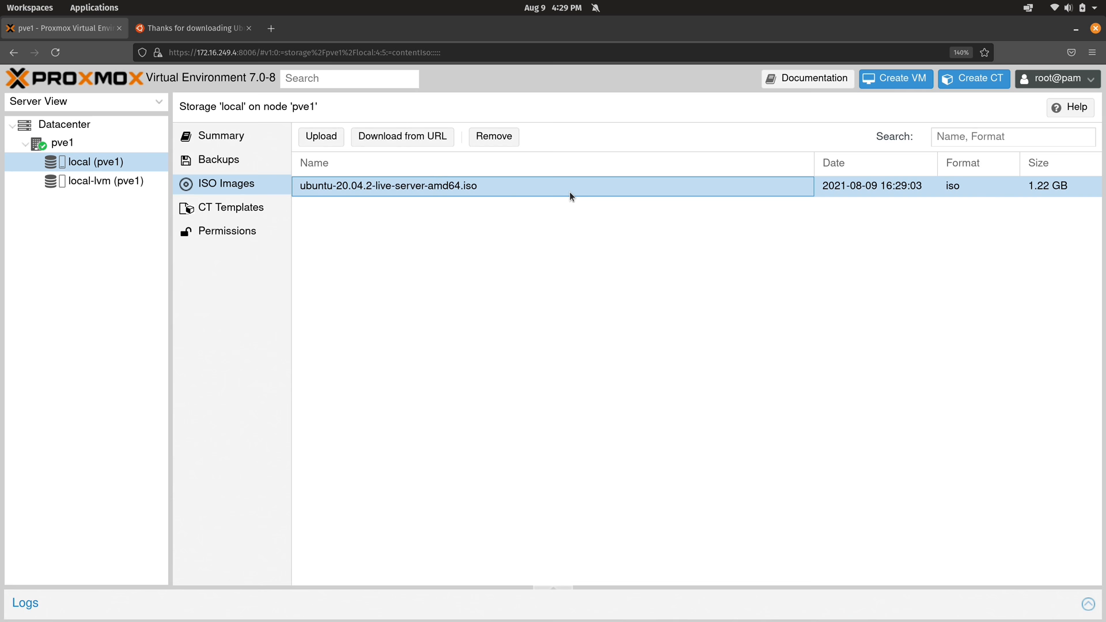
Create a new VM named 'webserver' with ID 100 and continue to the OS settings
click(895, 78)
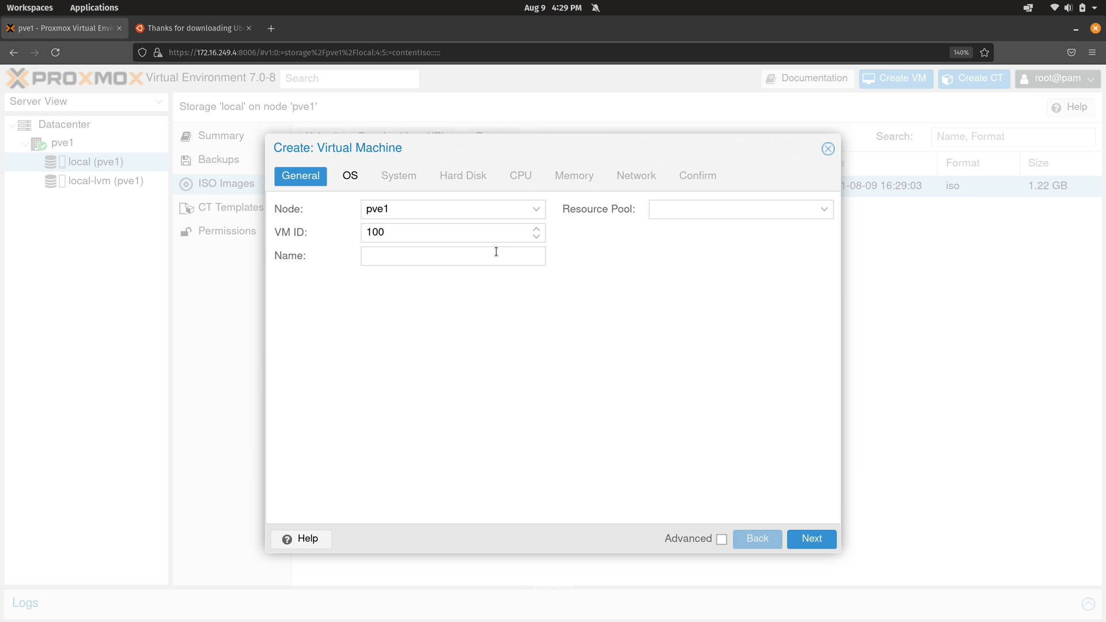
text(webserver)
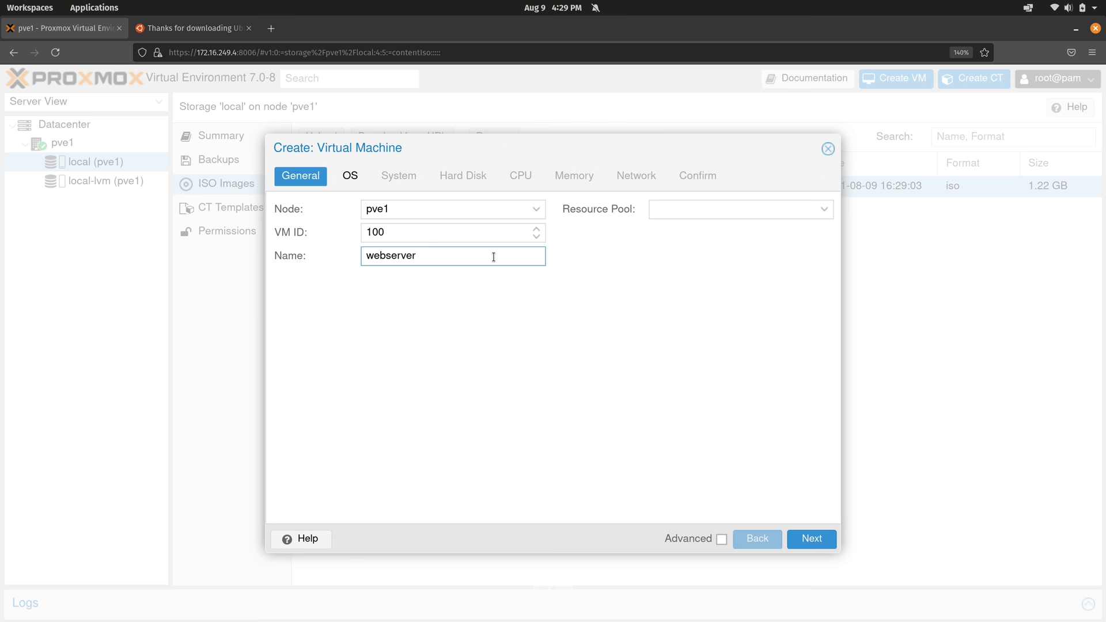
click(350, 175)
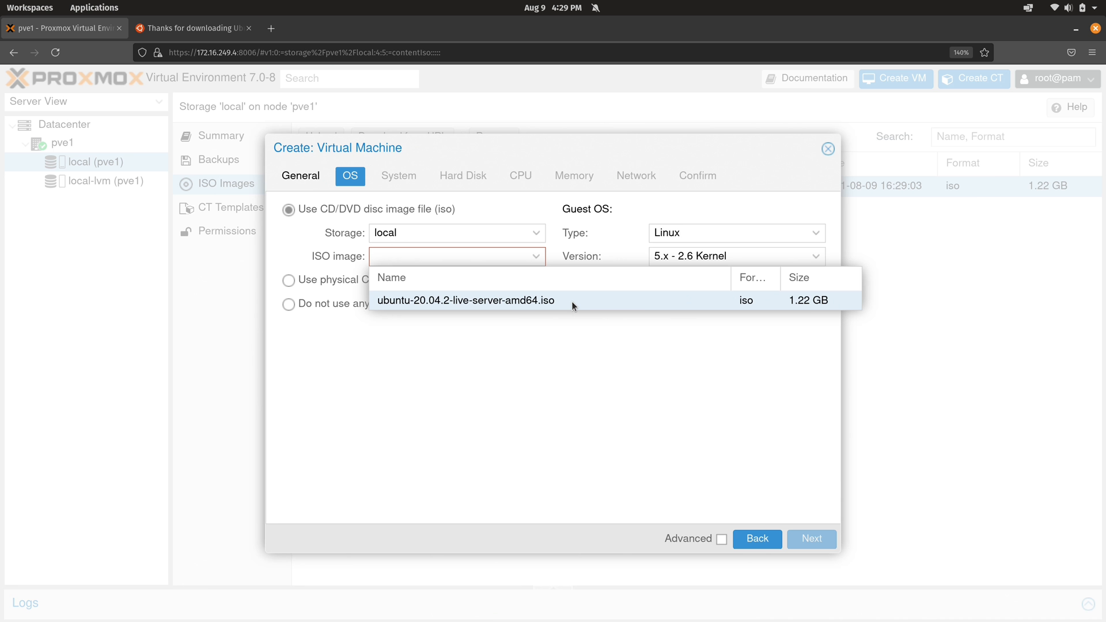
Choose the Ubuntu 20.04.2 live server ISO and keep guest type Linux 5.x - 2.6 Kernel
click(457, 256)
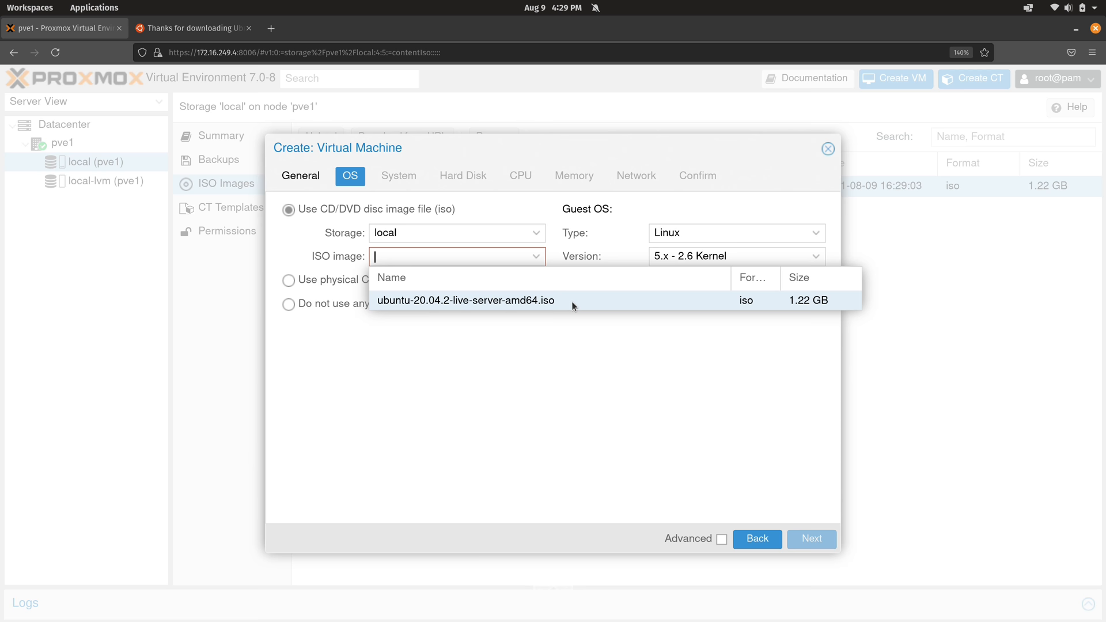
click(464, 300)
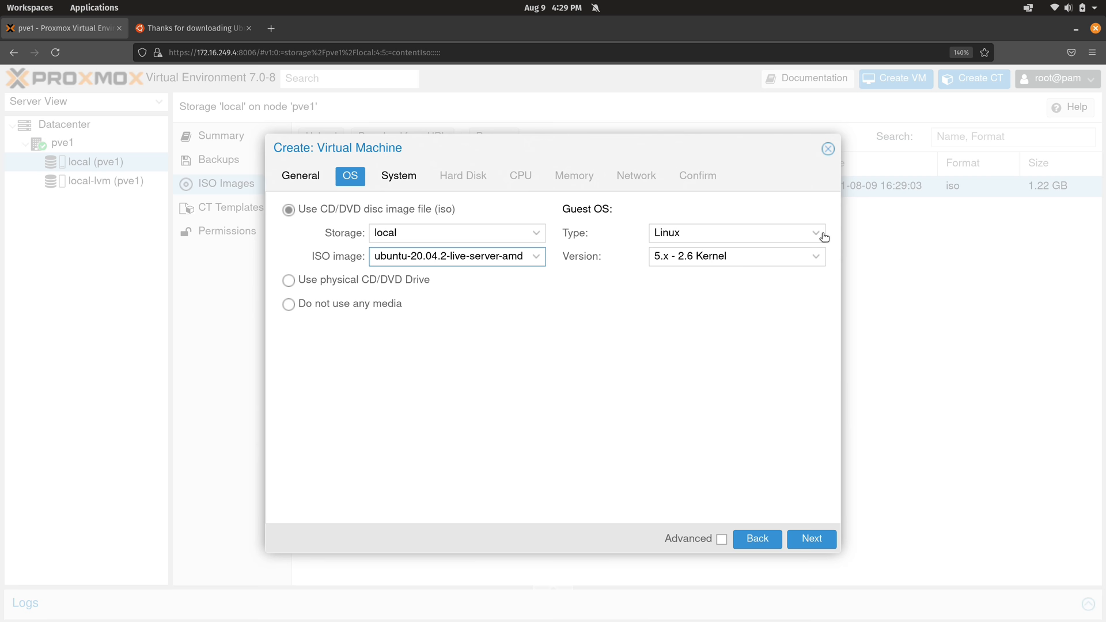
click(816, 233)
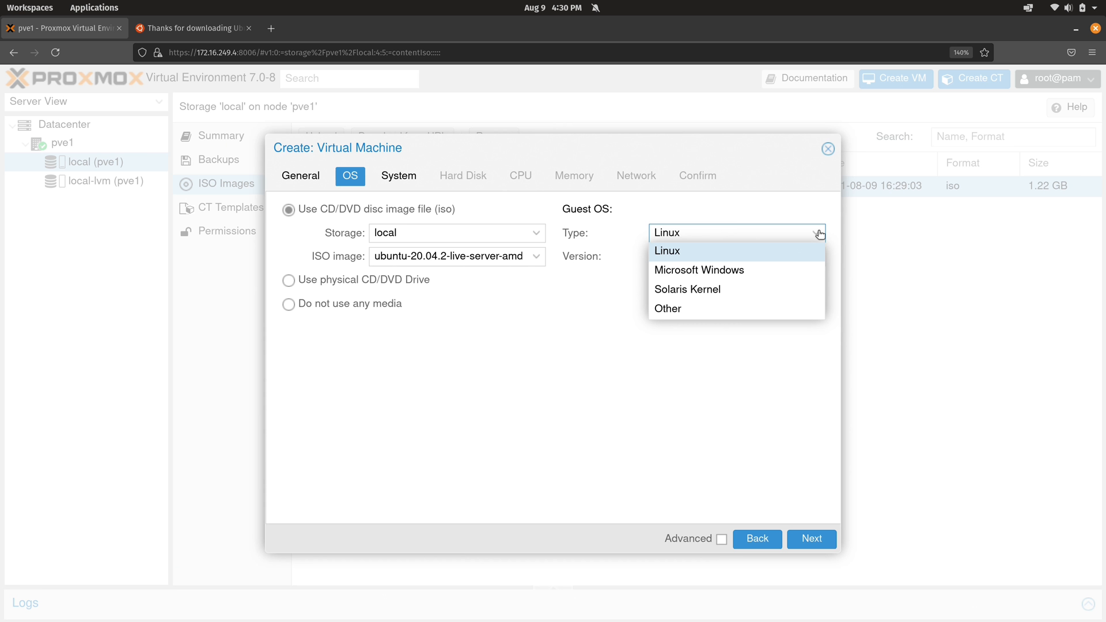
mouse_move(730, 289)
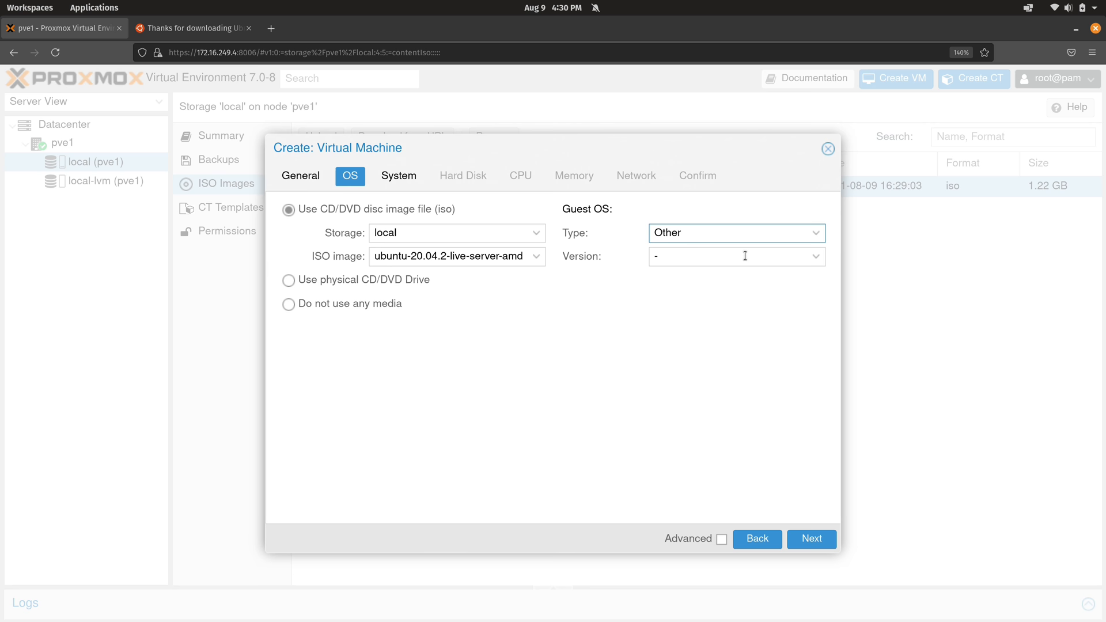
click(736, 232)
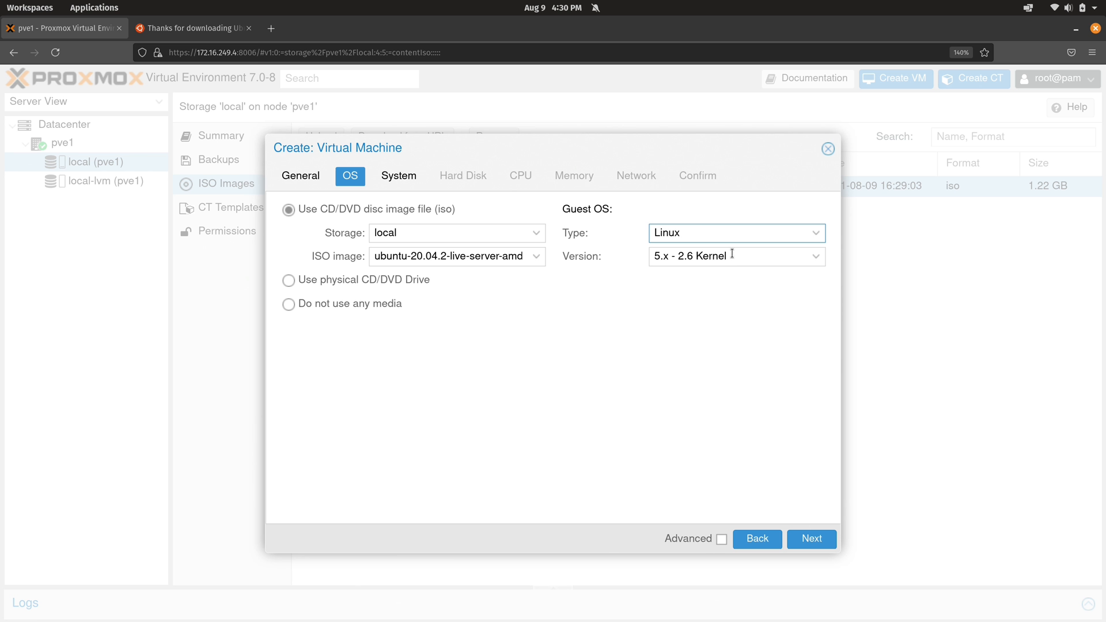
mouse_move(738, 338)
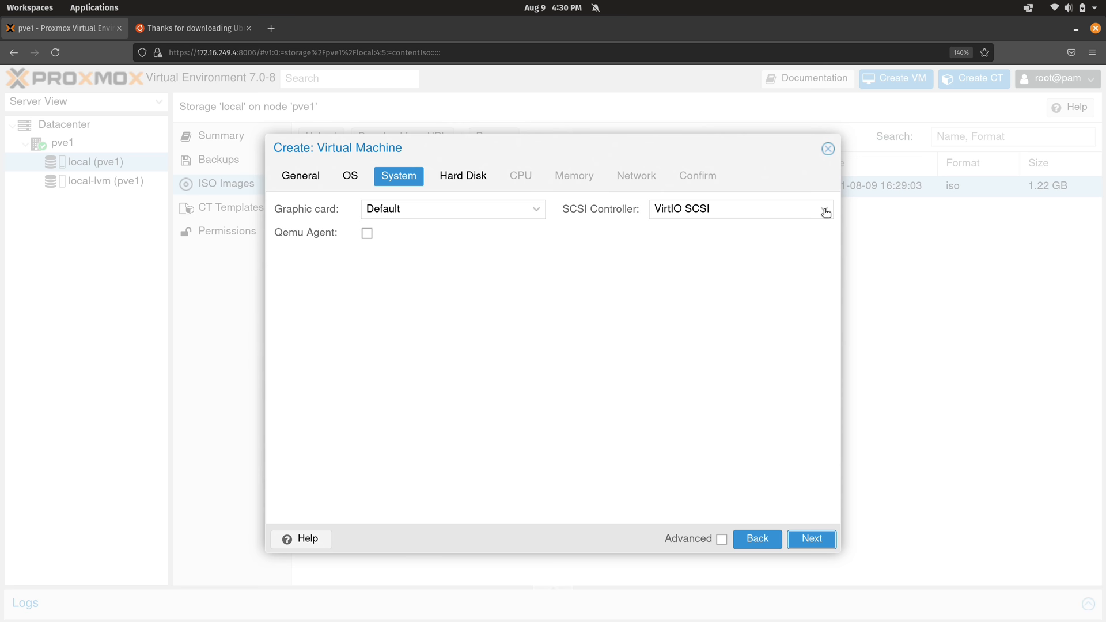
Keep VirtIO SCSI controller and default graphics, then continue to the Hard Disk settings
click(823, 208)
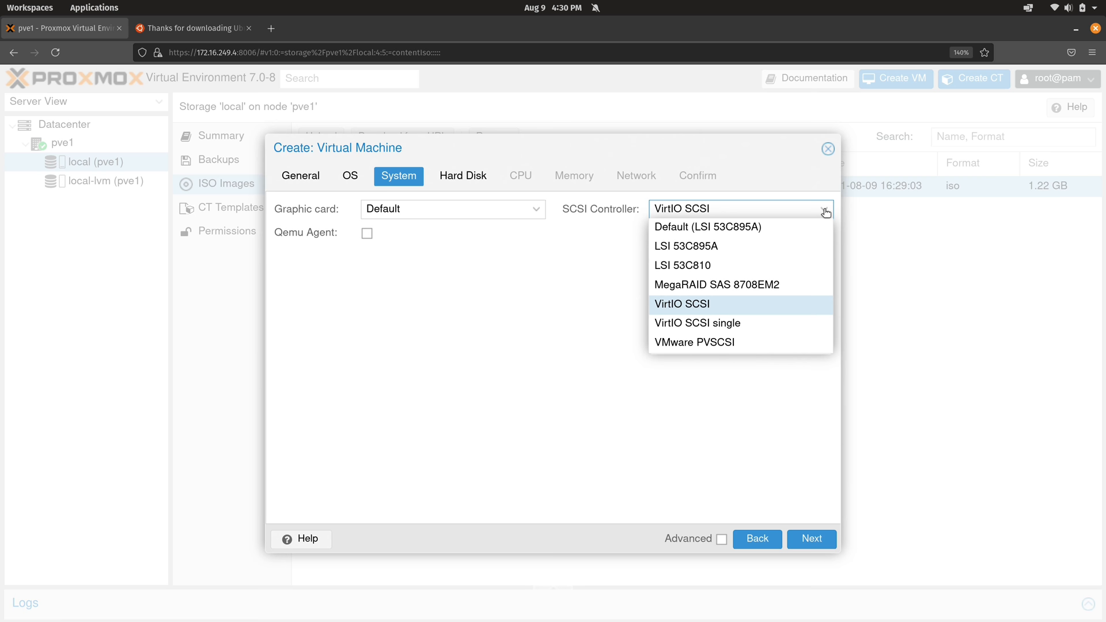
click(681, 305)
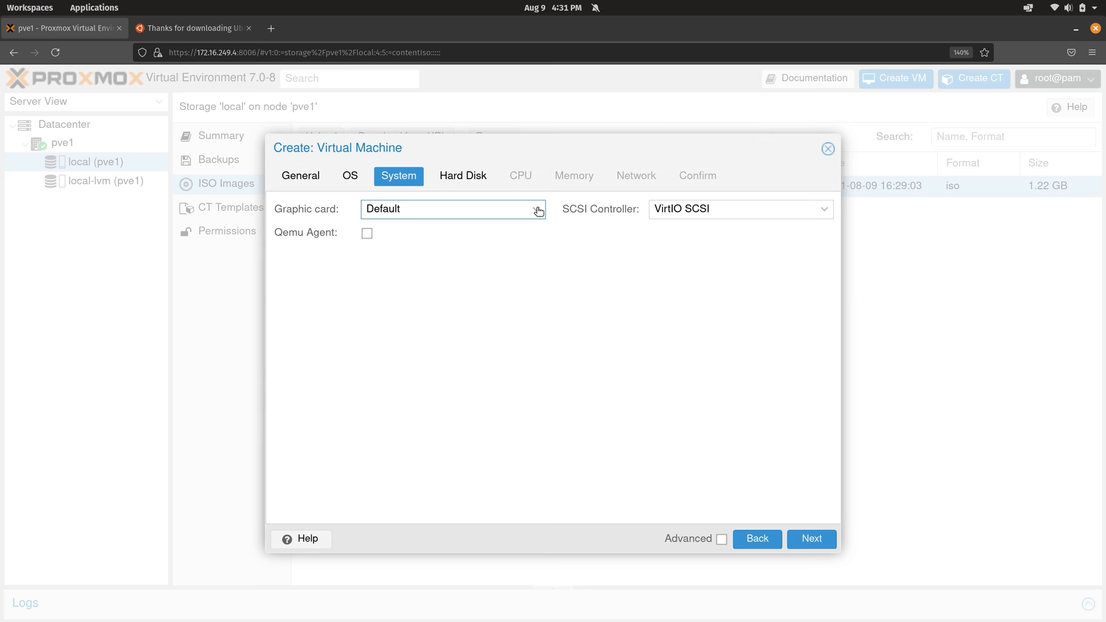
click(538, 209)
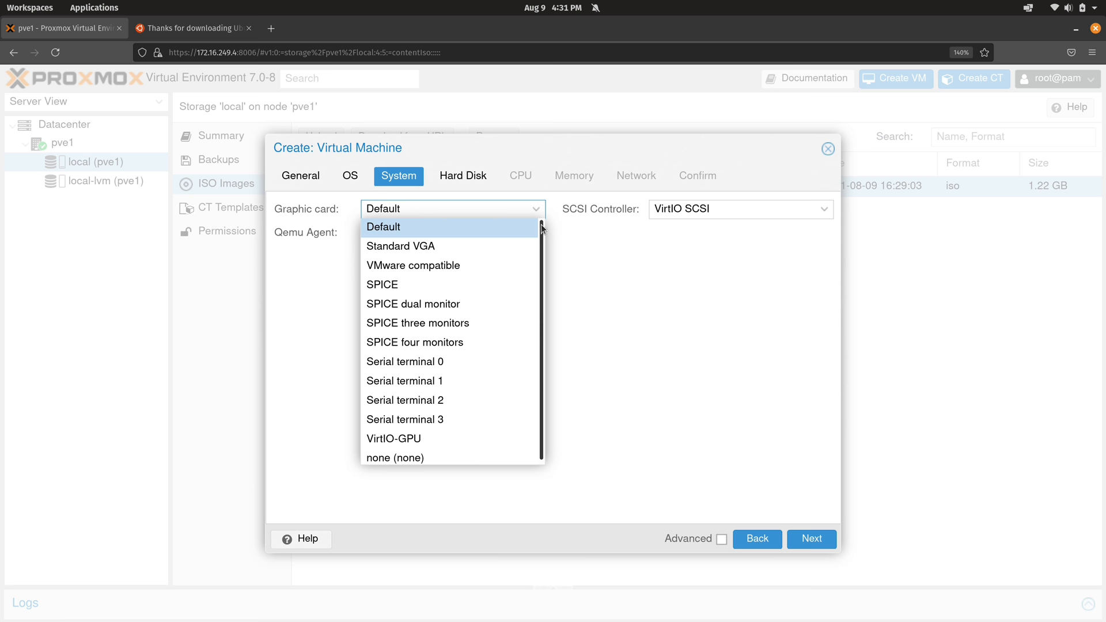
click(382, 227)
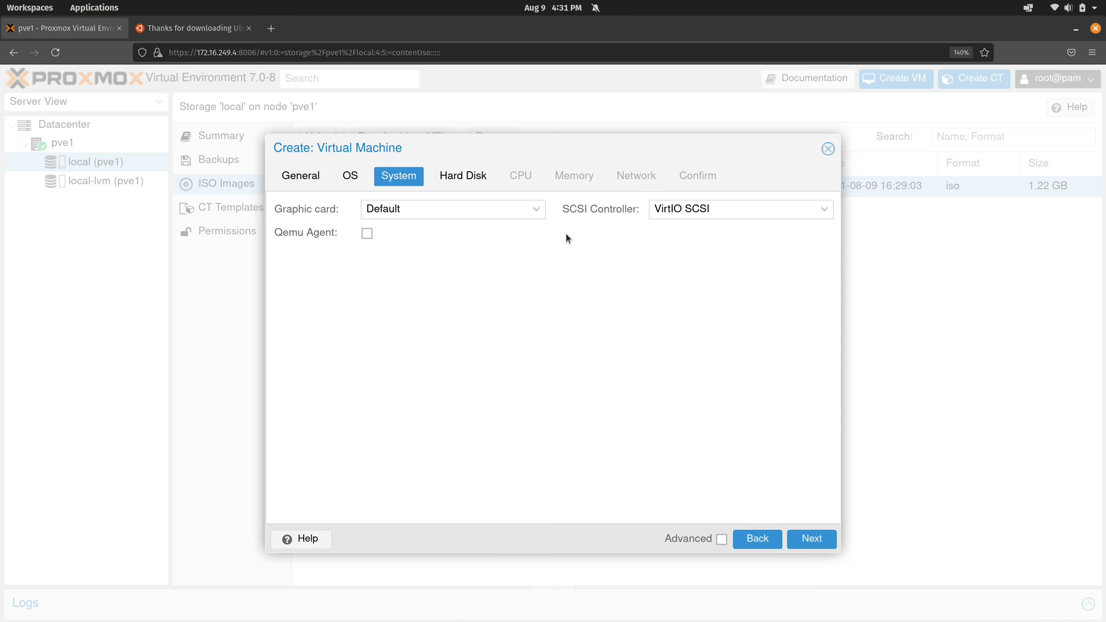
click(809, 539)
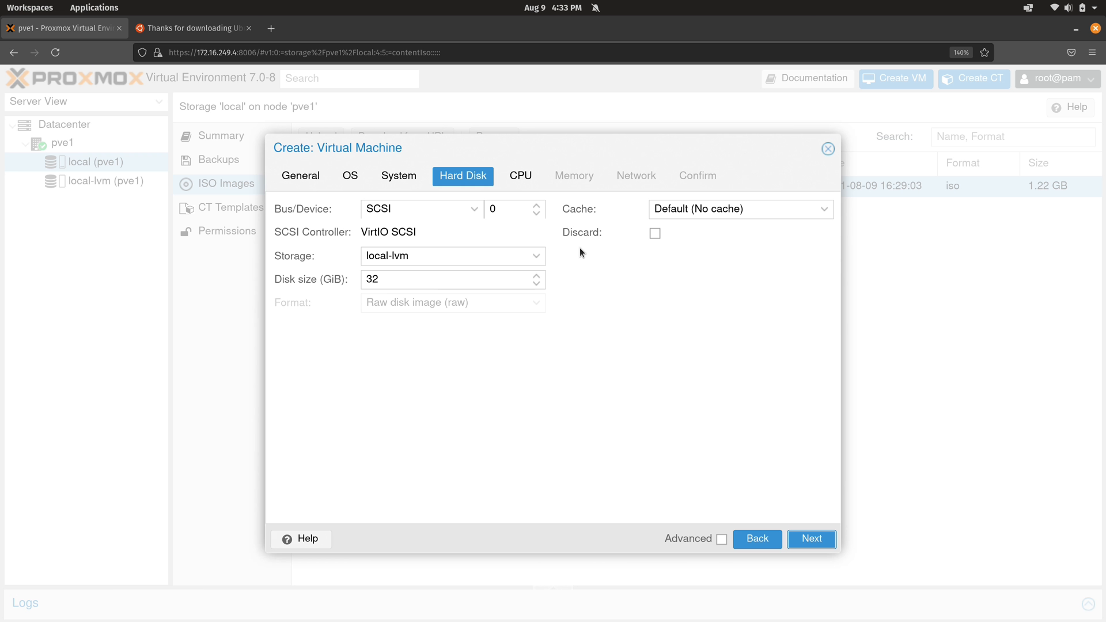
mouse_move(577, 246)
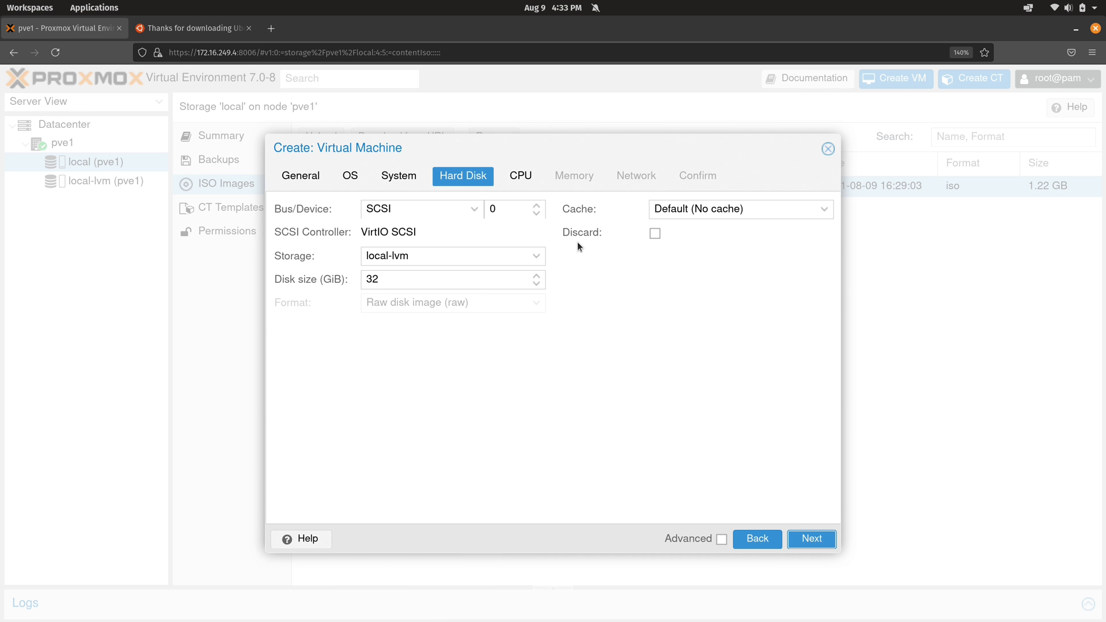
mouse_move(654, 238)
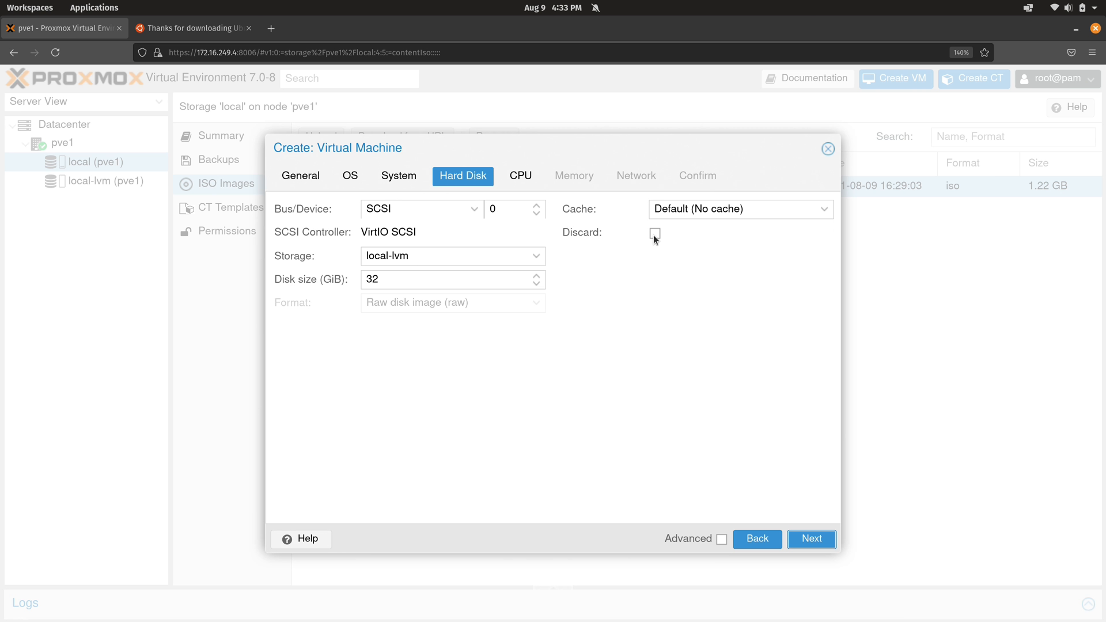
Enable Discard on the SCSI disk on local-lvm and set its size to 16 GiB
click(654, 234)
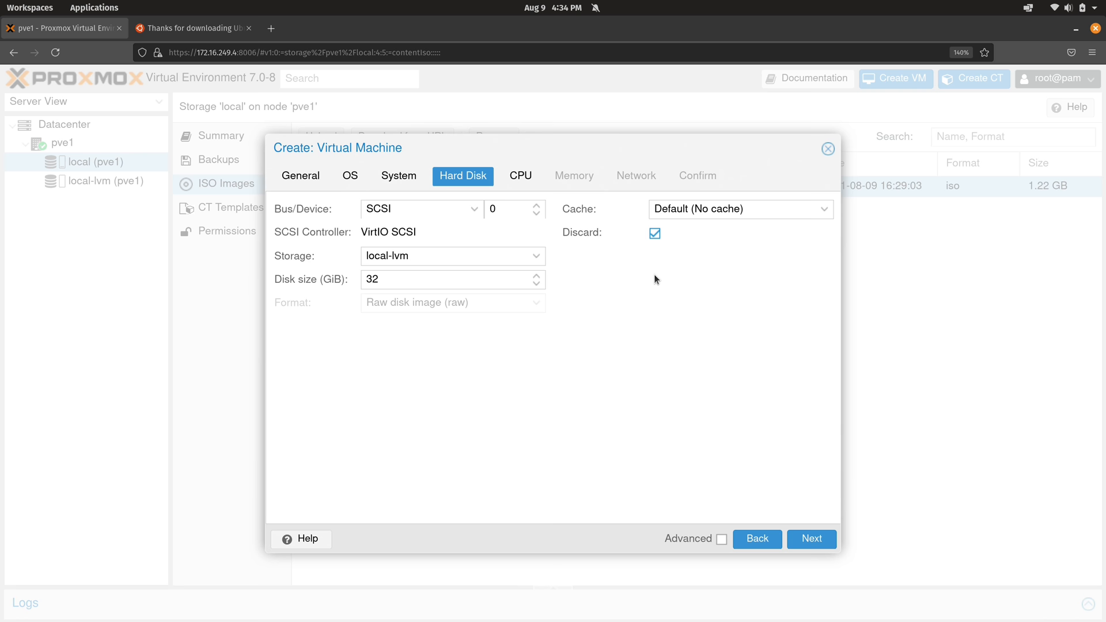
click(478, 209)
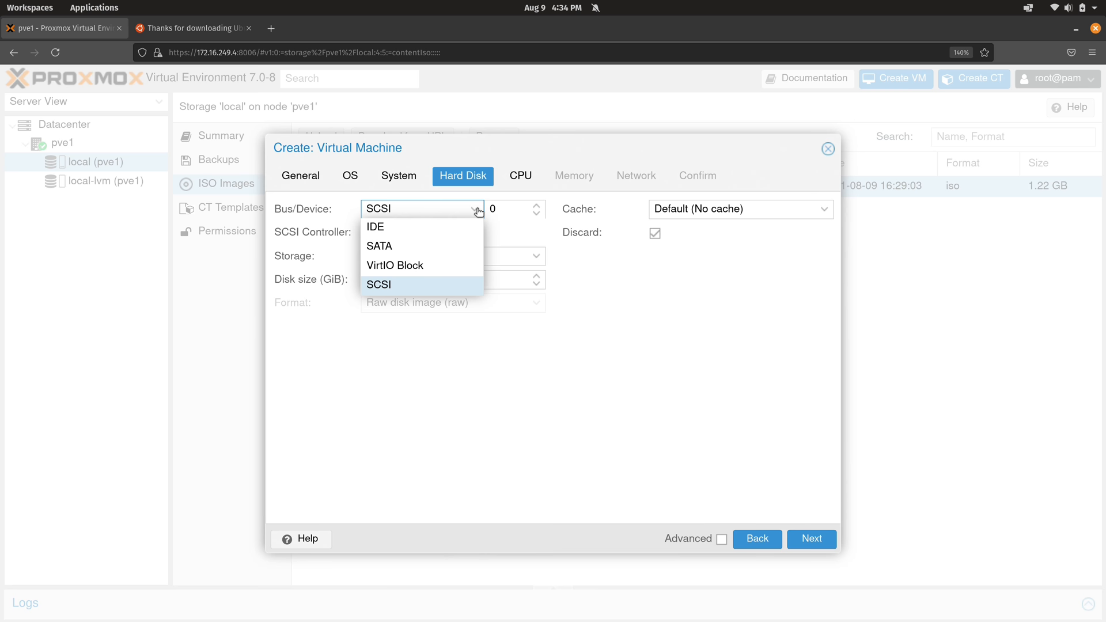
click(377, 285)
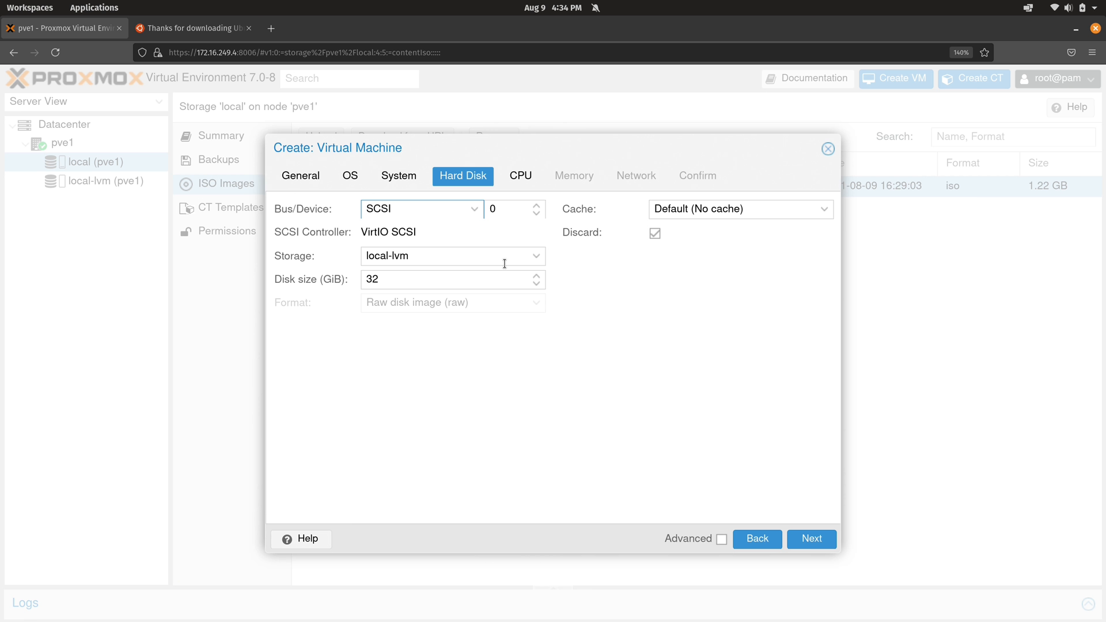
mouse_move(479, 274)
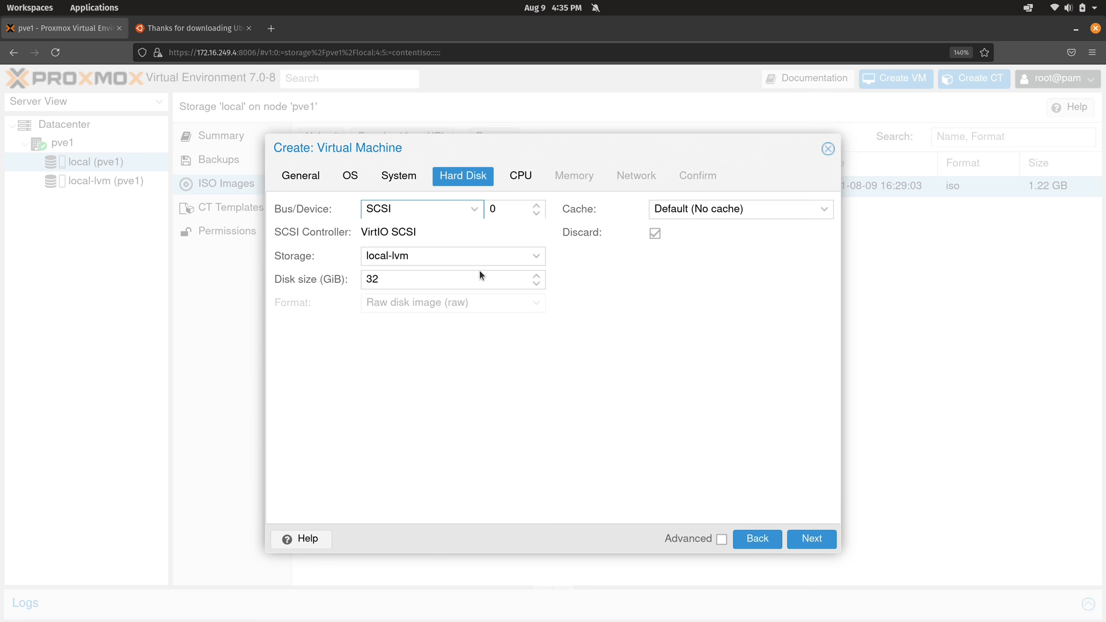
click(538, 256)
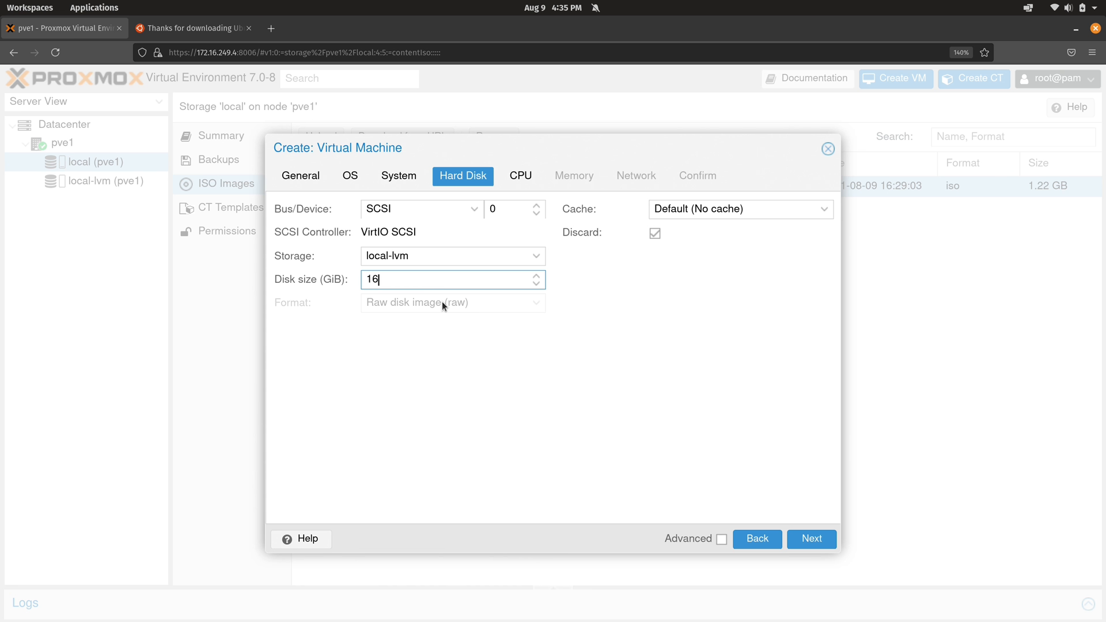
mouse_move(464, 334)
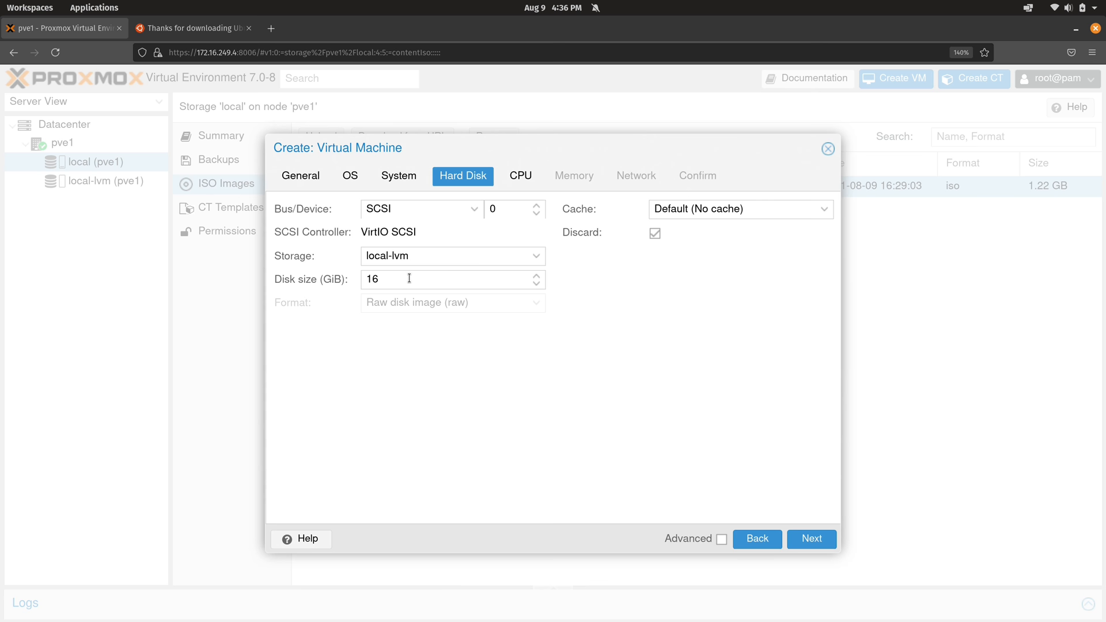
Continue to CPU settings, keeping 1 socket and 1 core
click(809, 539)
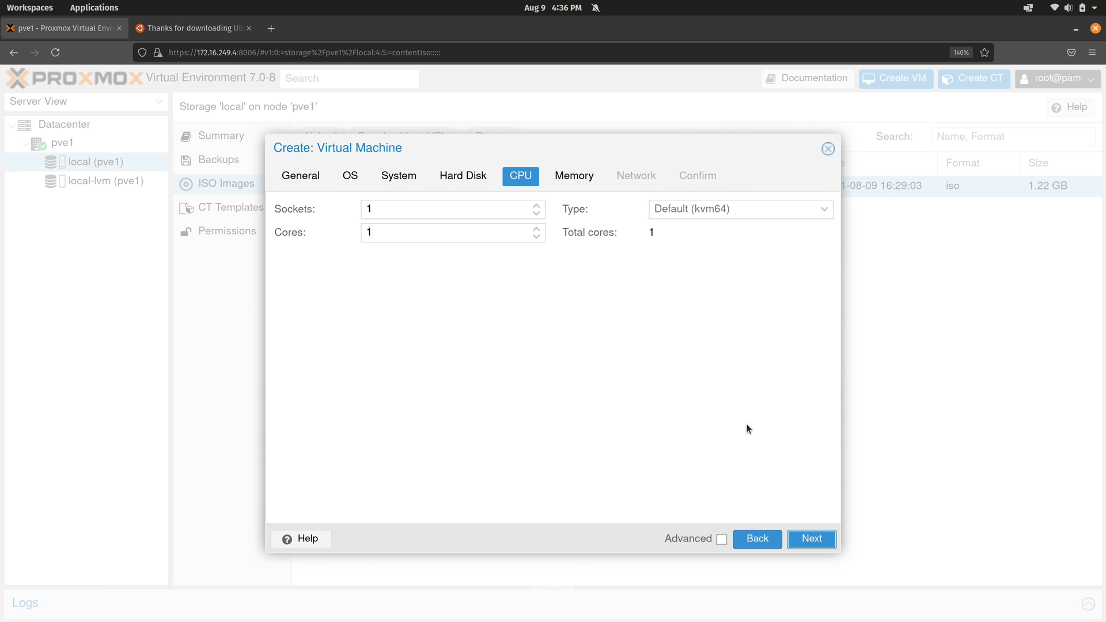
Continue to Memory settings, leaving memory at 2048 MiB
click(537, 228)
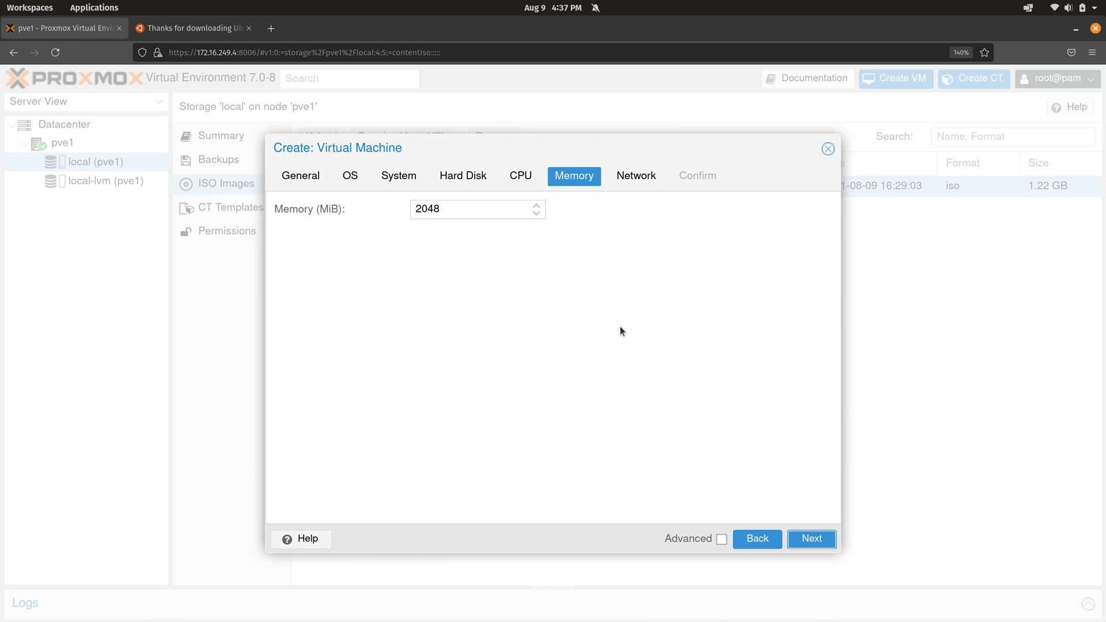
mouse_move(492, 297)
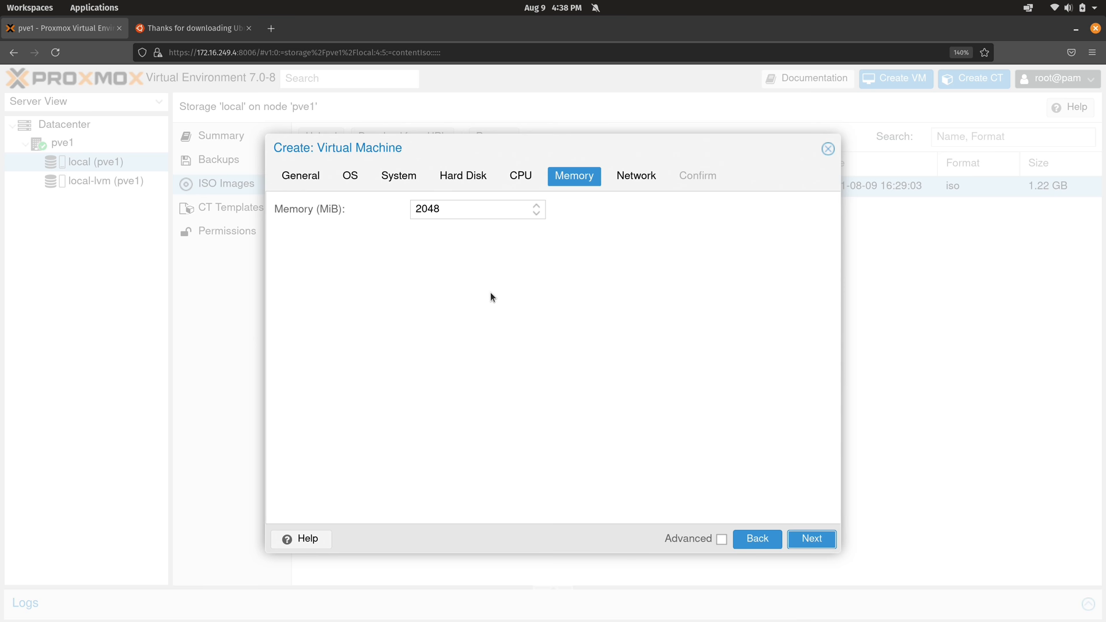
Set the VM network to bridge vmbr0 with VirtIO model and firewall enabled
click(810, 539)
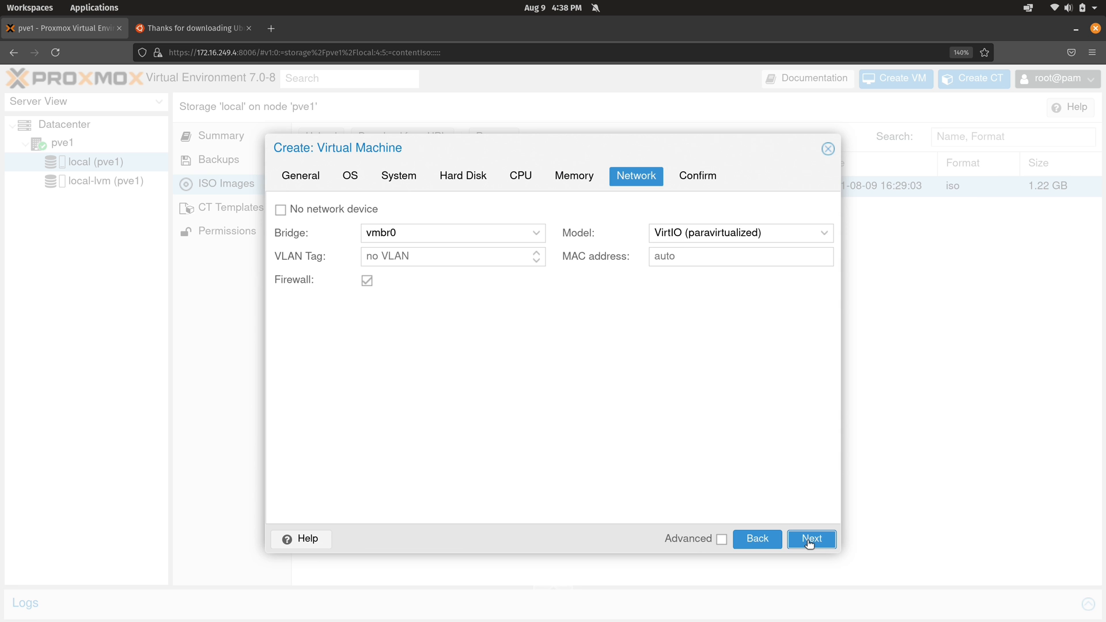
mouse_move(756, 438)
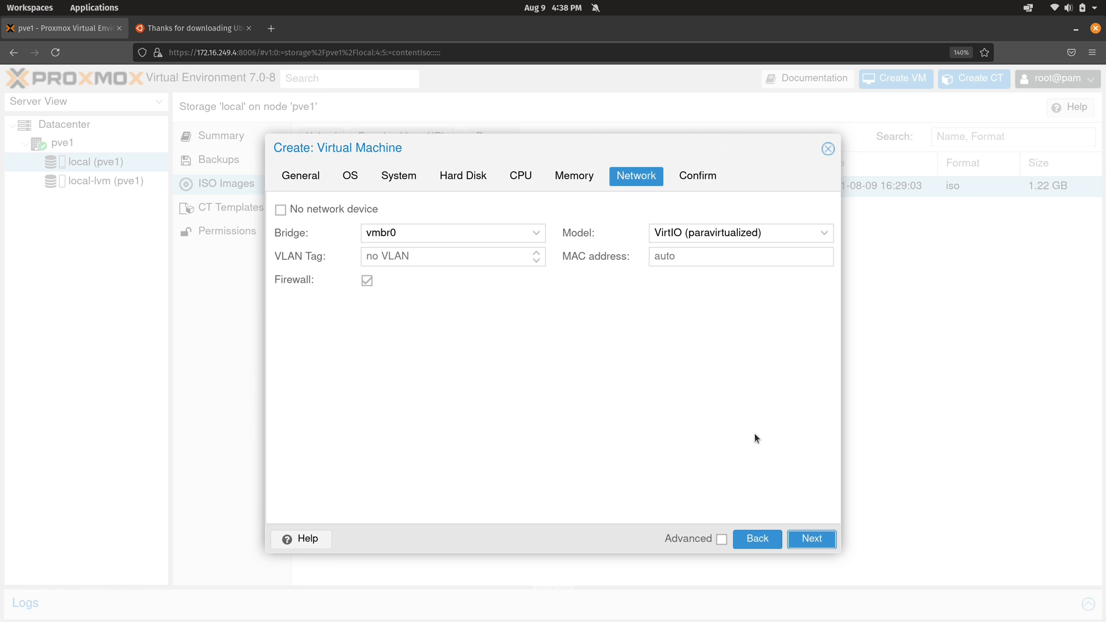
click(537, 233)
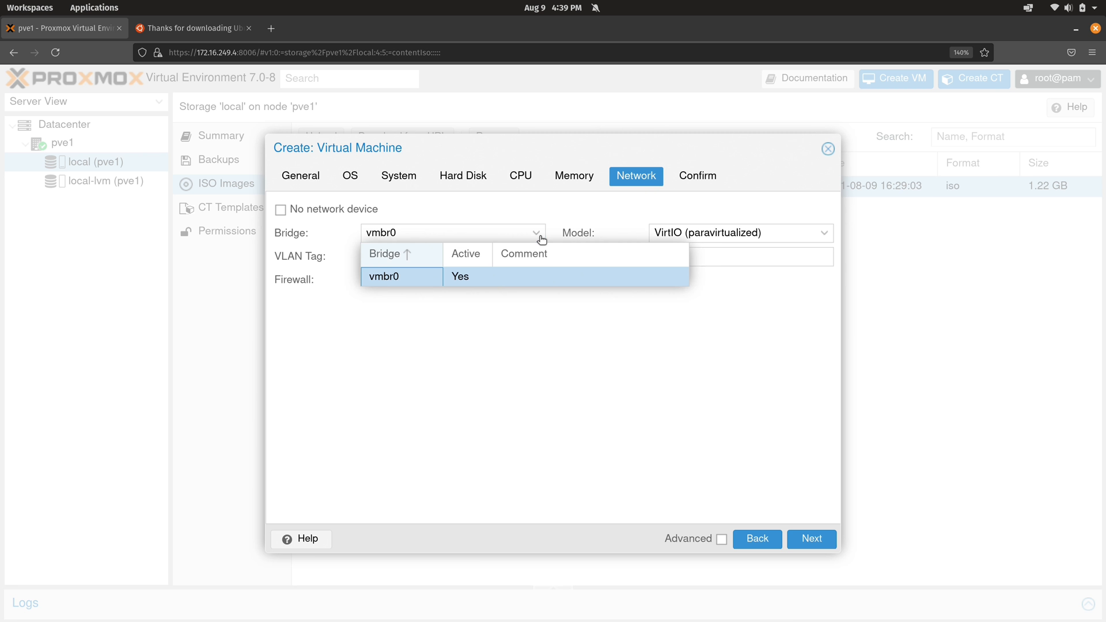
mouse_move(393, 287)
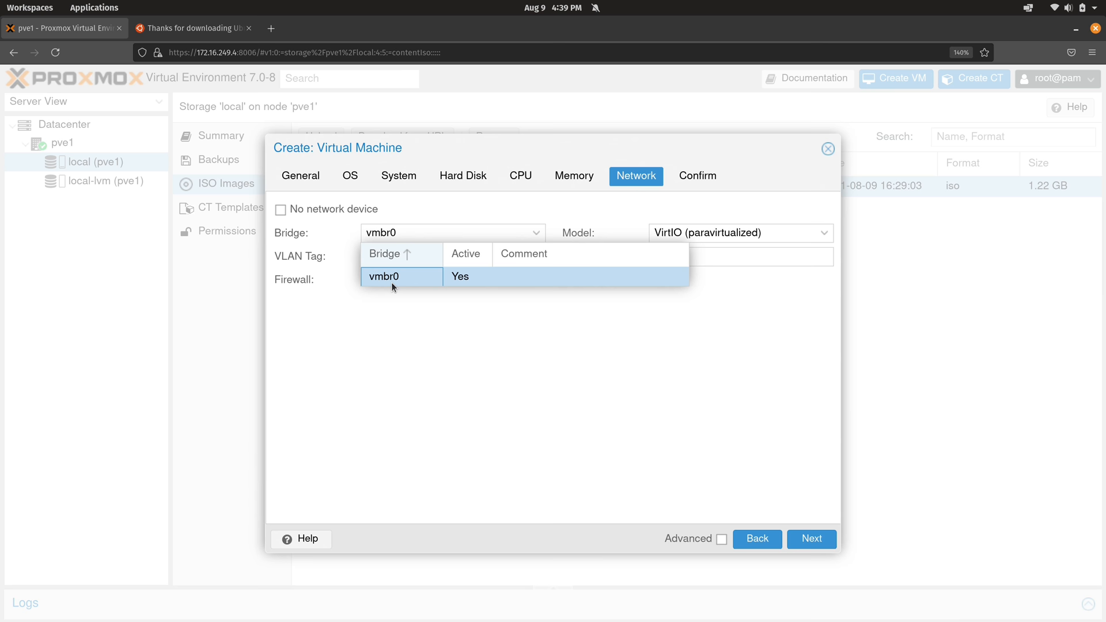
click(385, 275)
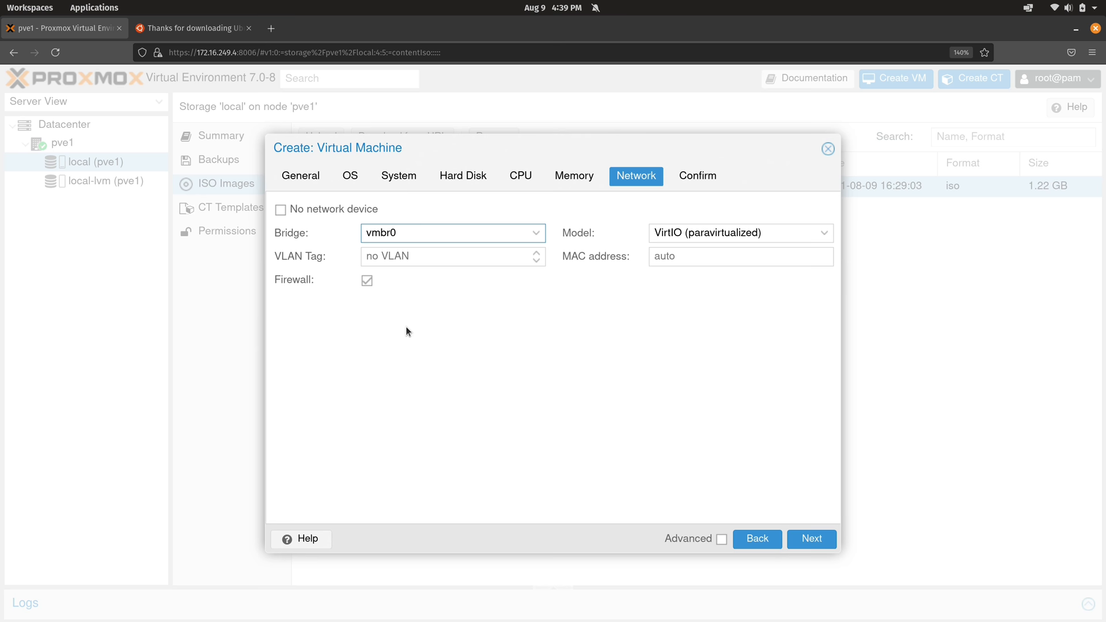
Review the summary and finish creating VM 100 'webserver' on pve1
click(810, 539)
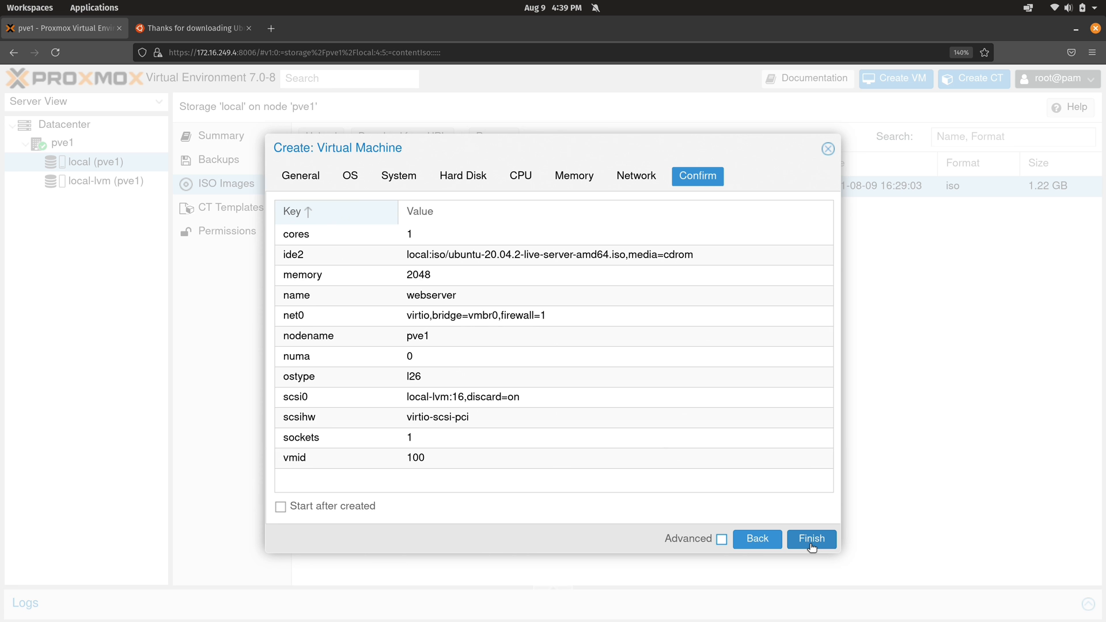
mouse_move(669, 534)
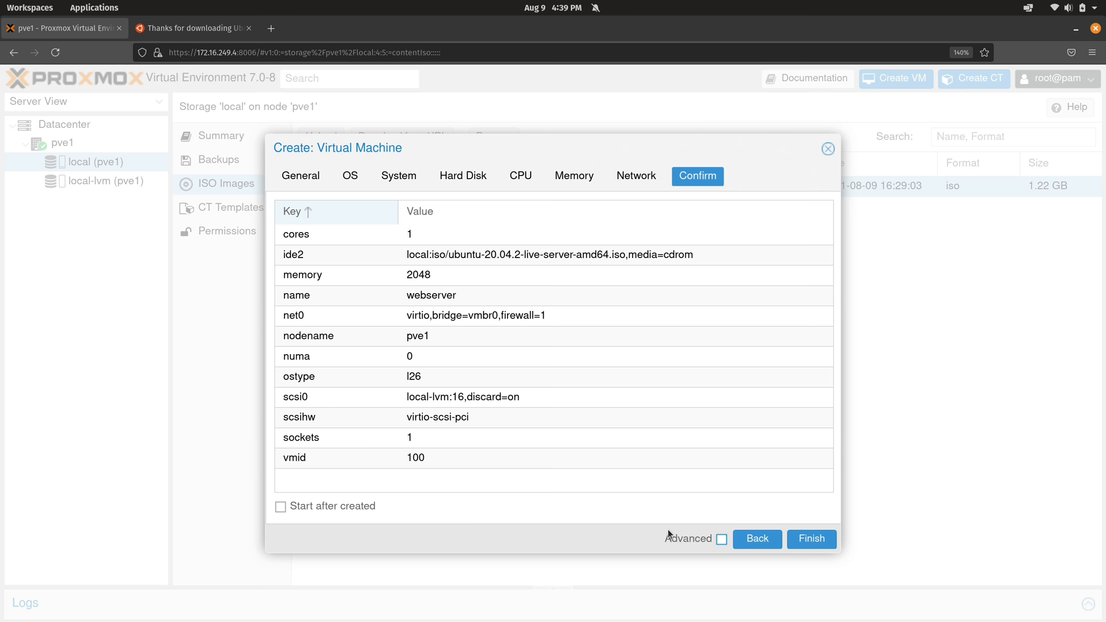
click(811, 539)
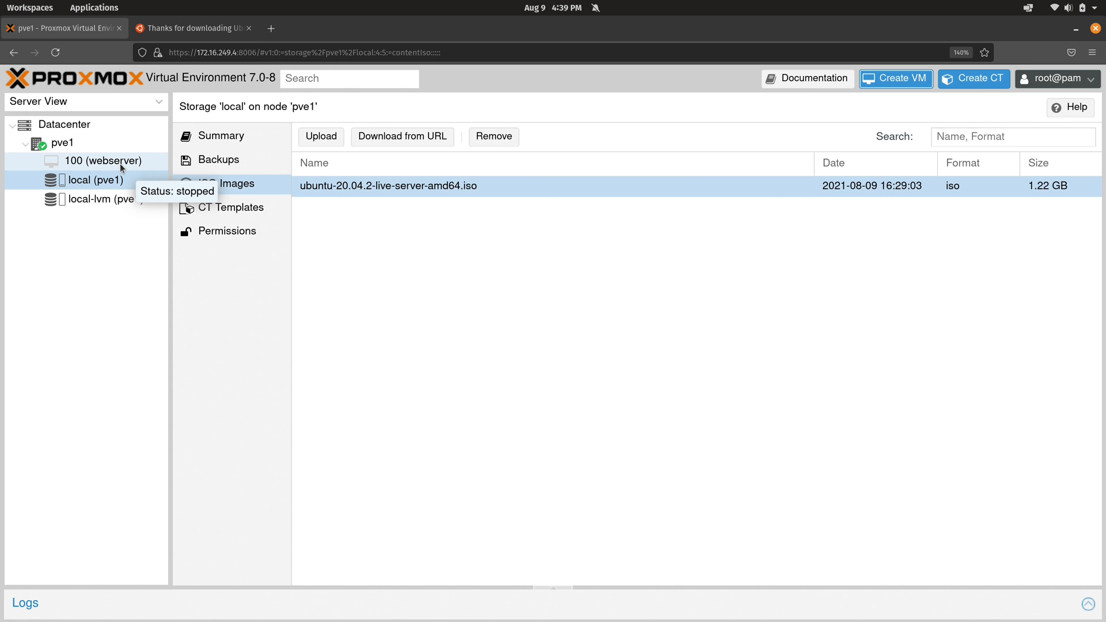
In VM 100's Options, set Start at boot to Yes; QEMU Guest Agent stays disabled
click(105, 161)
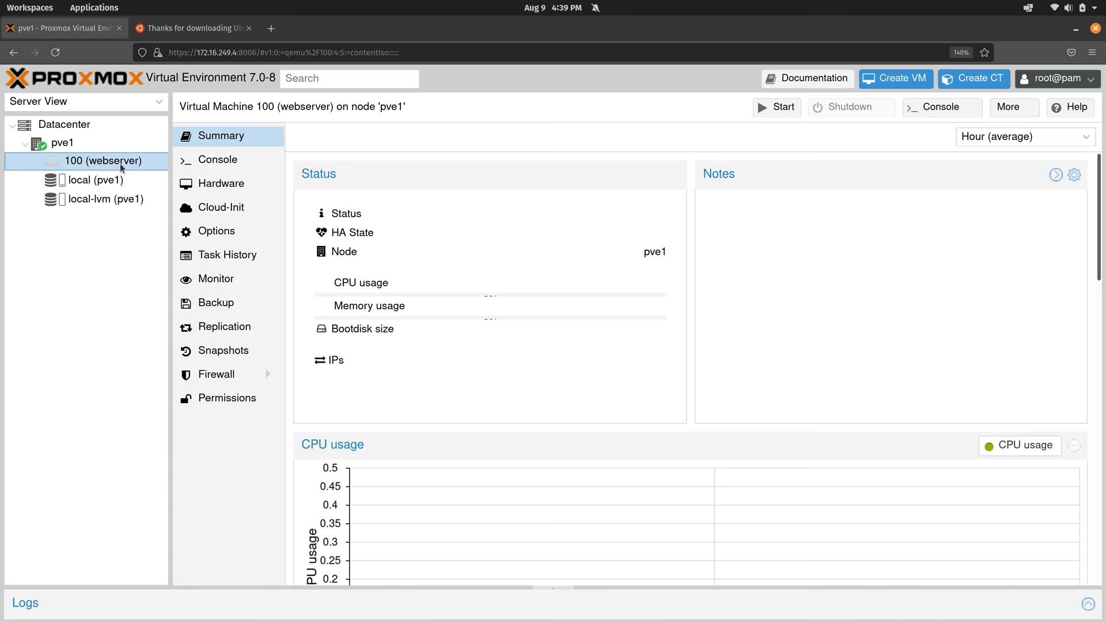
click(215, 230)
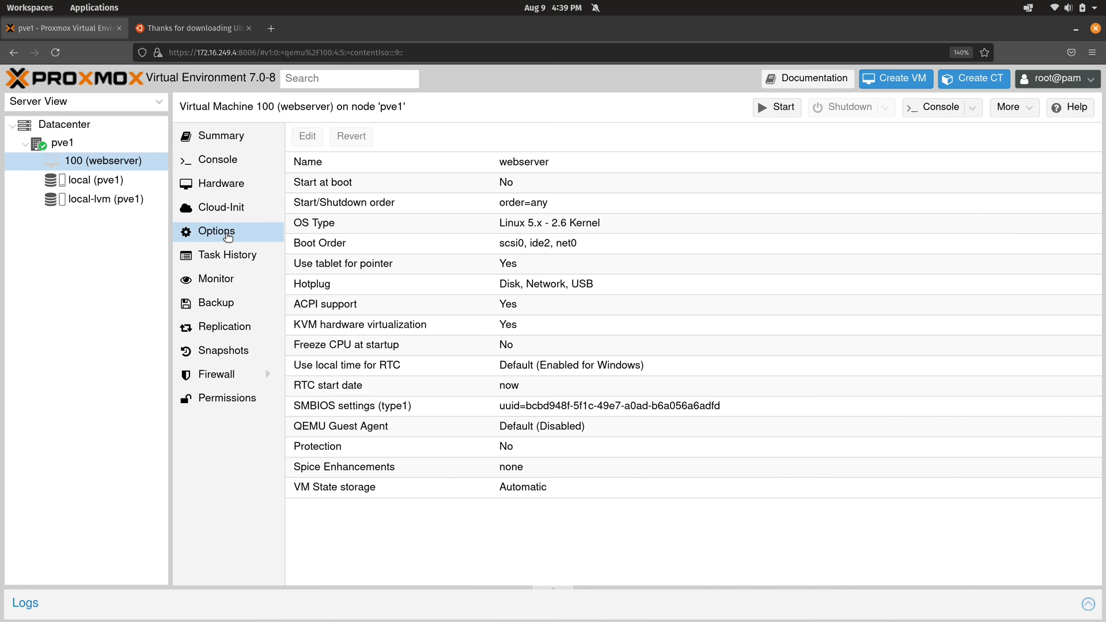
mouse_move(538, 517)
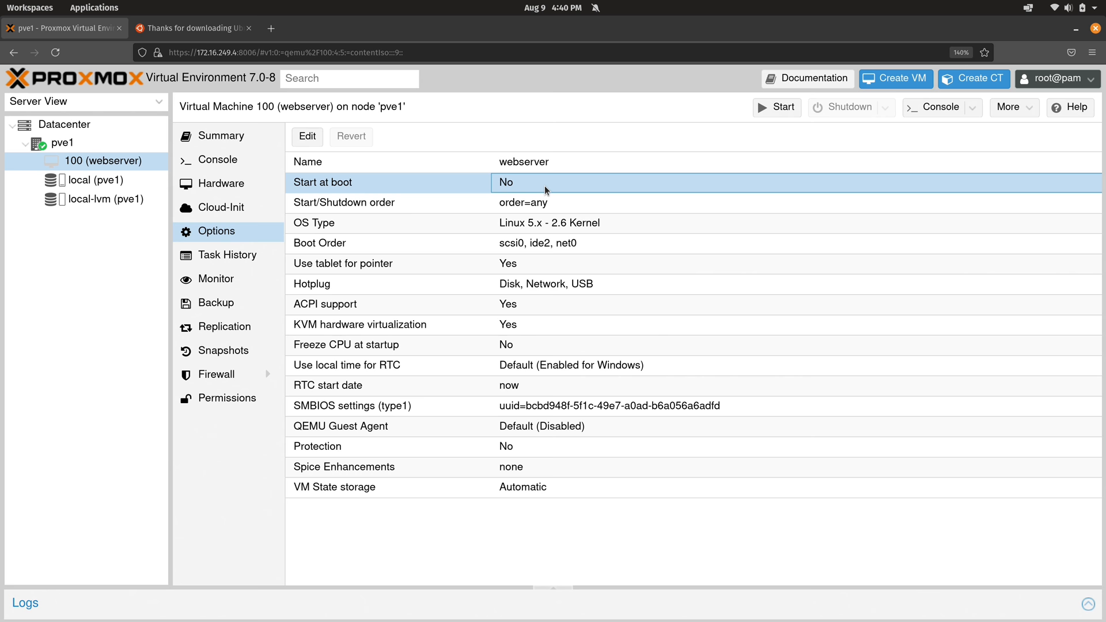
mouse_move(502, 193)
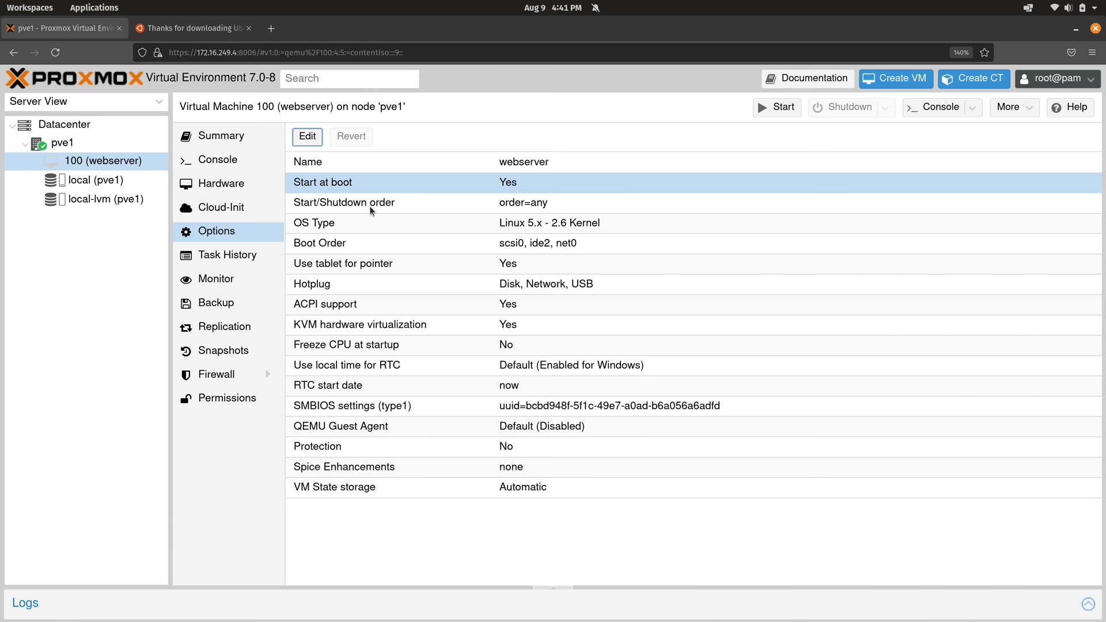
double_click(343, 202)
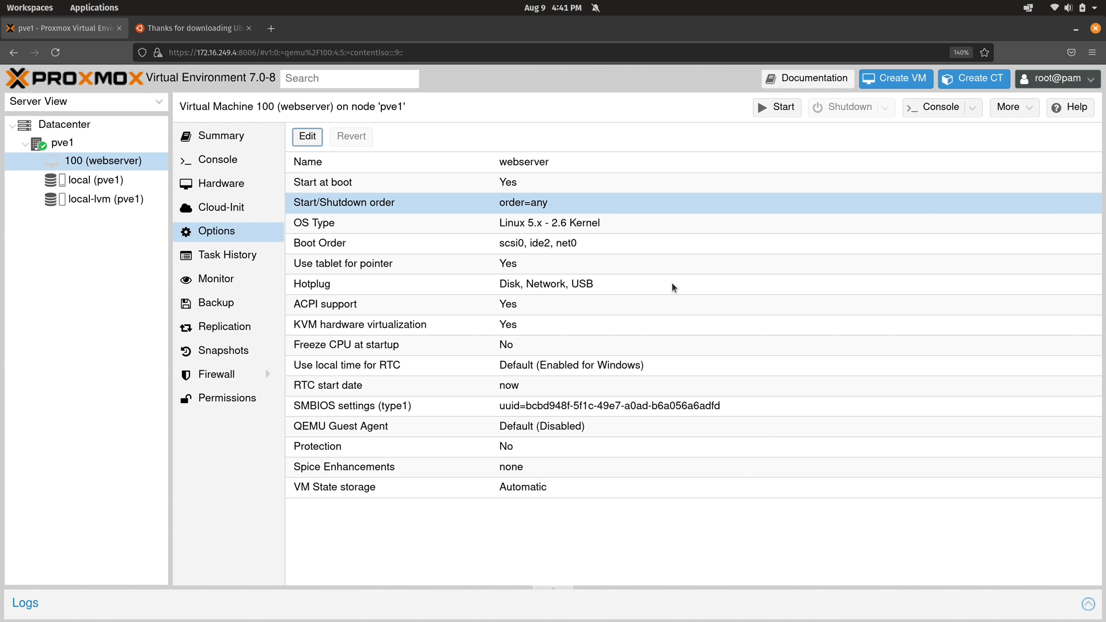
mouse_move(672, 287)
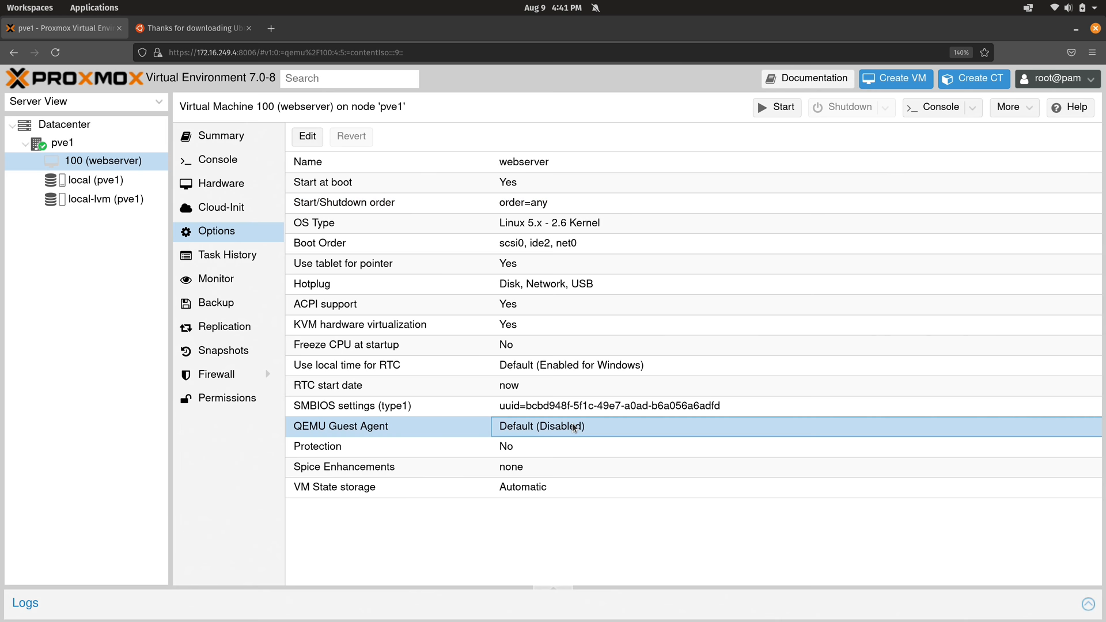
mouse_move(594, 432)
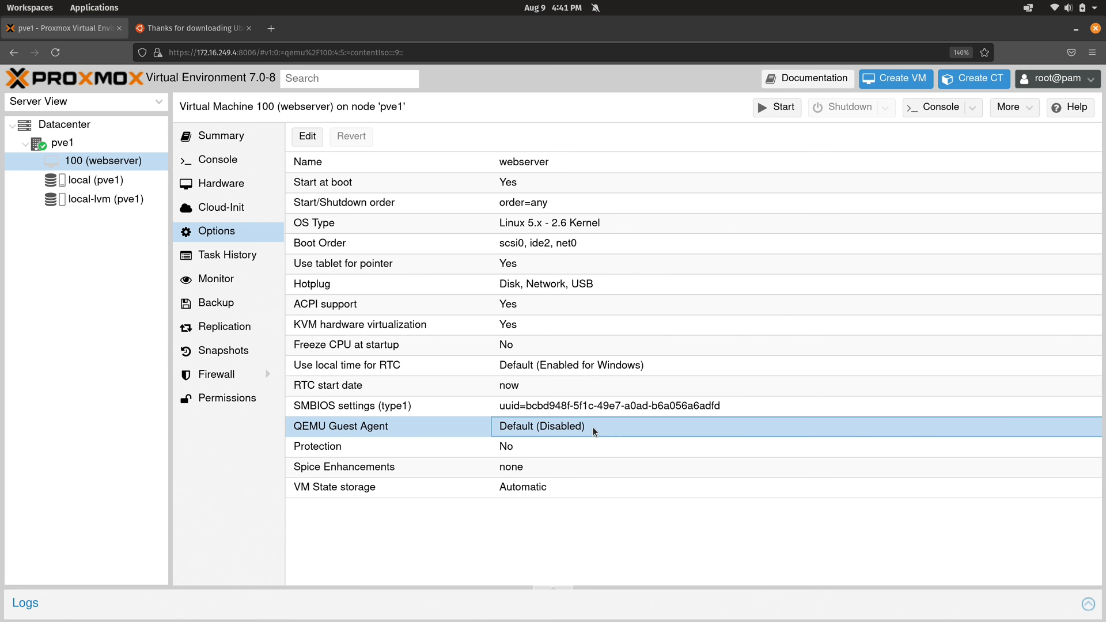
mouse_move(210, 165)
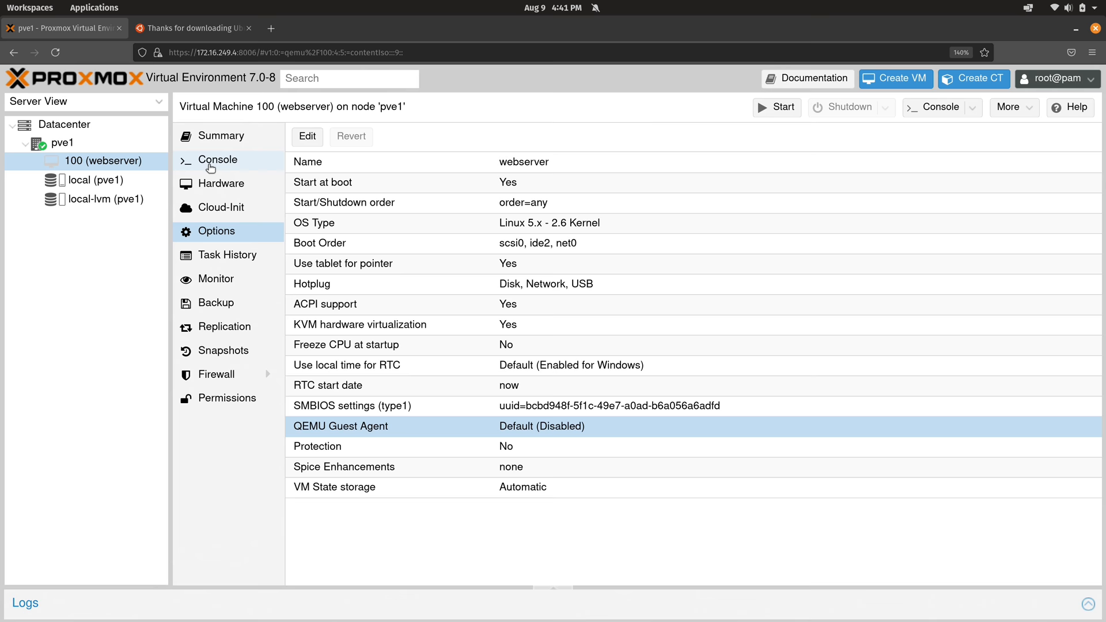
Show VM 100's console and bring up the noVNC power panel to start the VM
click(218, 159)
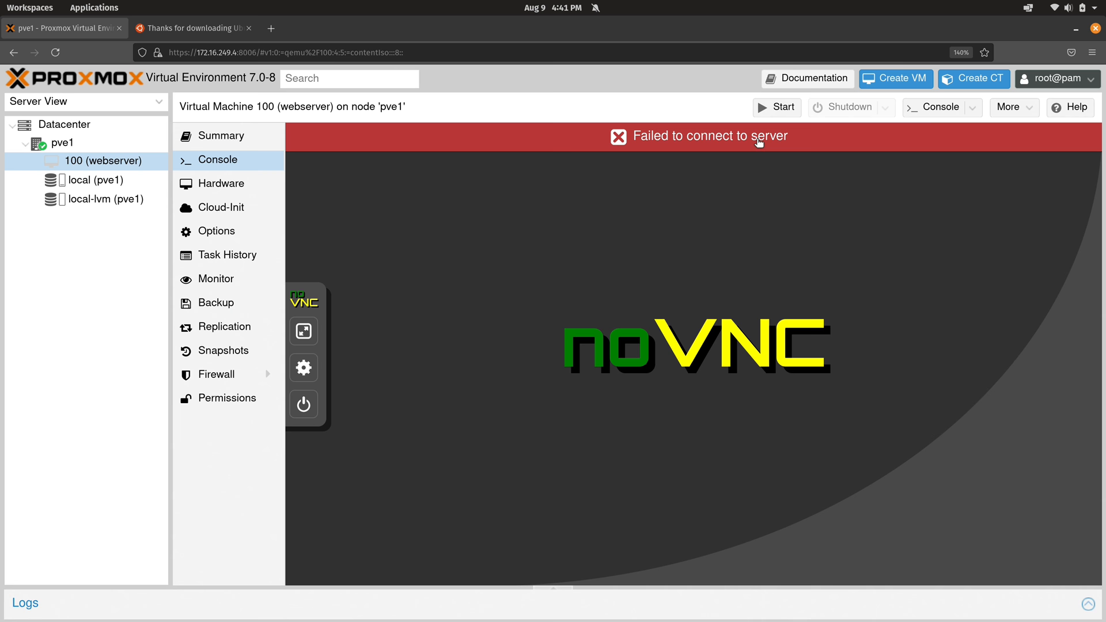
click(24, 602)
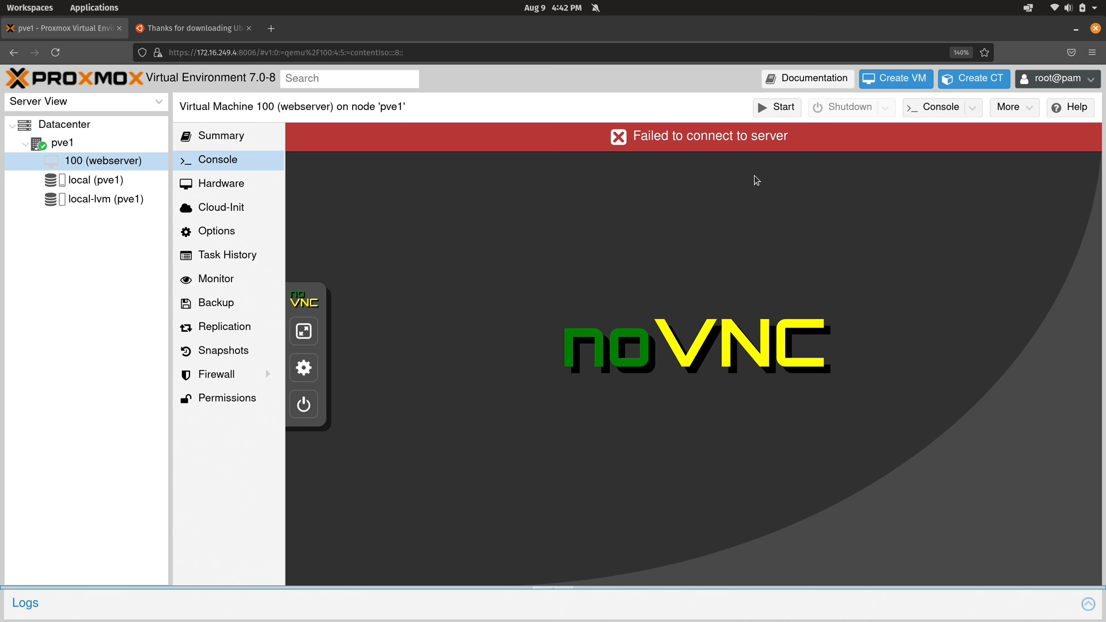
click(24, 603)
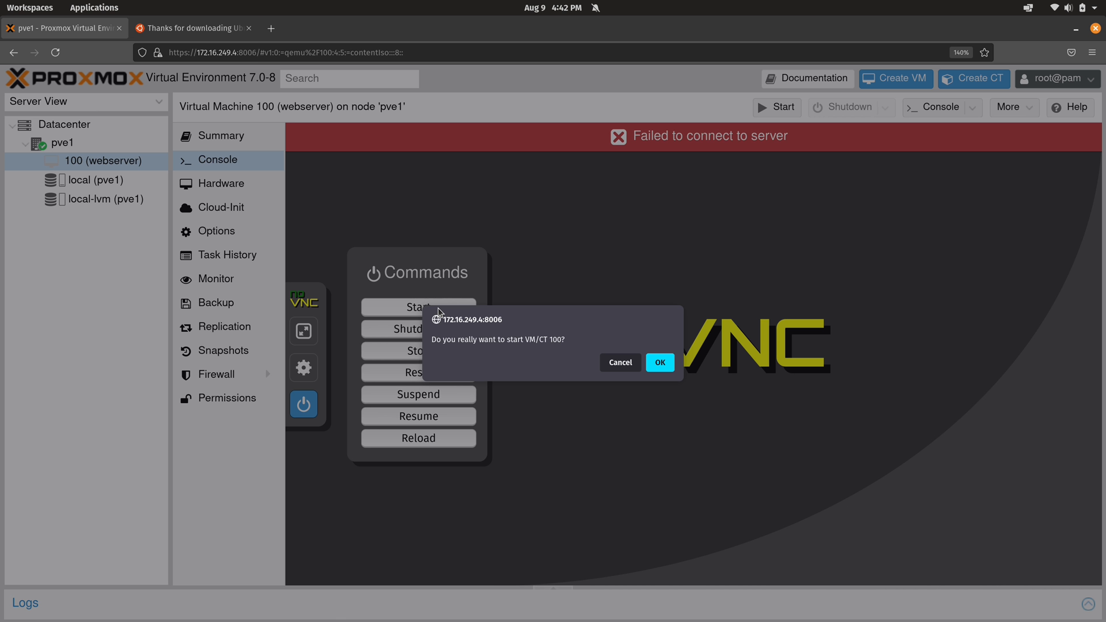
Confirm starting VM 100 so the console shows the guest booting
click(620, 361)
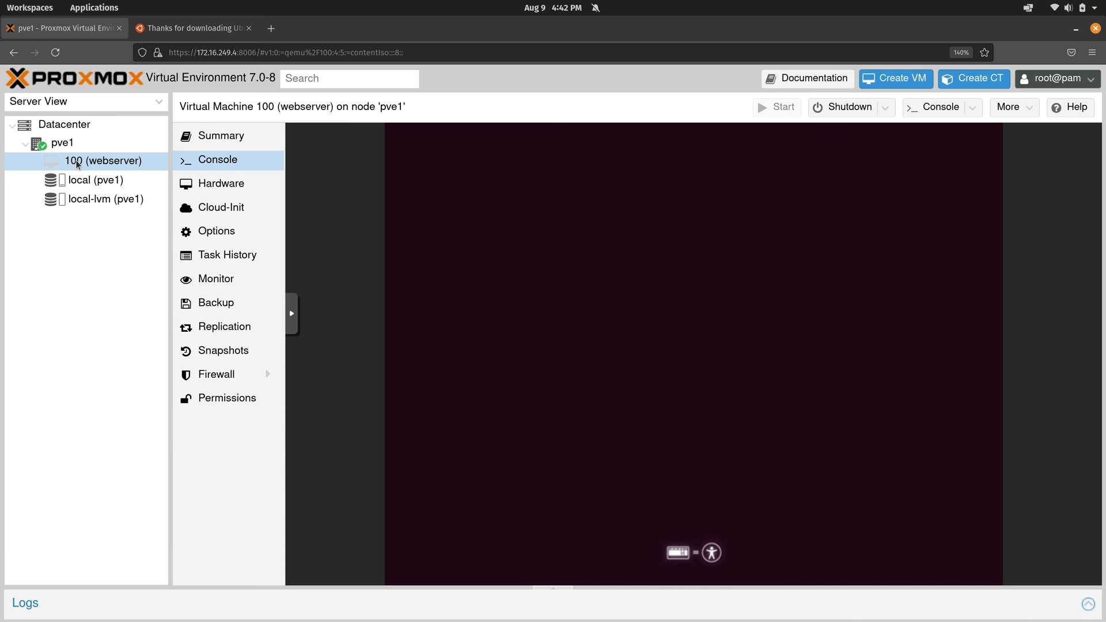
mouse_move(67, 164)
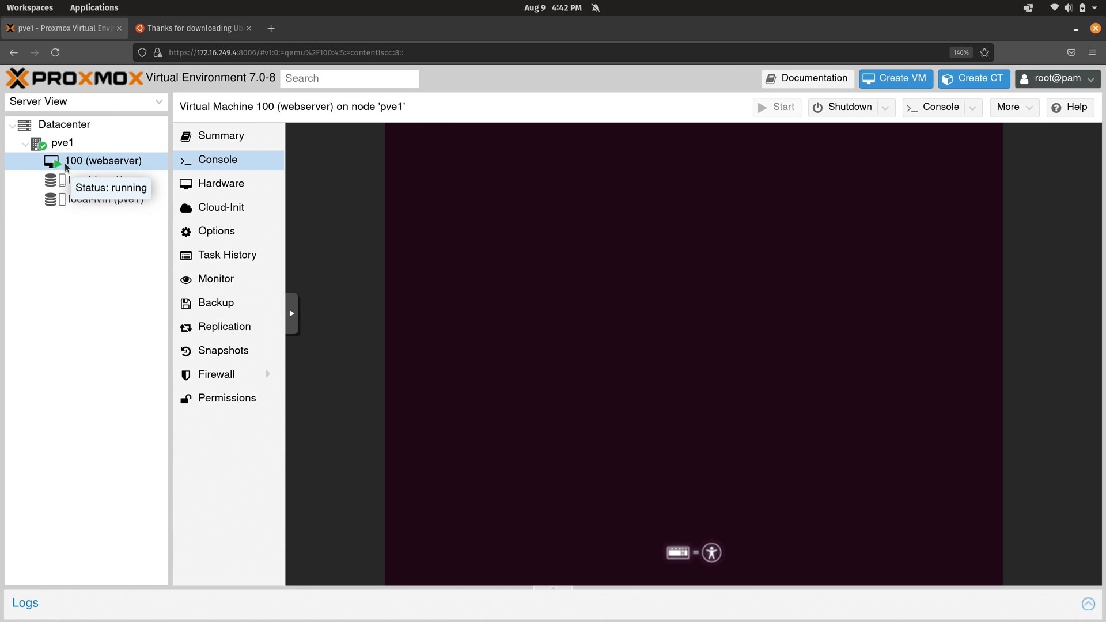
mouse_move(56, 168)
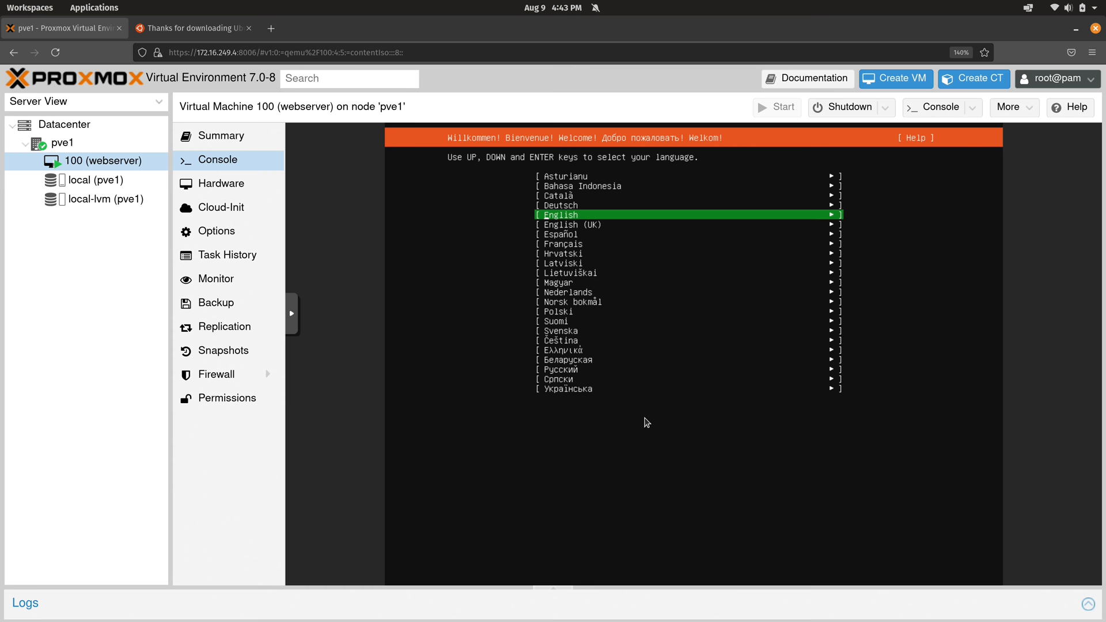
mouse_move(1032, 452)
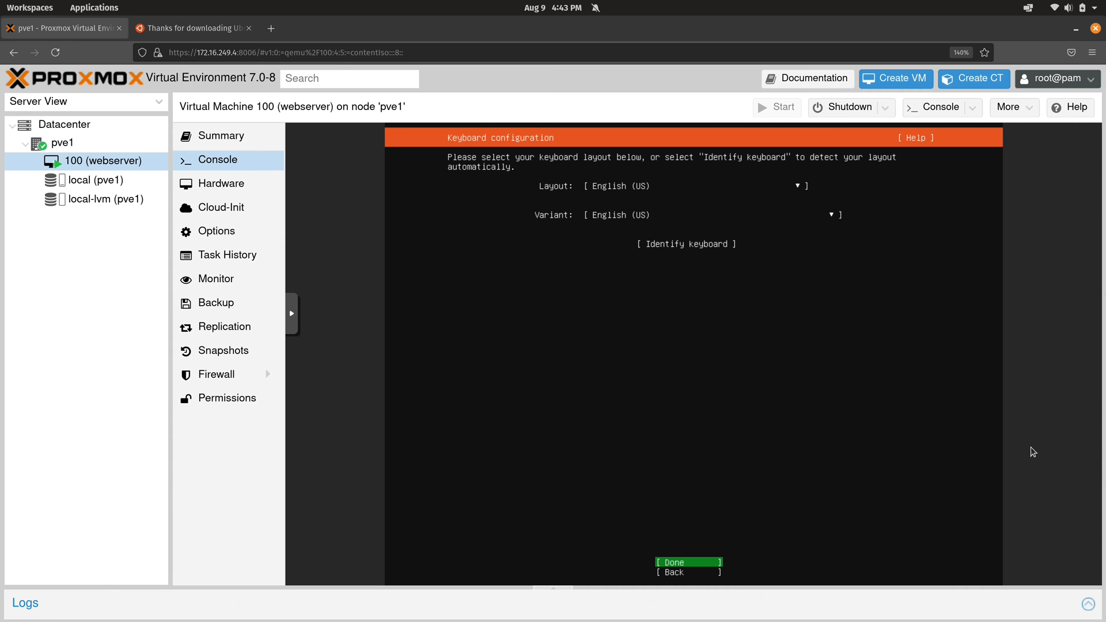
Accept English and the English (US) keyboard layout in the Ubuntu installer
click(692, 185)
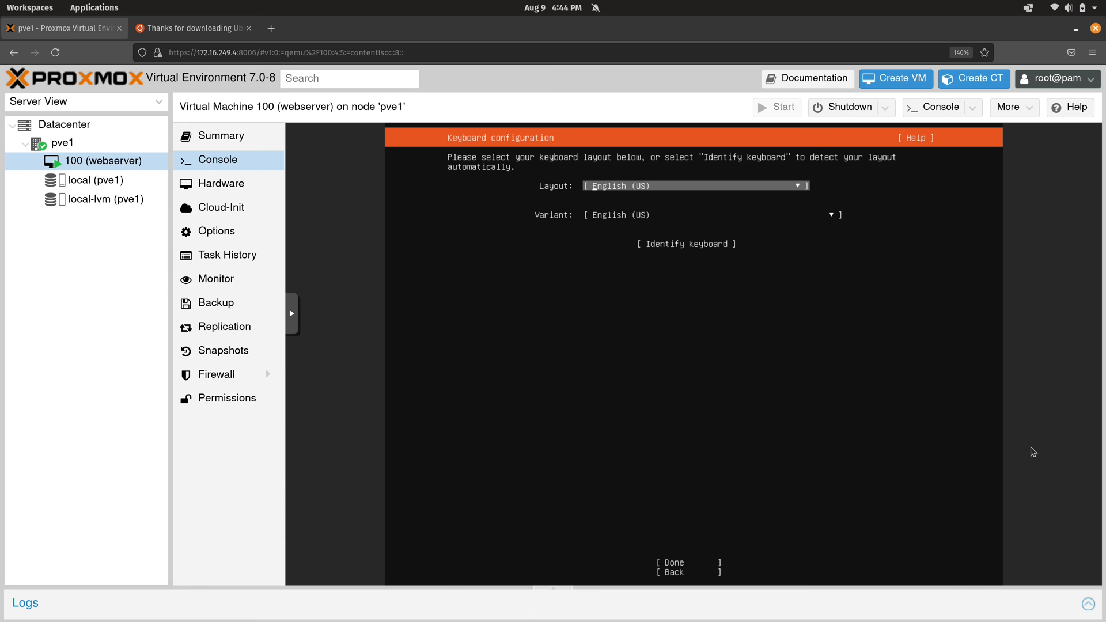
click(688, 562)
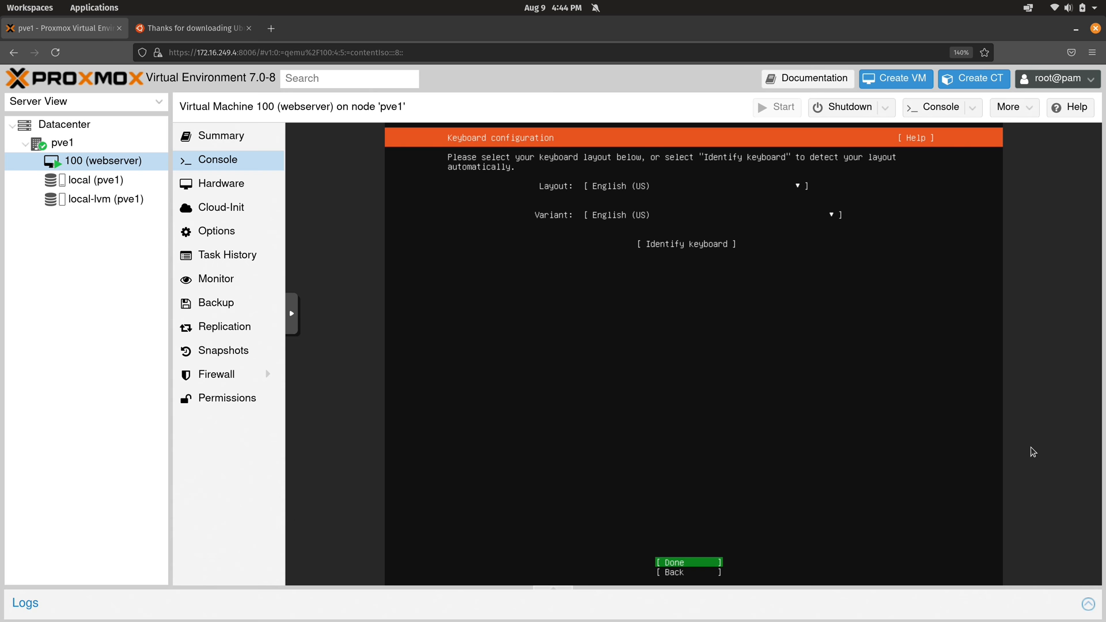
click(688, 562)
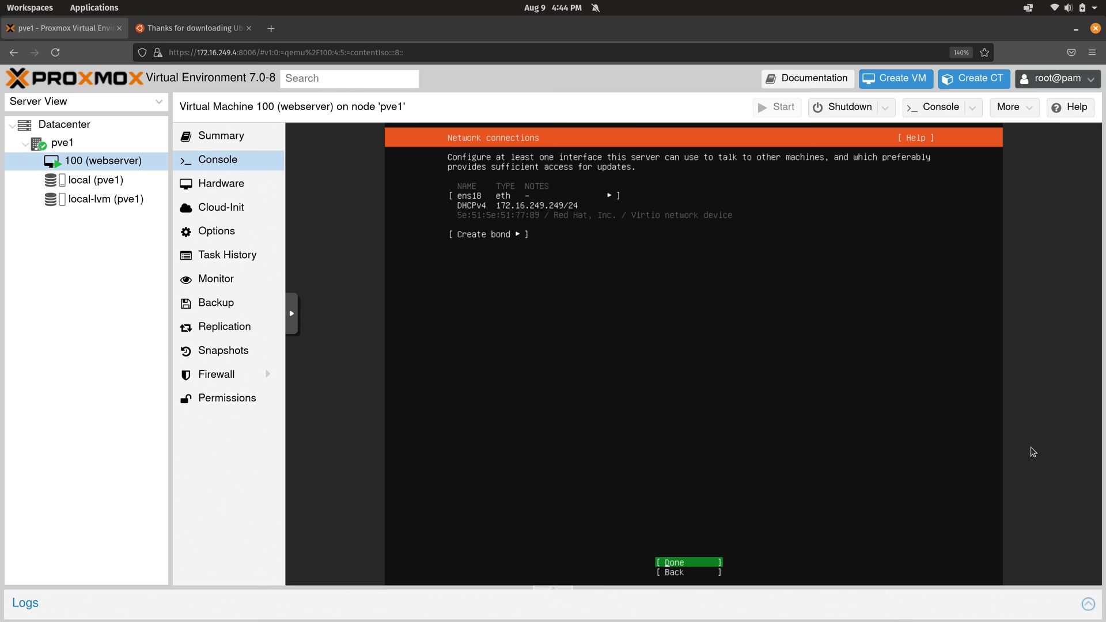
Accept DHCP networking and use the entire 16 GB disk with LVM for storage
click(688, 562)
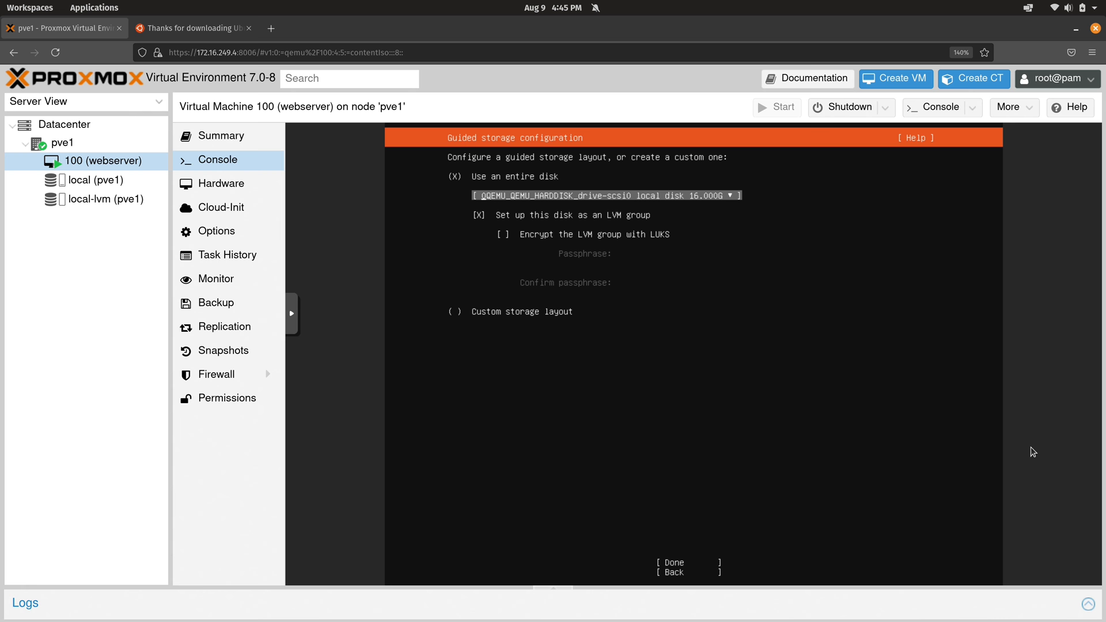
click(670, 562)
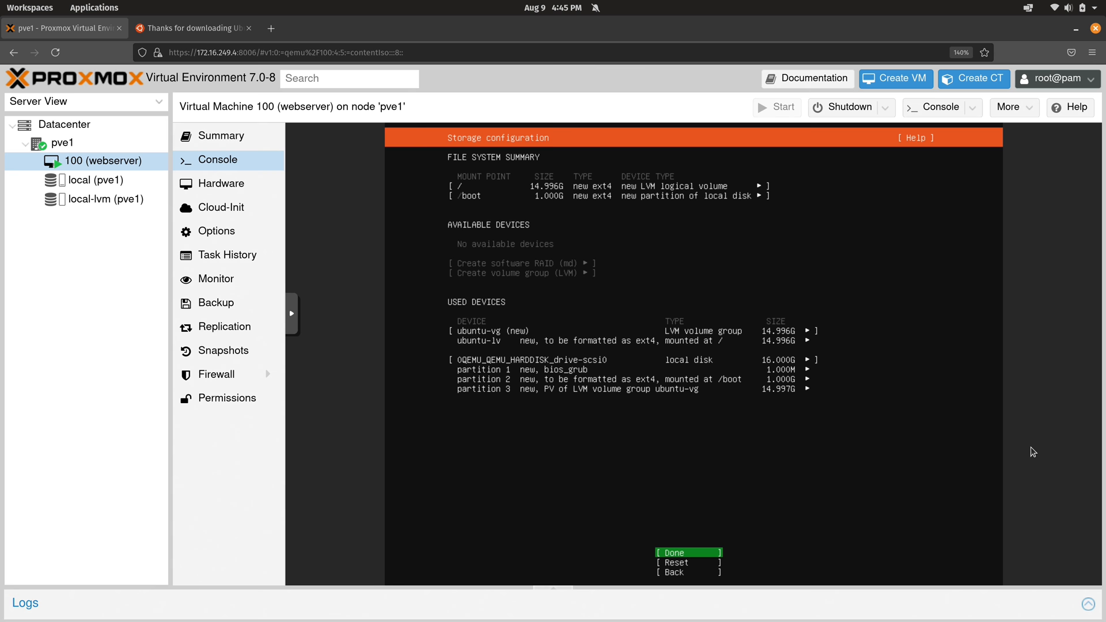
click(674, 552)
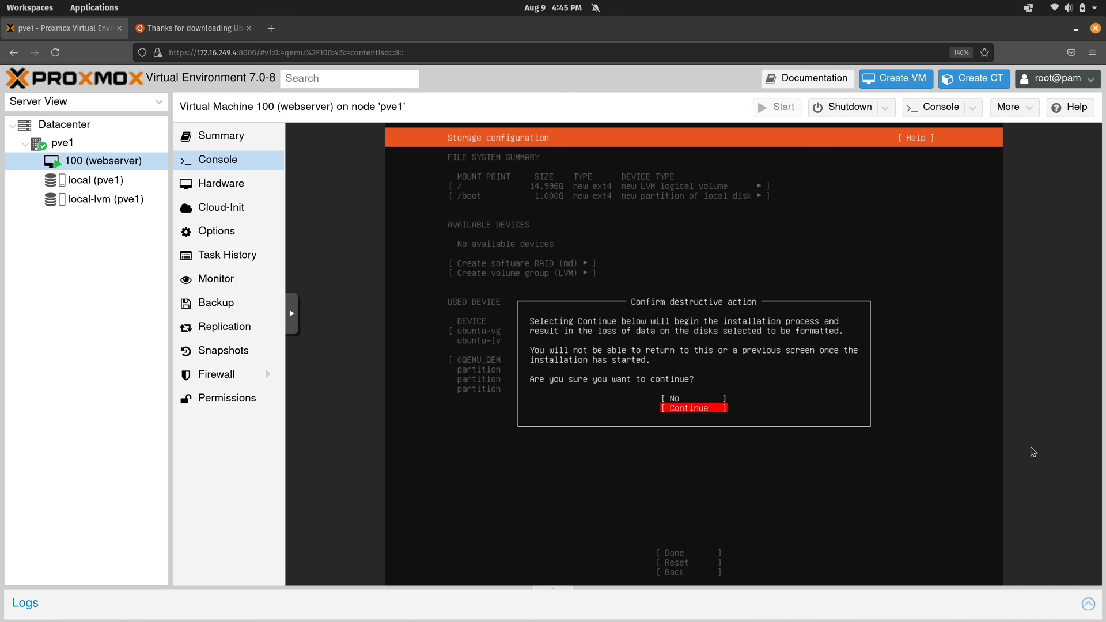
Confirm the destructive install, complete the profile setup and keep OpenSSH server selected
click(692, 408)
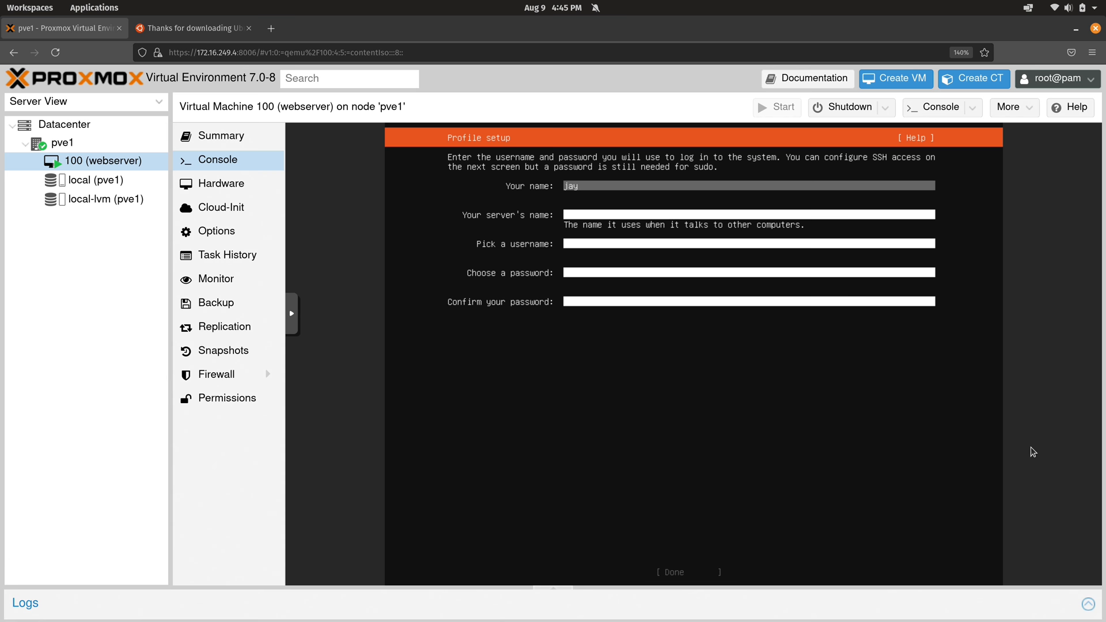
click(670, 573)
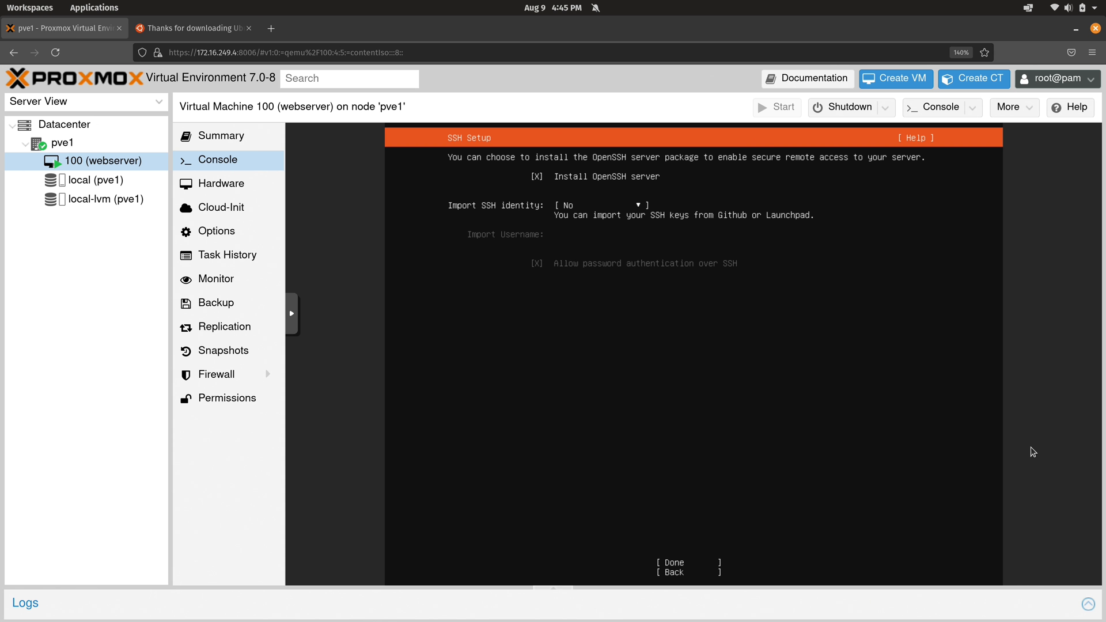
click(670, 562)
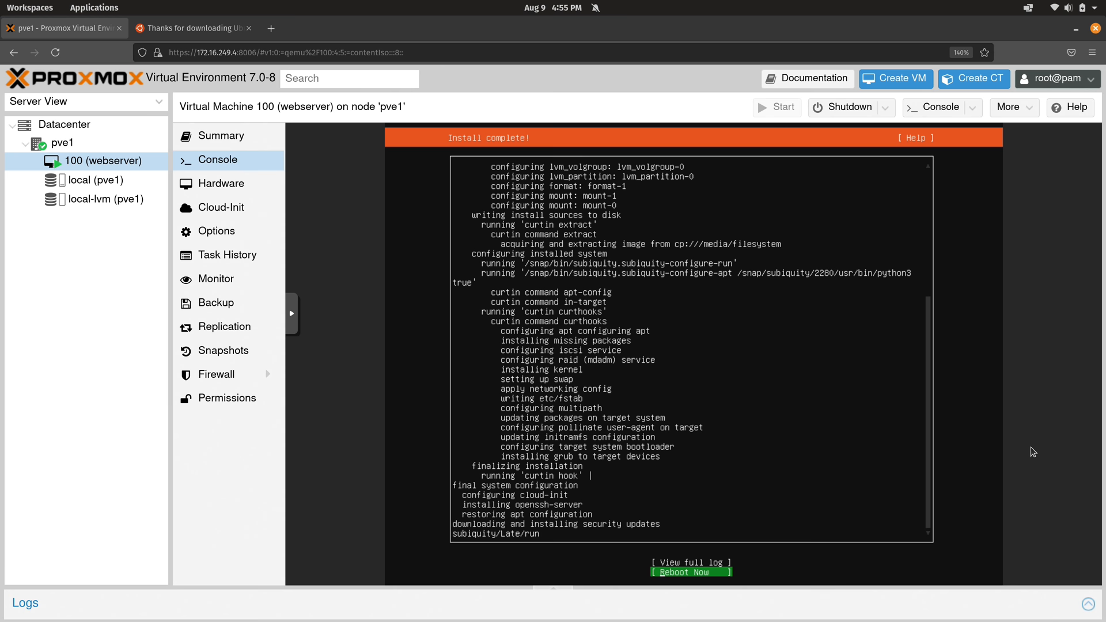
Reboot the VM into the freshly installed Ubuntu system
click(690, 573)
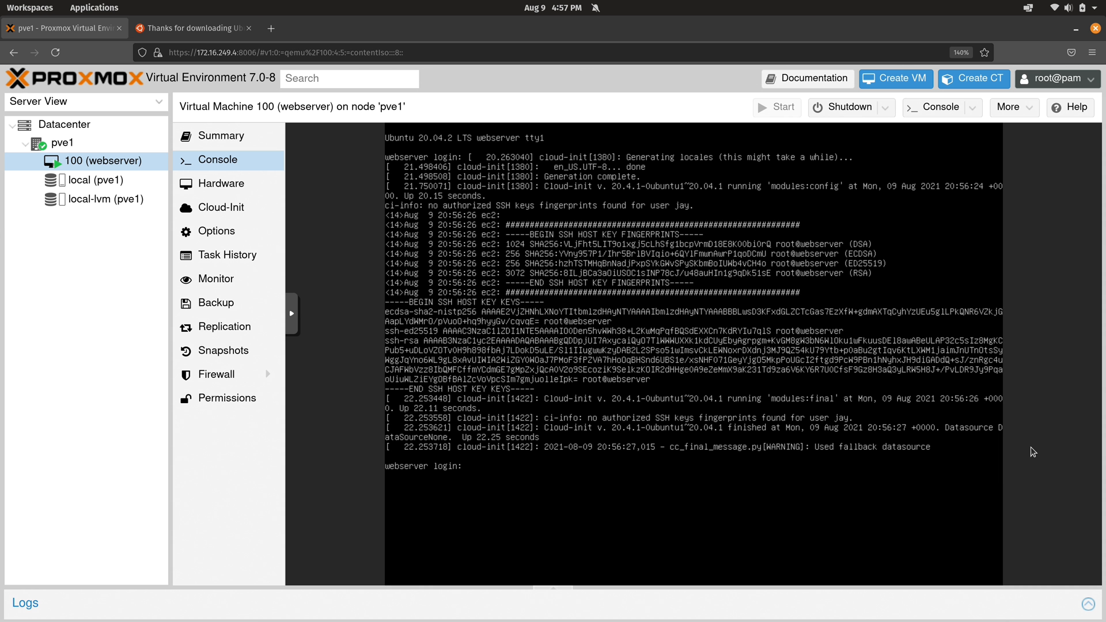
Log in at the webserver console as user 'jay' with its password
text(jay)
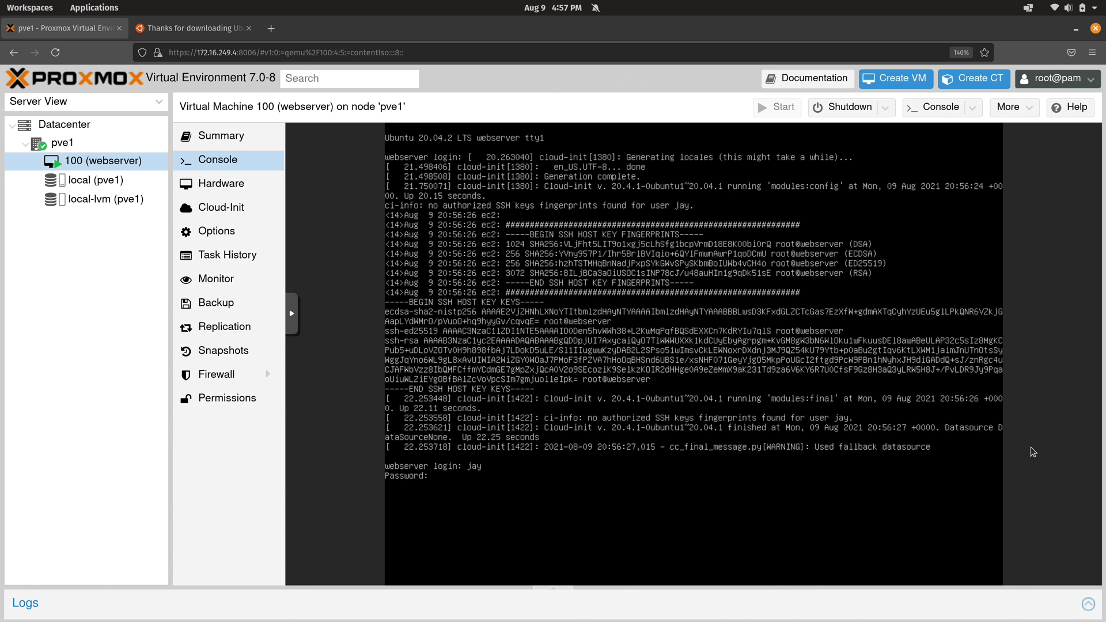
key(Return)
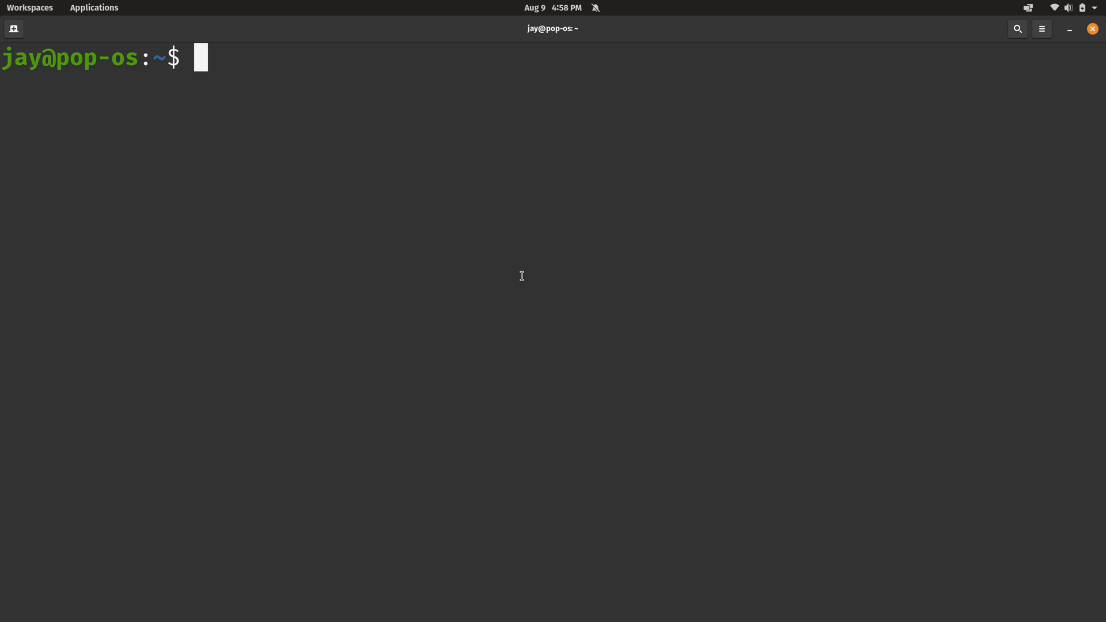
text(ssh jay@)
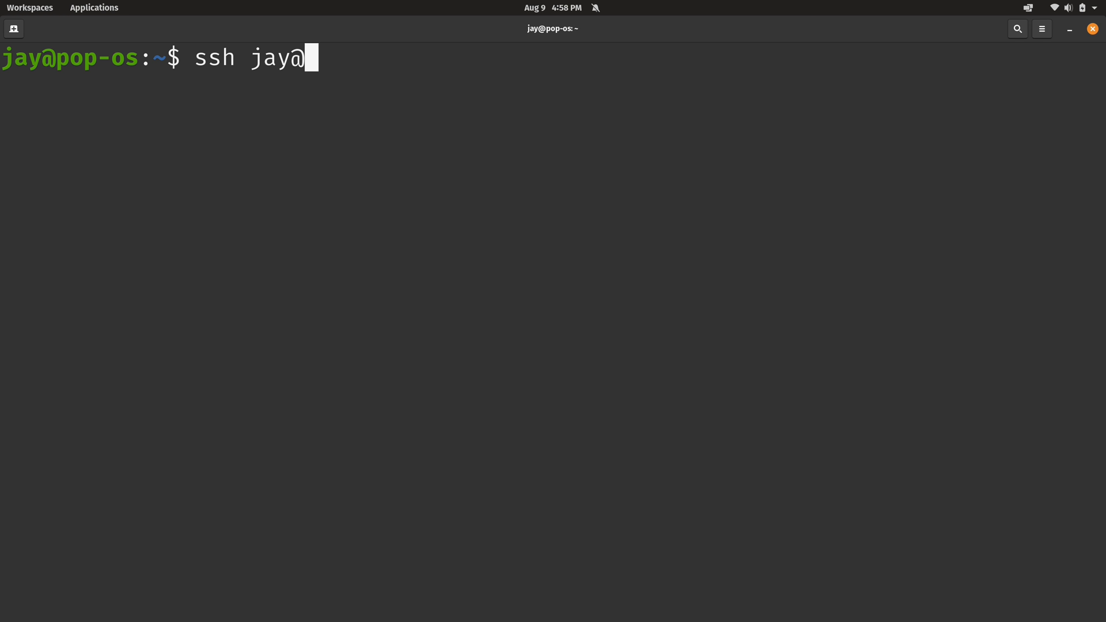
text(172.16.249.249)
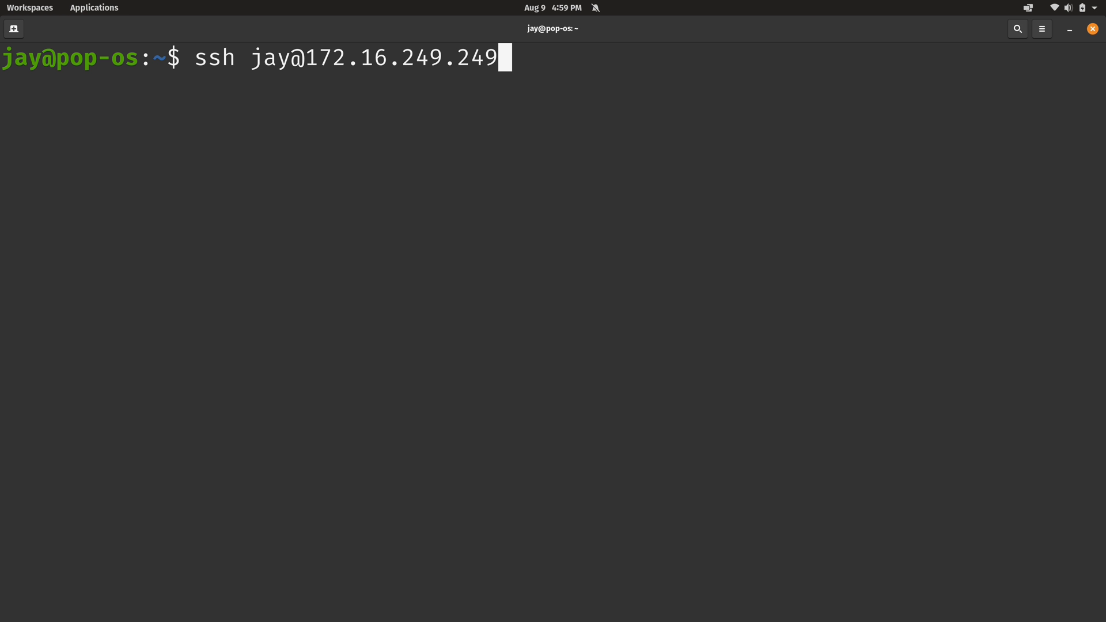
key(Return)
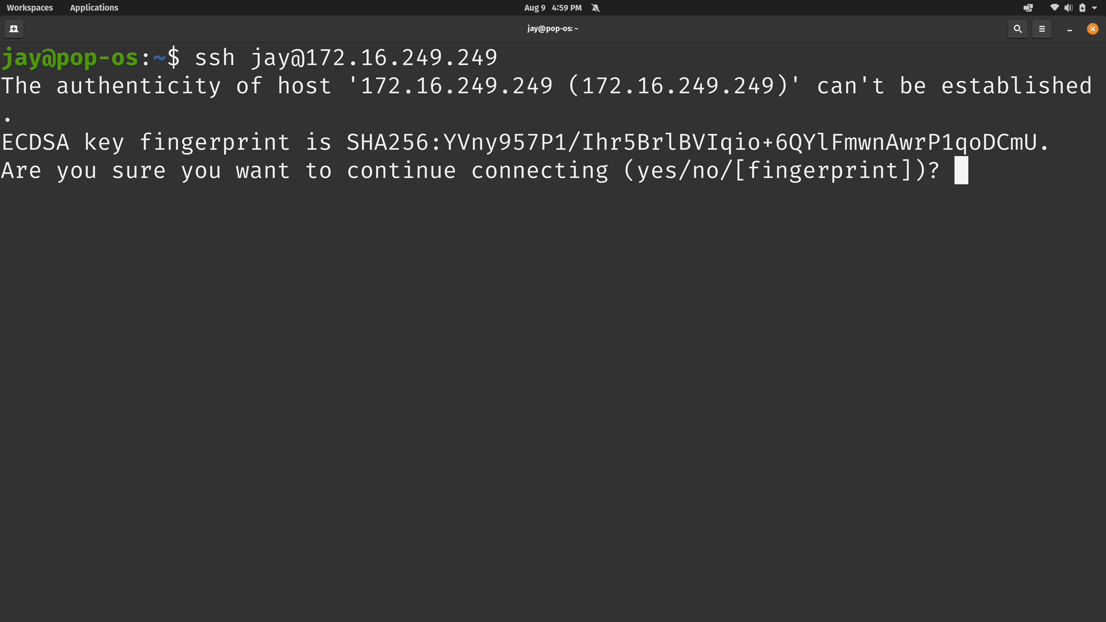
text(yes)
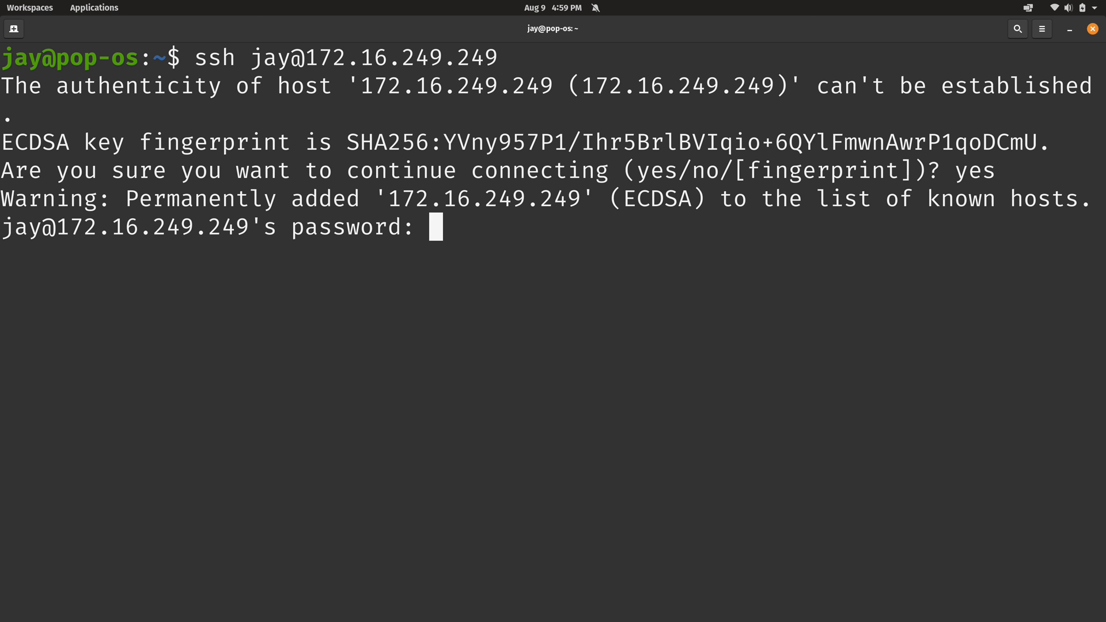
key(Return)
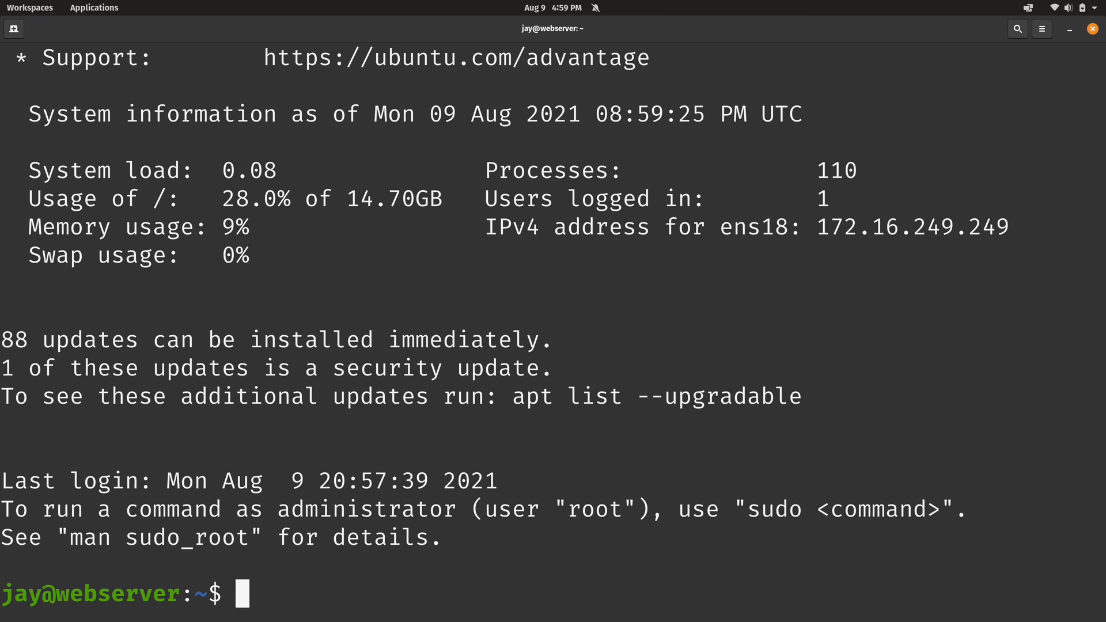
Show the VM's CPU details with cat /proc/cpuinfo (Common KVM processor)
text(cat /proc/c)
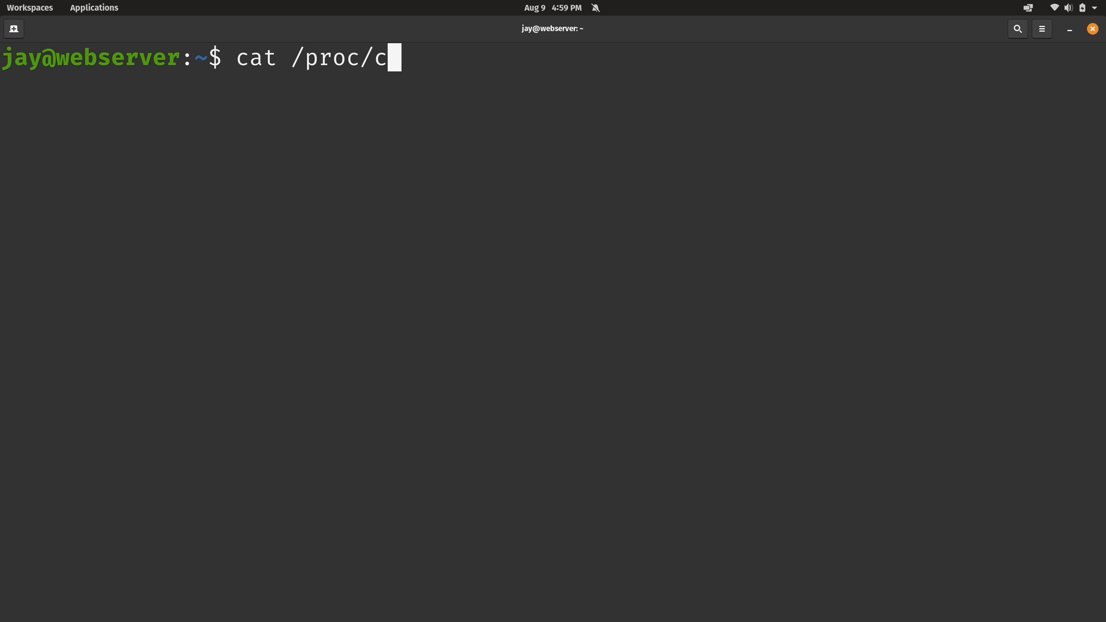
key(Return)
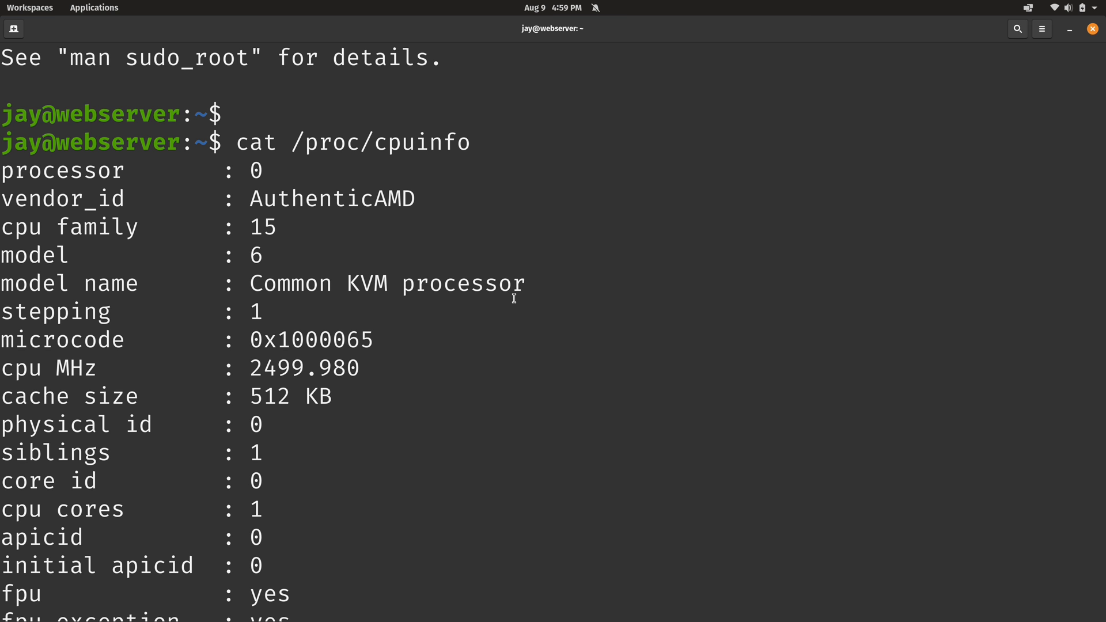
scroll(down, 3)
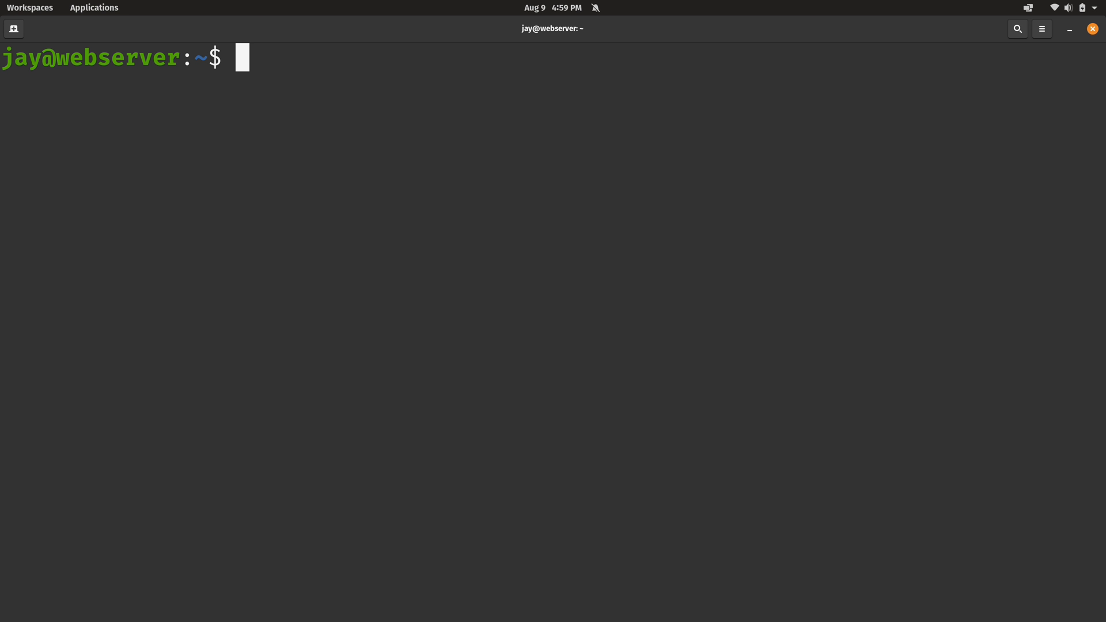
Run sudo apt update && sudo apt dist-upgrade and approve the 71-package upgrade
text(su)
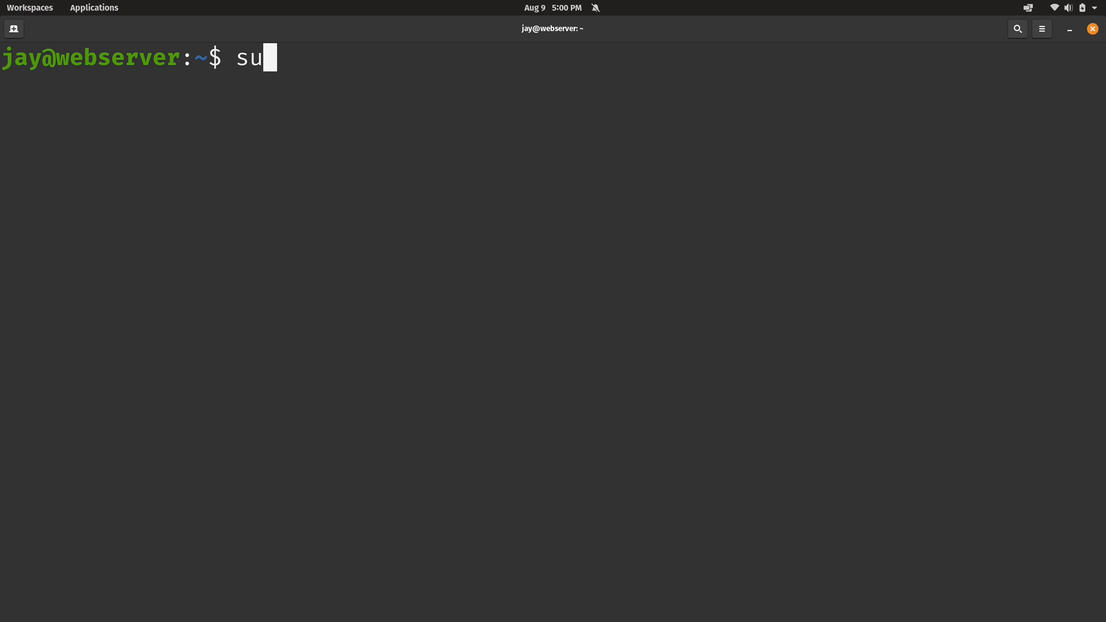
text(do apt update &&)
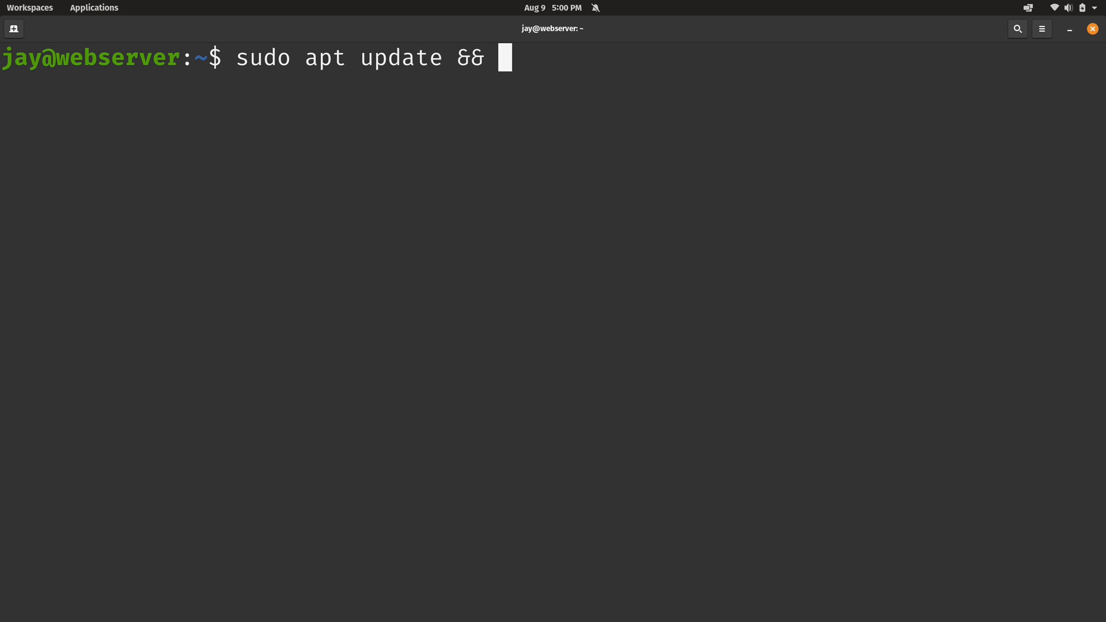
text(sudo apt dist-upgrade)
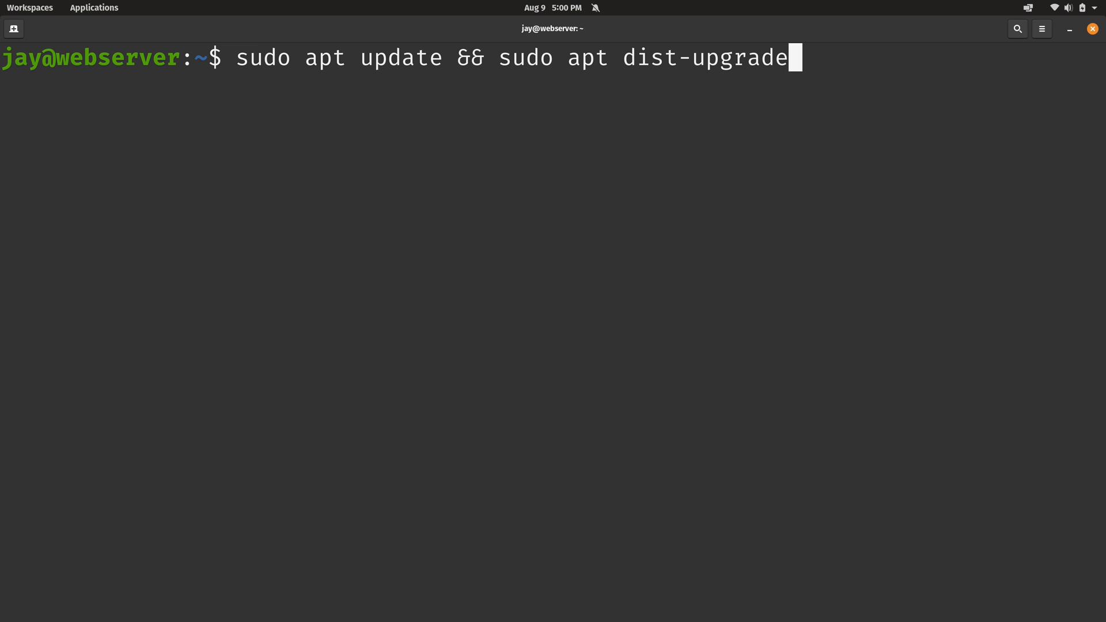
key(Return)
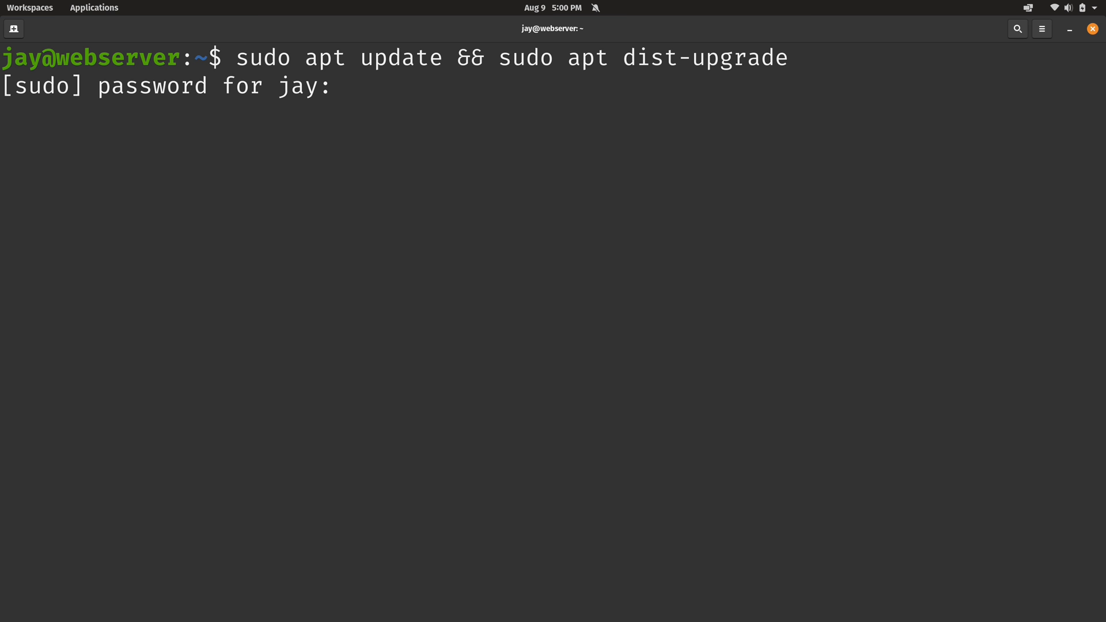
key(Return)
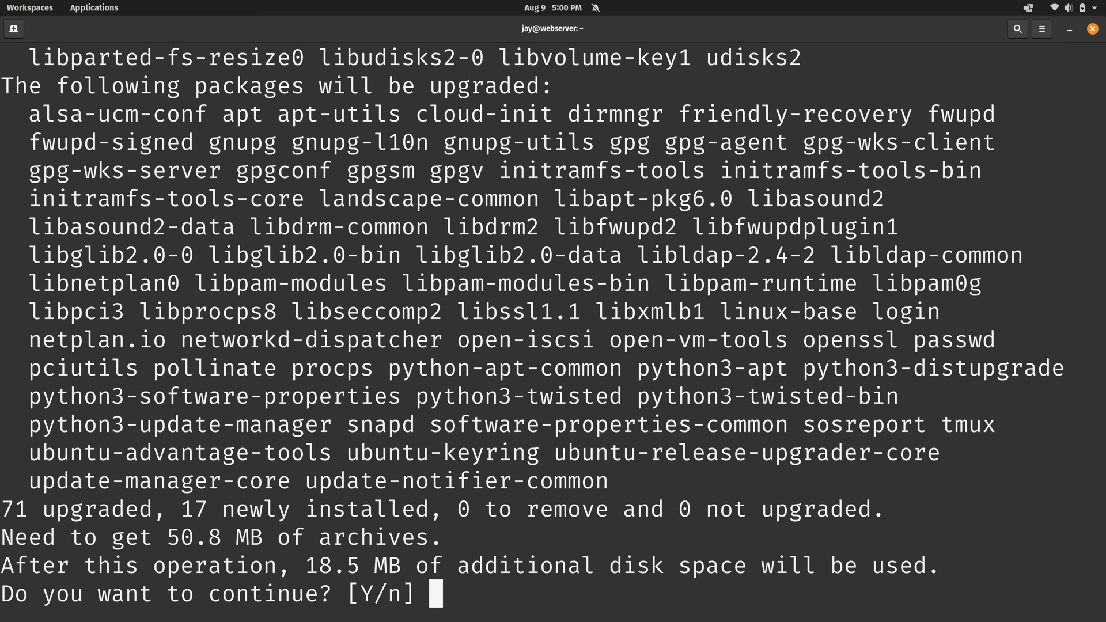
text(Y)
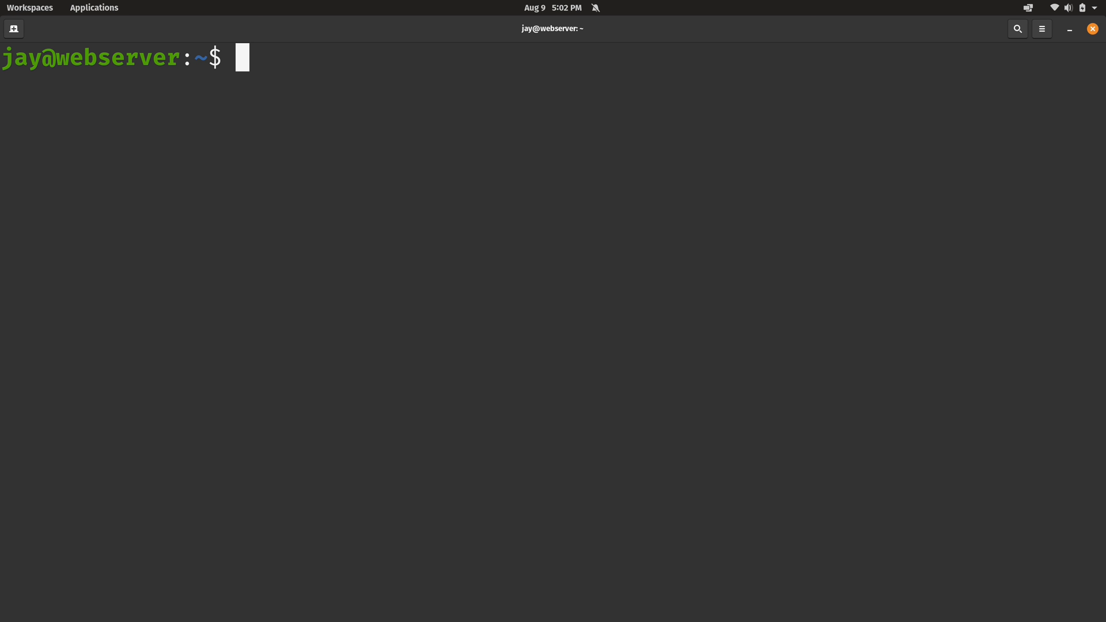
Install the qemu-guest-agent package with sudo apt install
text(sudo apt install qemu)
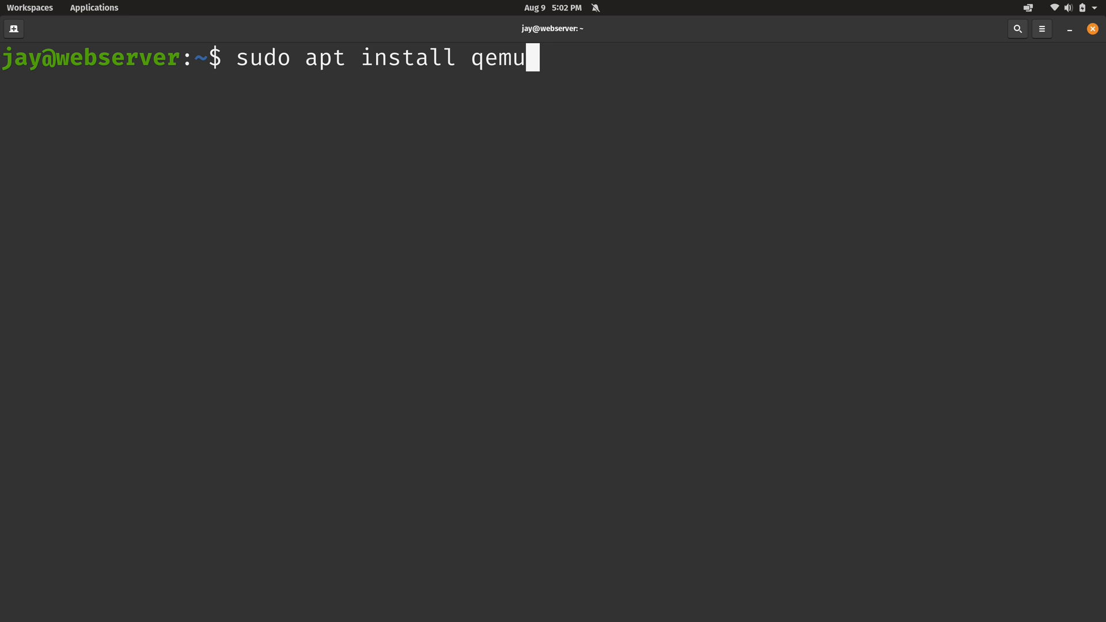
text(-guest-agent)
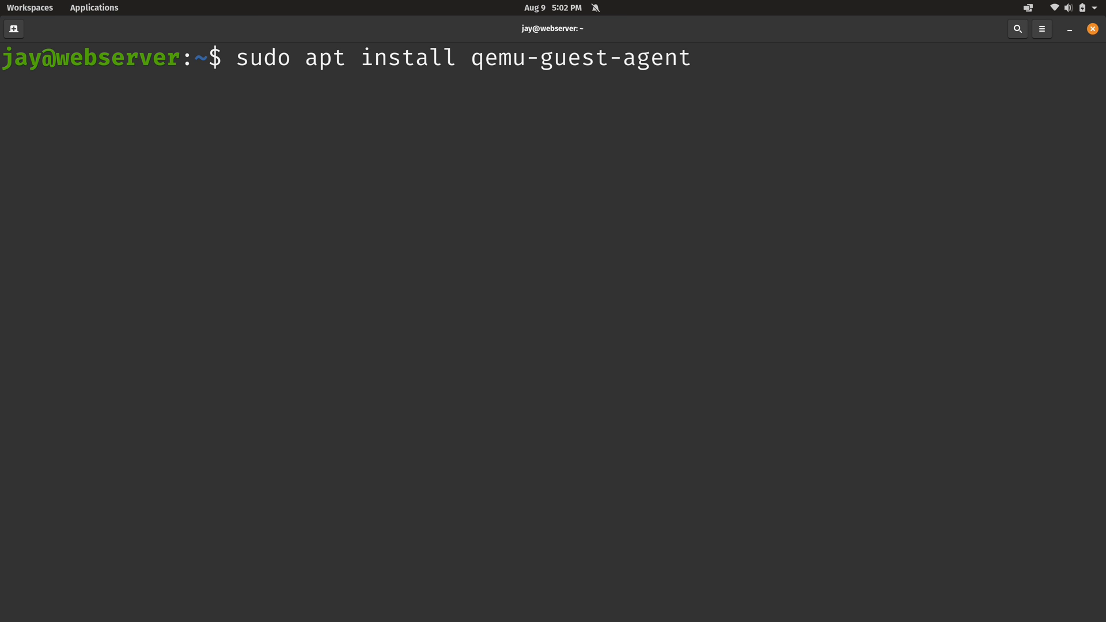
key(Return)
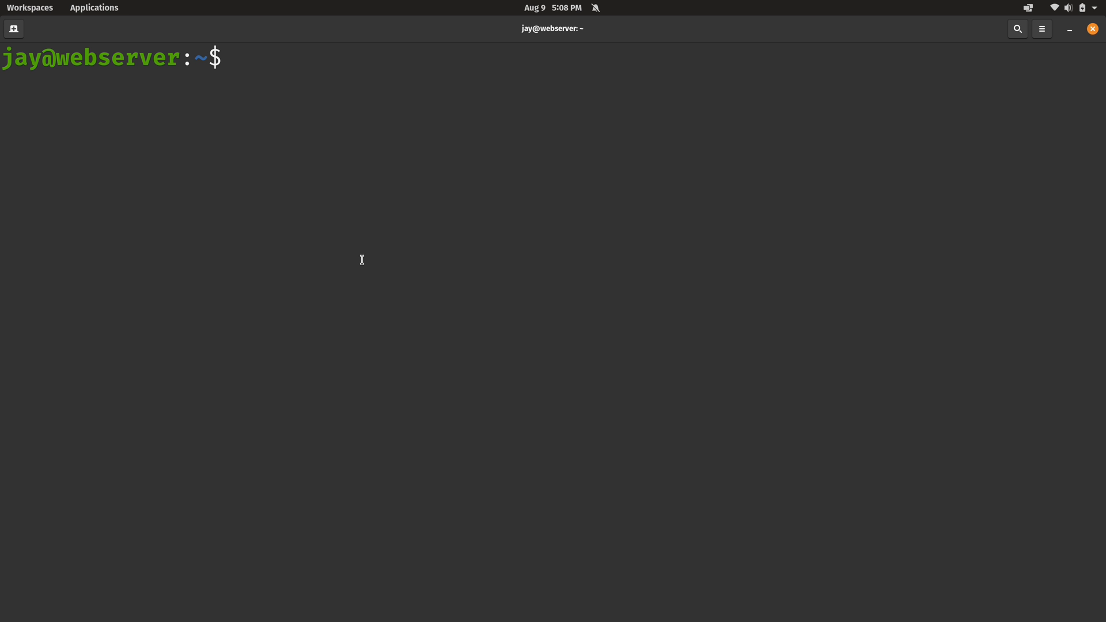
Check the qemu-guest-agent service status, which reports loaded but inactive (dead)
text(sys)
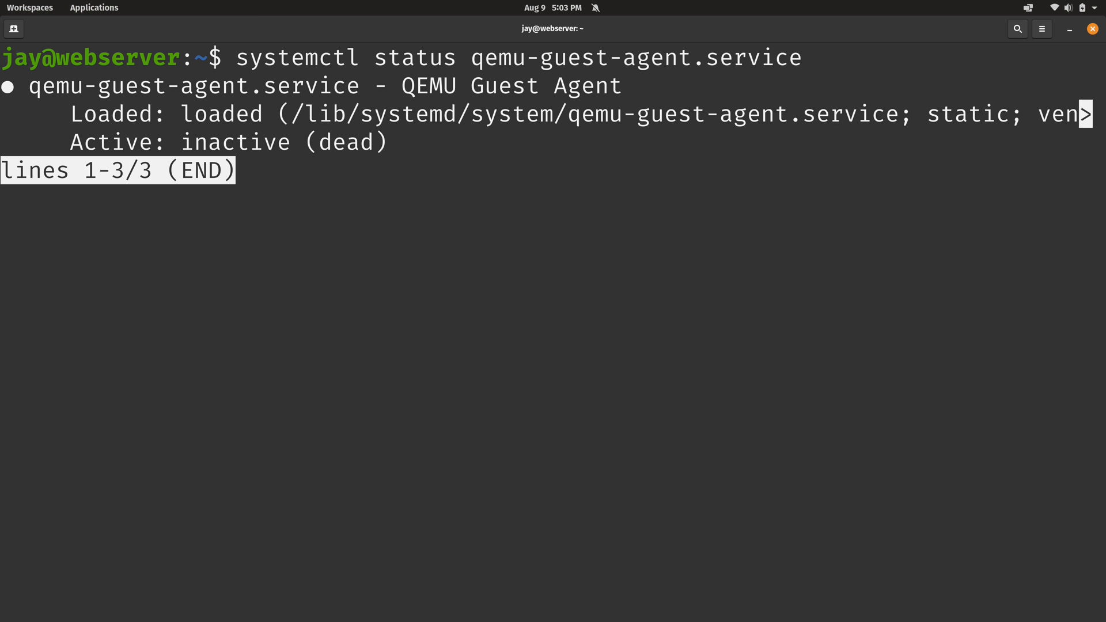
key(q)
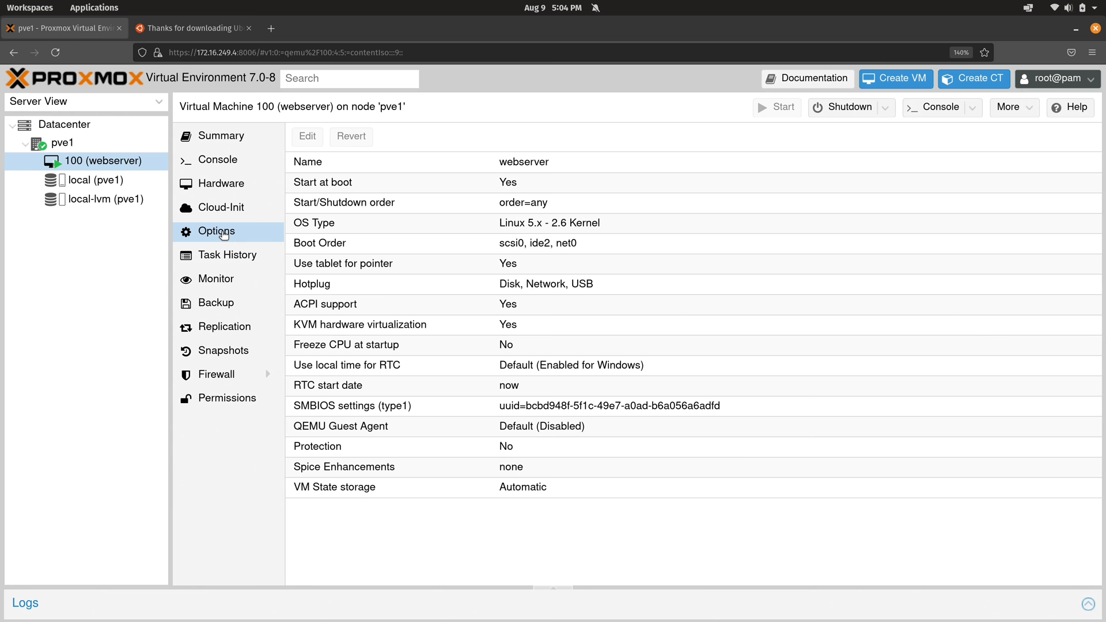
Enable 'Use QEMU Guest Agent' in VM 100's Options
double_click(340, 426)
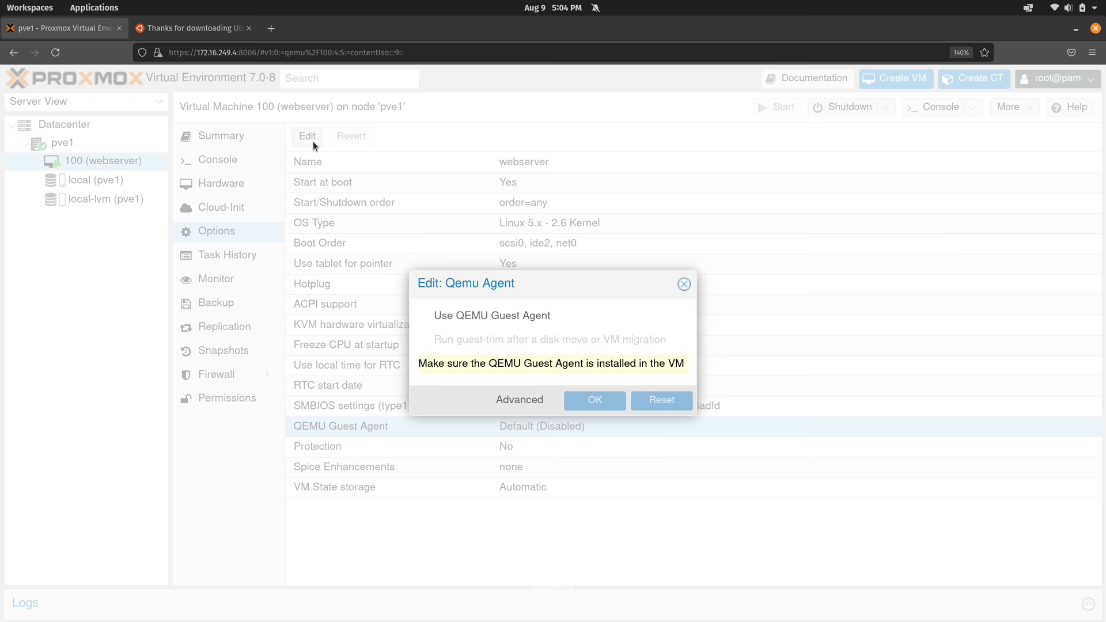
click(683, 283)
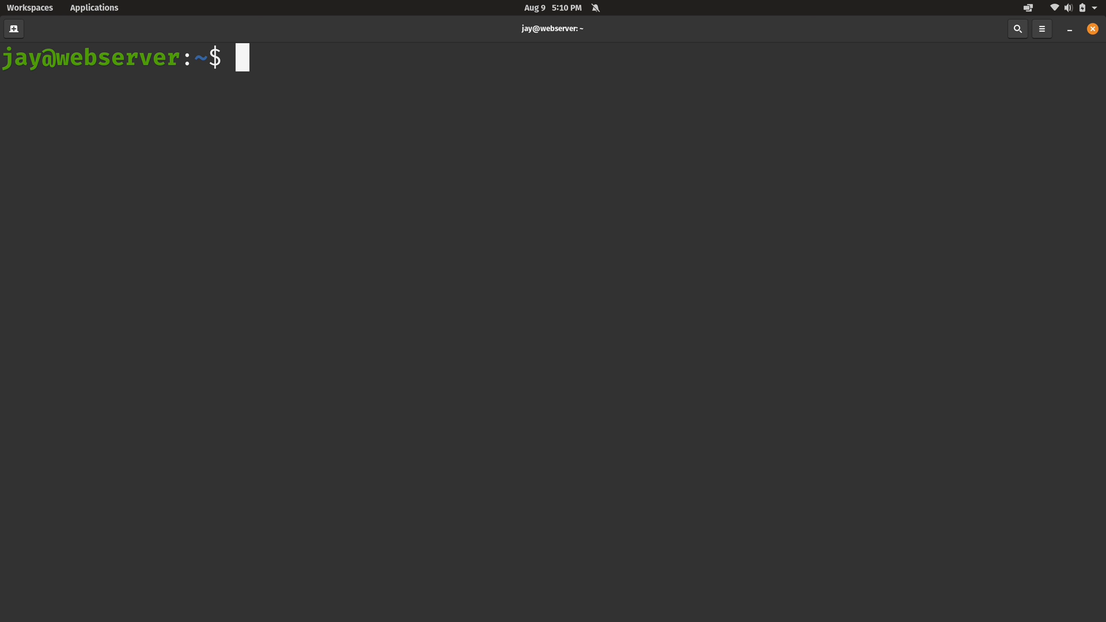
Power off the webserver VM with 'sudo poweroff' over SSH
text(sudo poweroff)
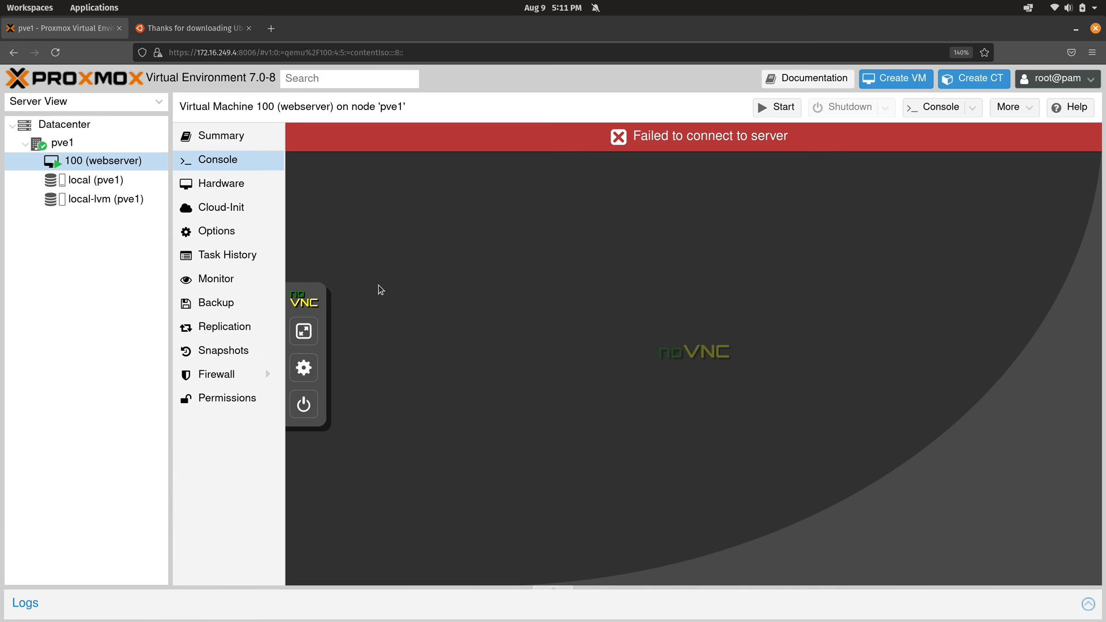
Start VM 100 again, confirm QEMU Guest Agent reads Enabled, and watch its console boot
click(216, 232)
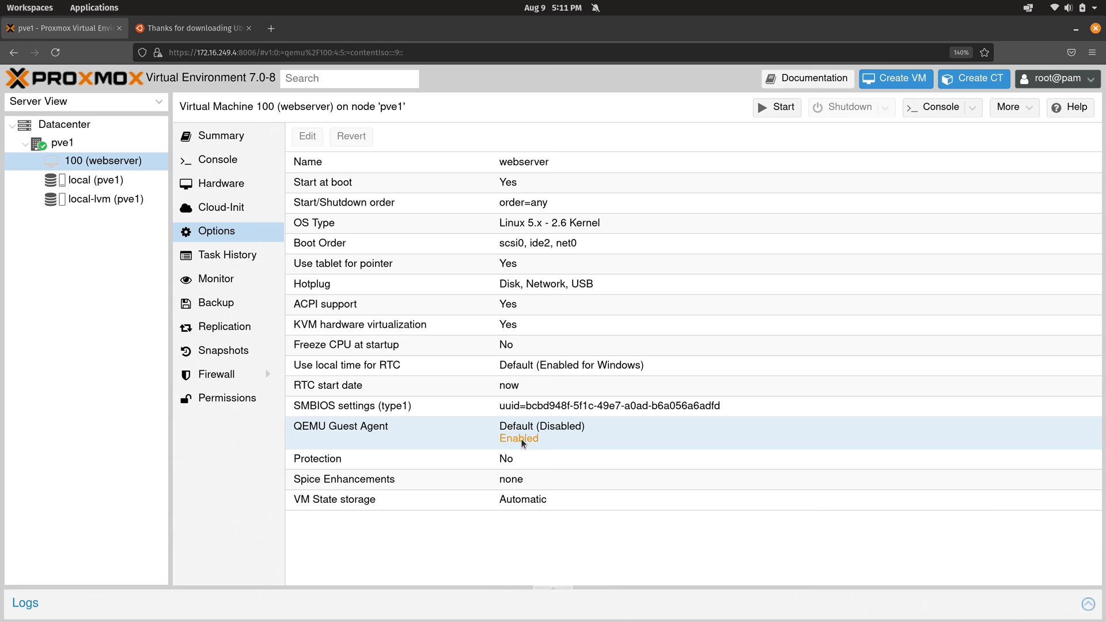
mouse_move(523, 447)
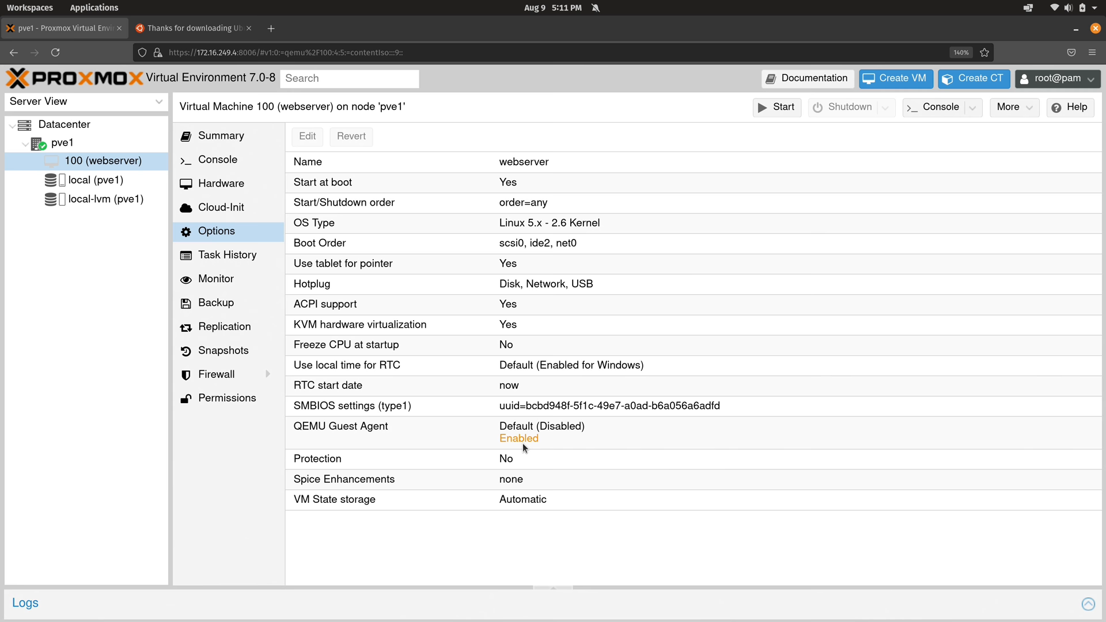
click(218, 159)
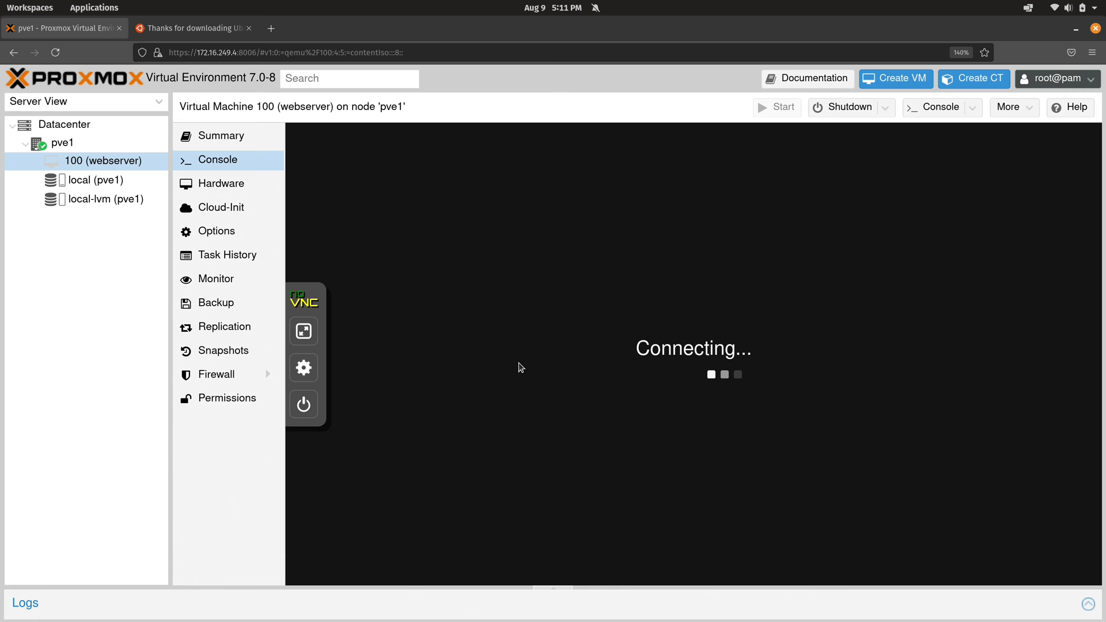
click(216, 231)
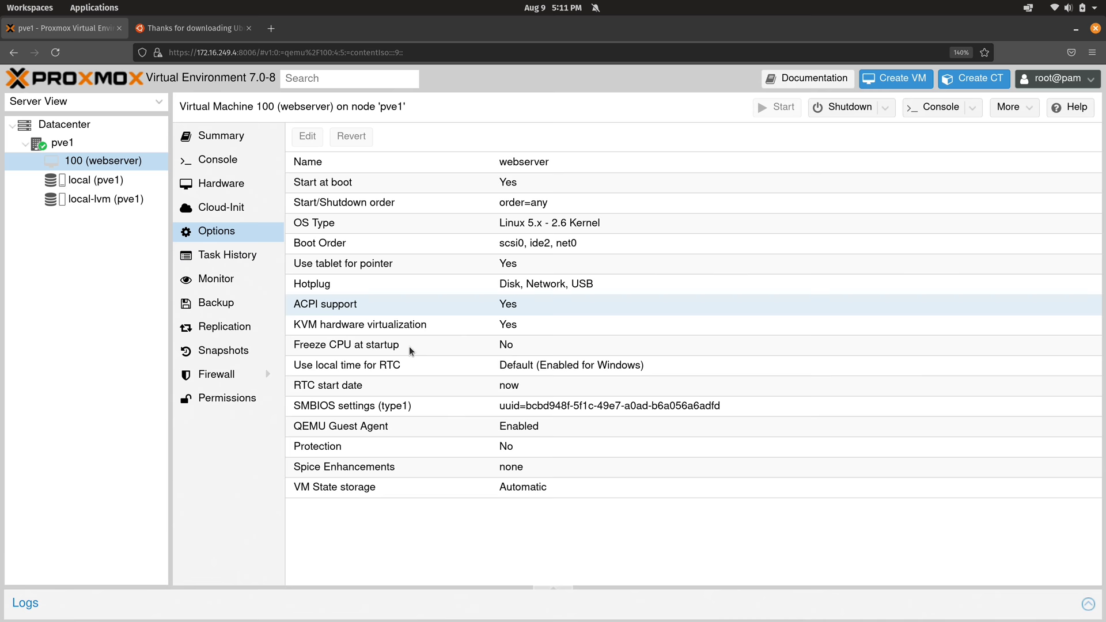
click(217, 159)
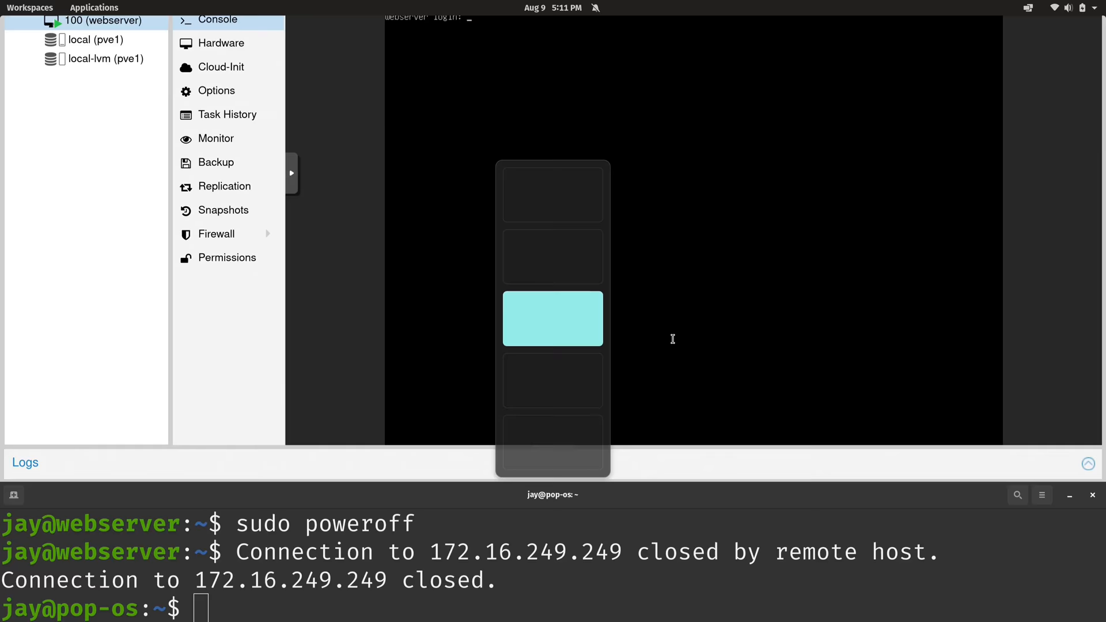
text(ssh jay@172.16.249.249)
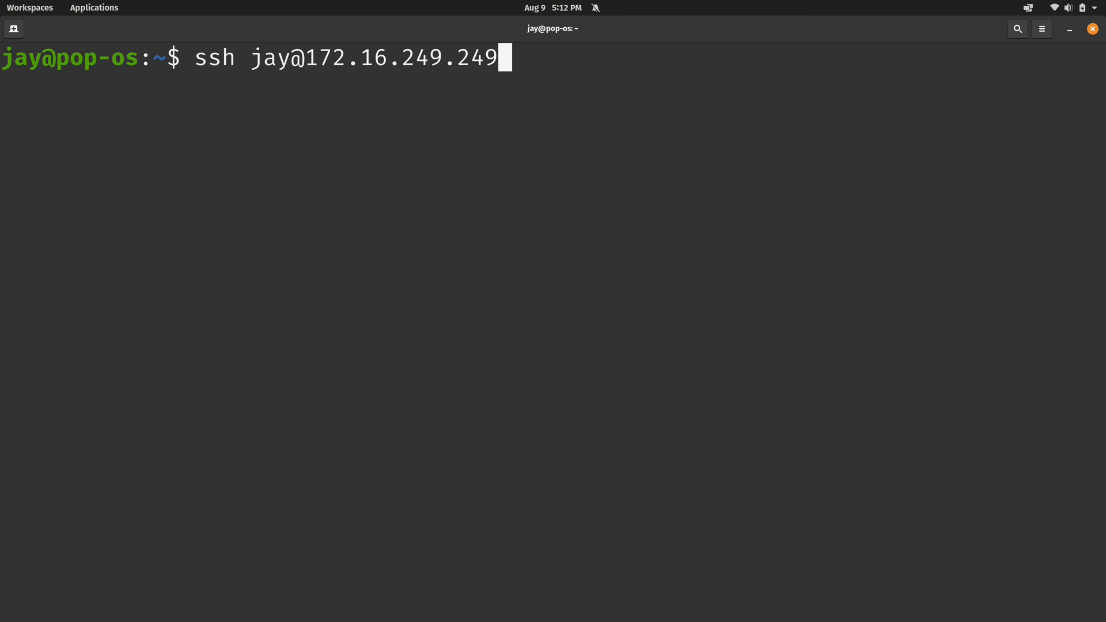
key(Return)
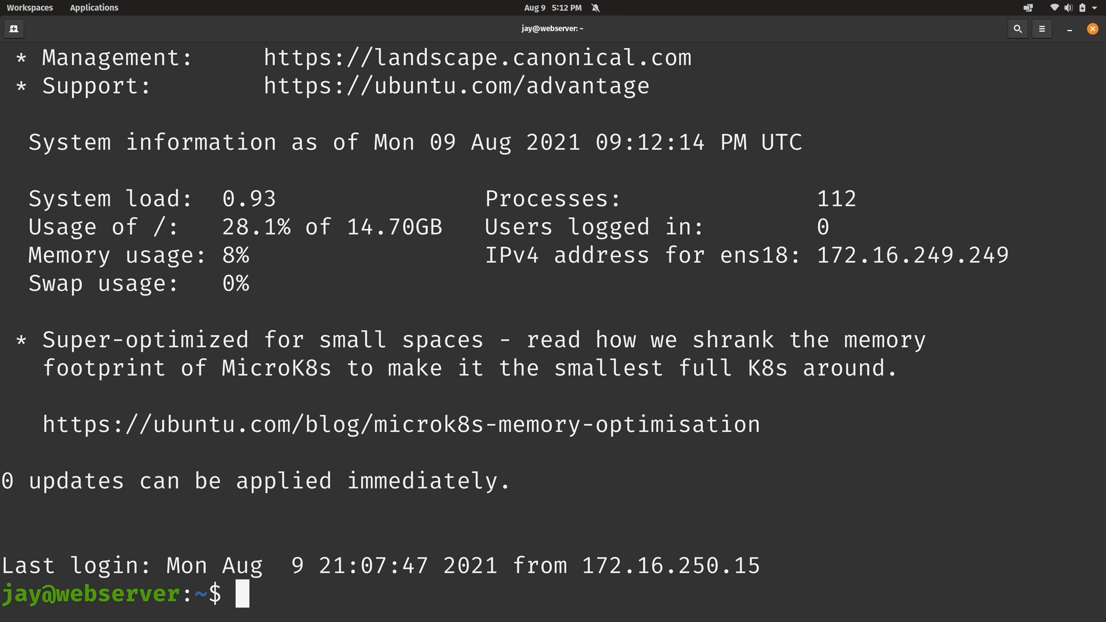
text(syste)
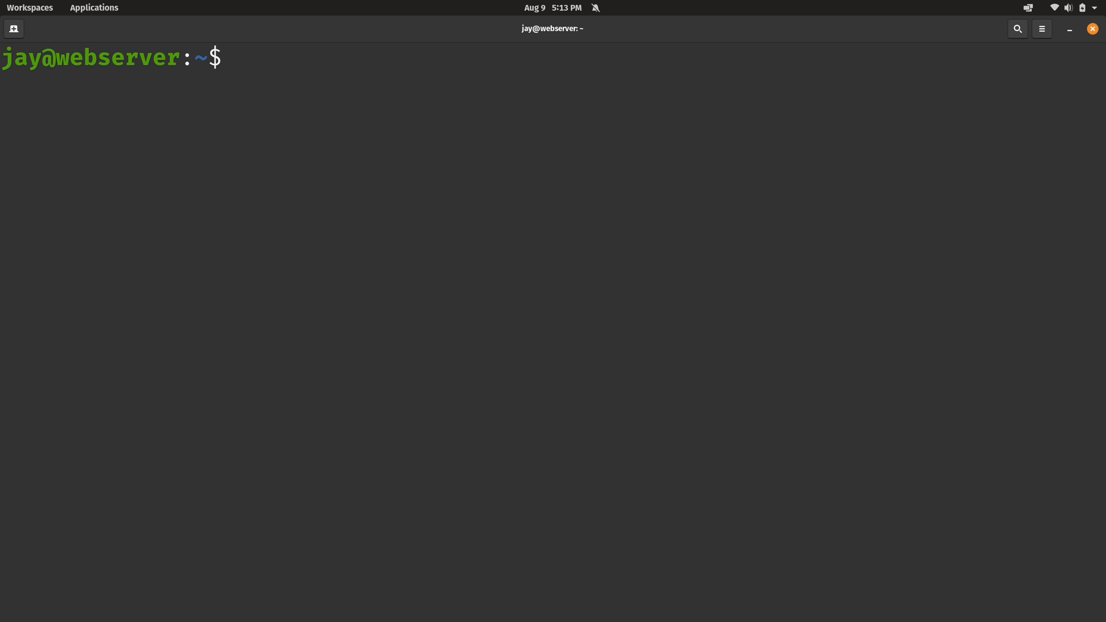
Install apache2 with 'sudo apt install apache2', supplying the sudo password
text(sudo apt install apache)
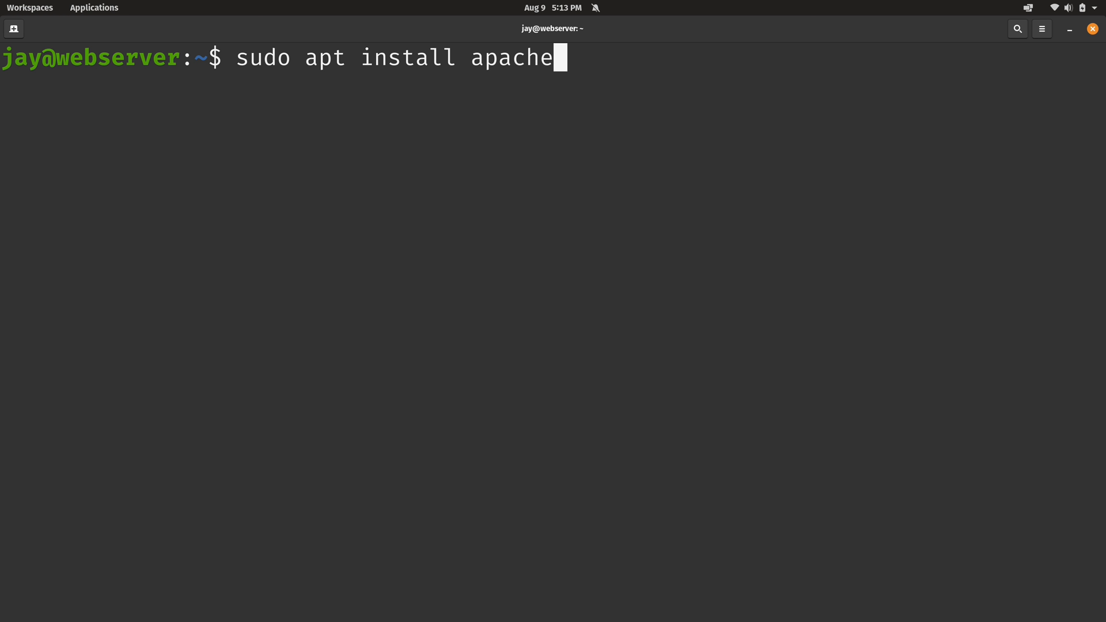
text(2)
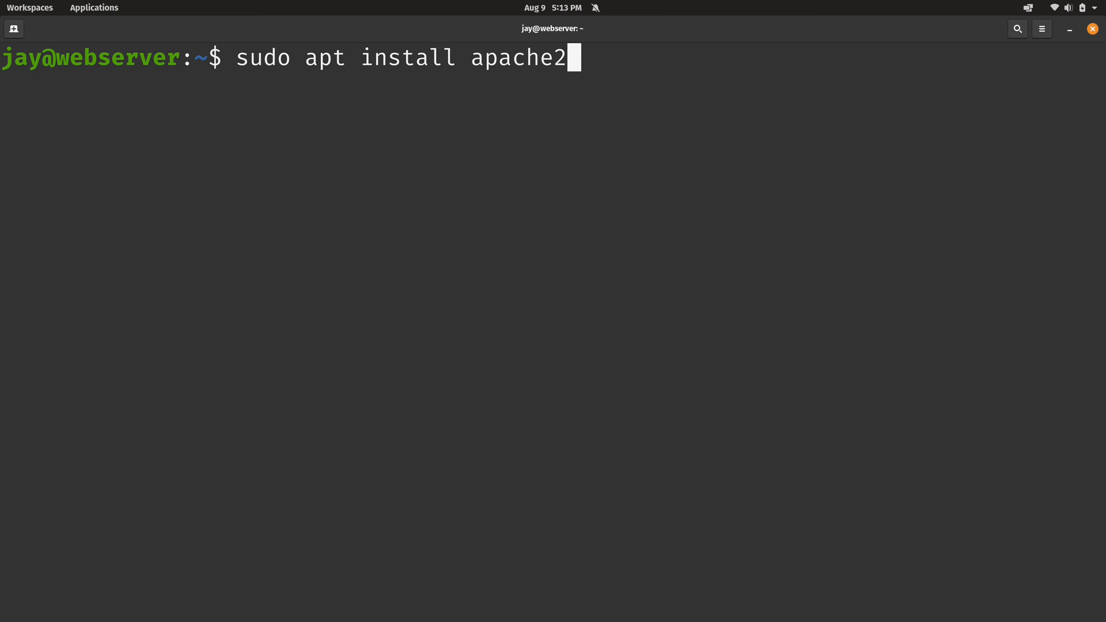
key(Return)
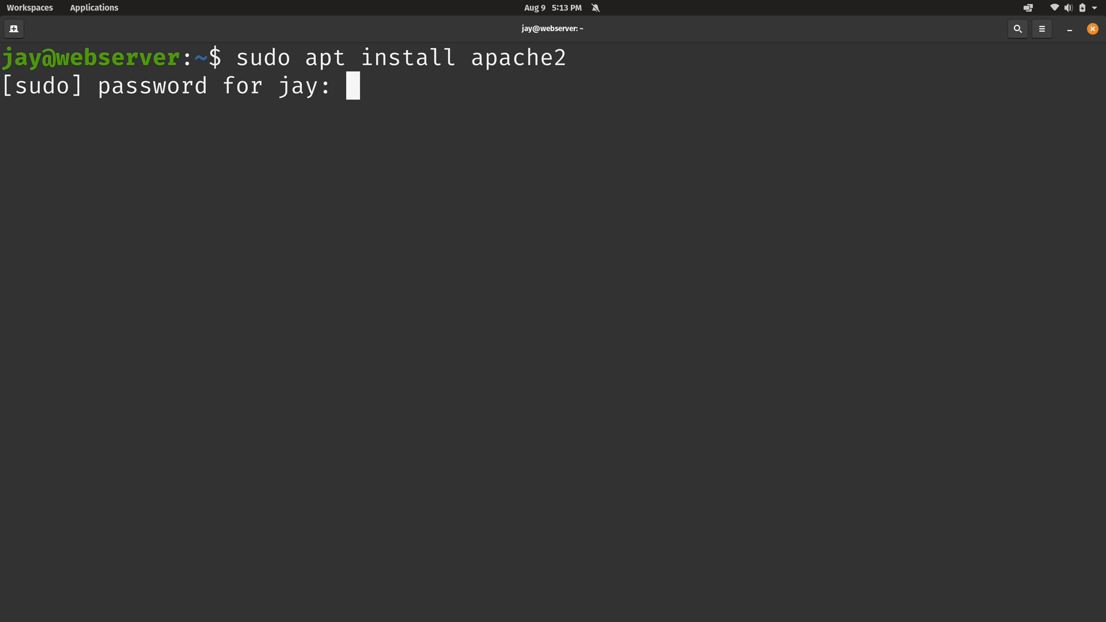
key(Return)
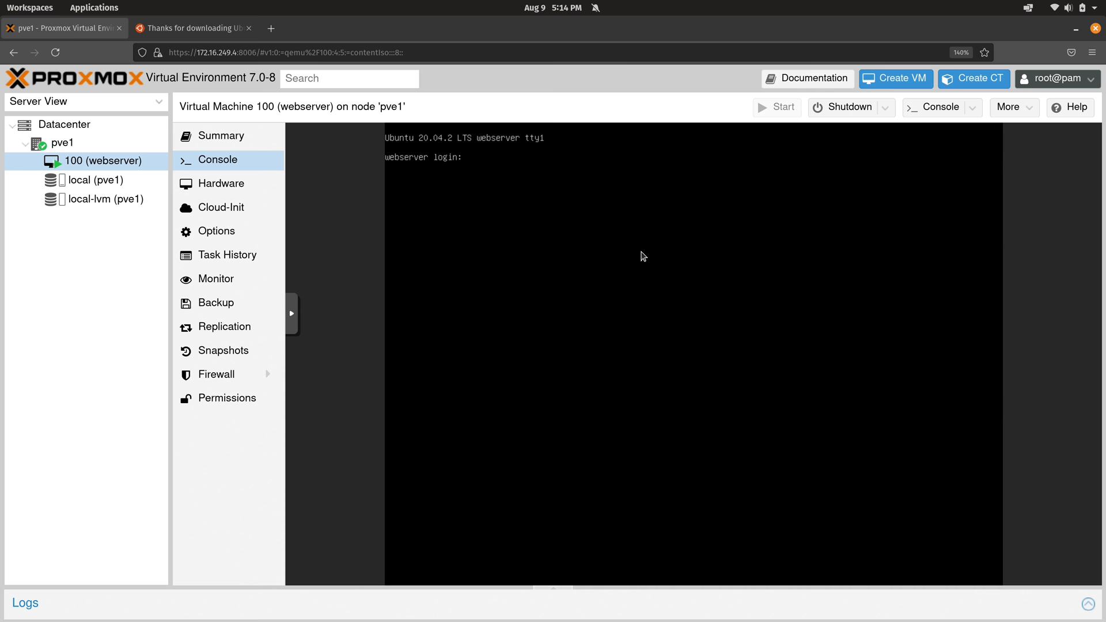
click(190, 27)
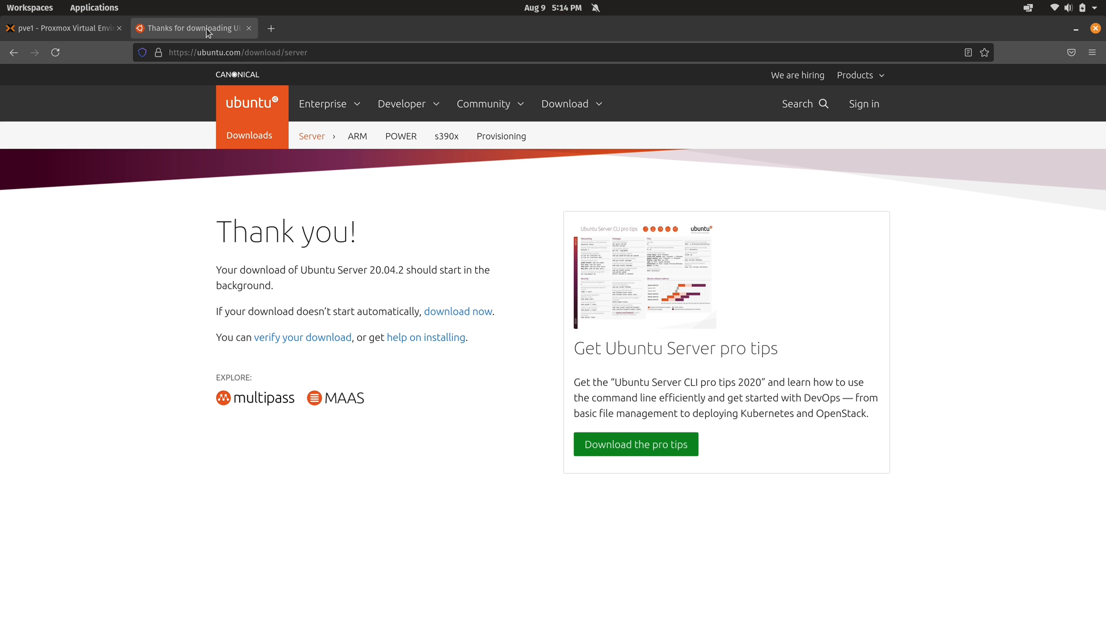
mouse_move(345, 25)
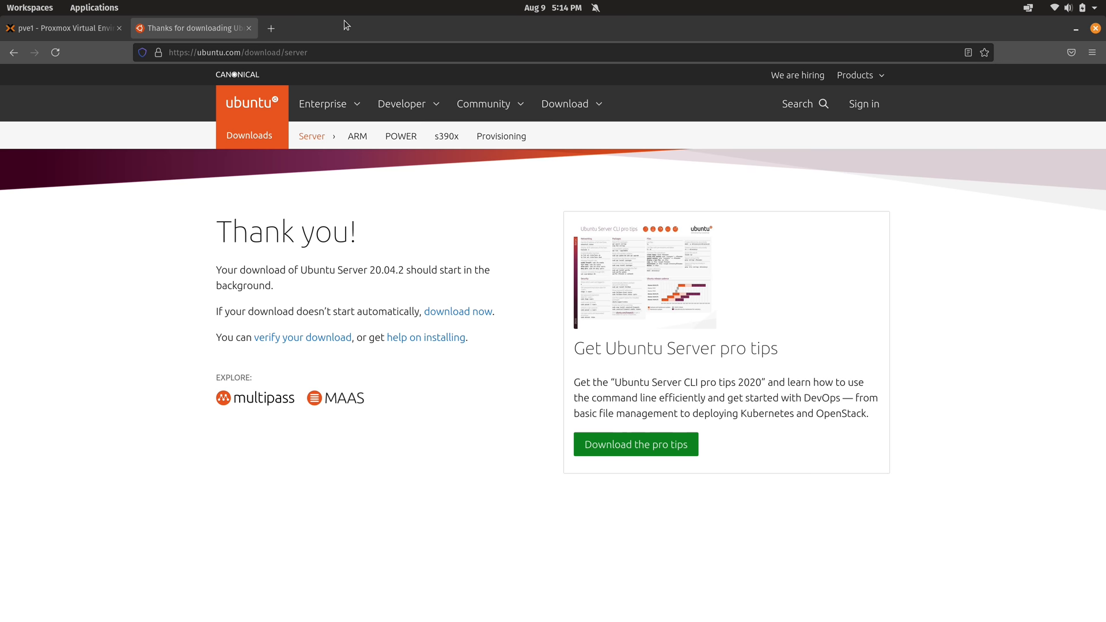
text(172.16.249.4:8006/)
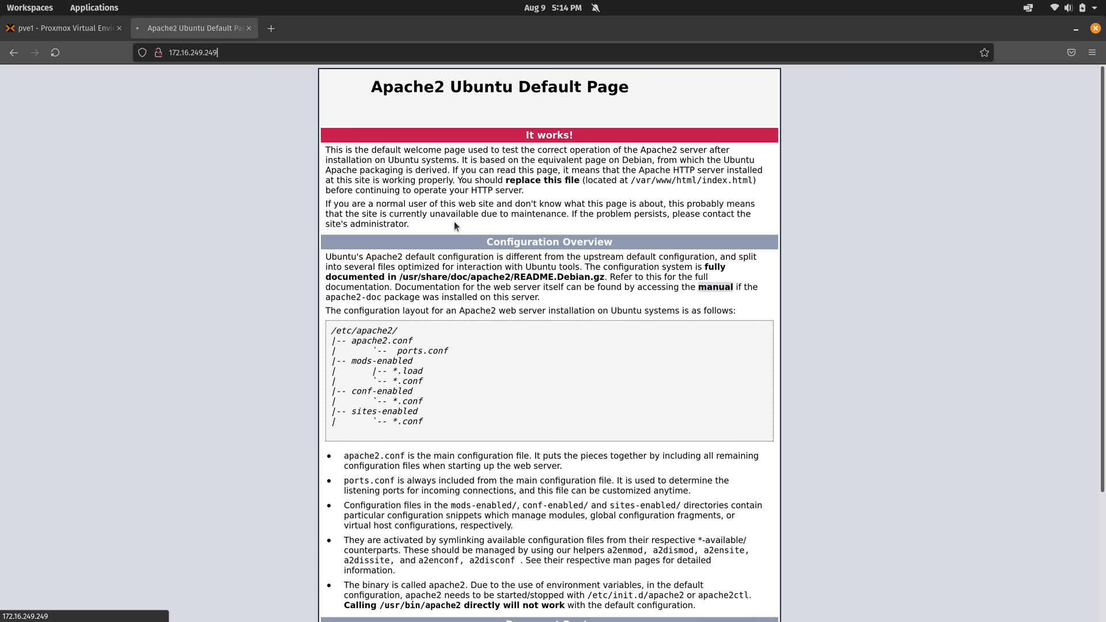
click(54, 52)
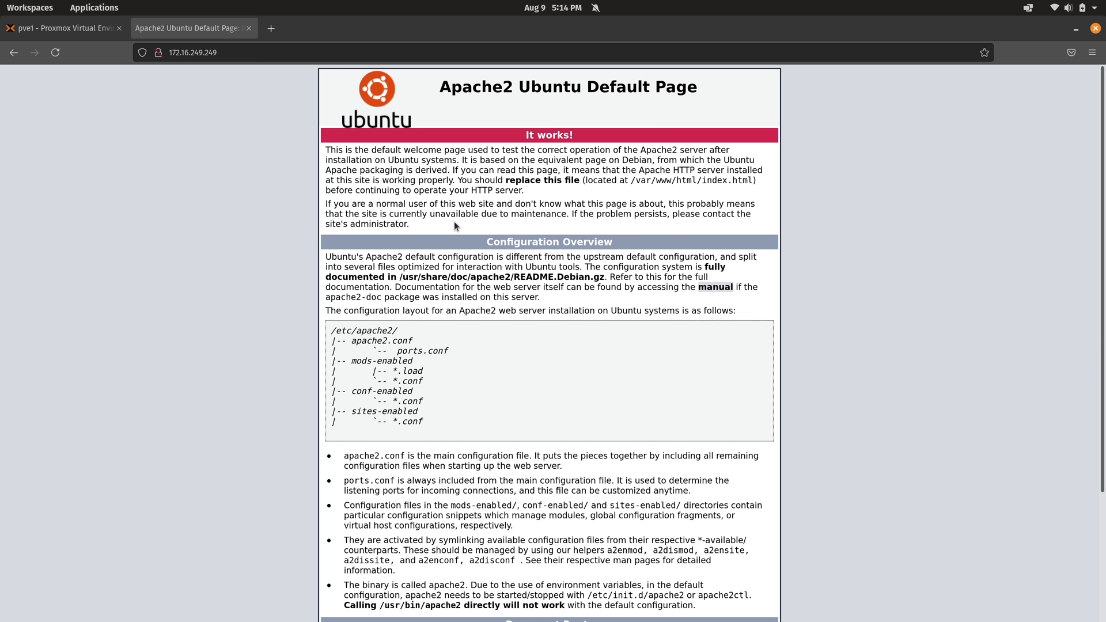